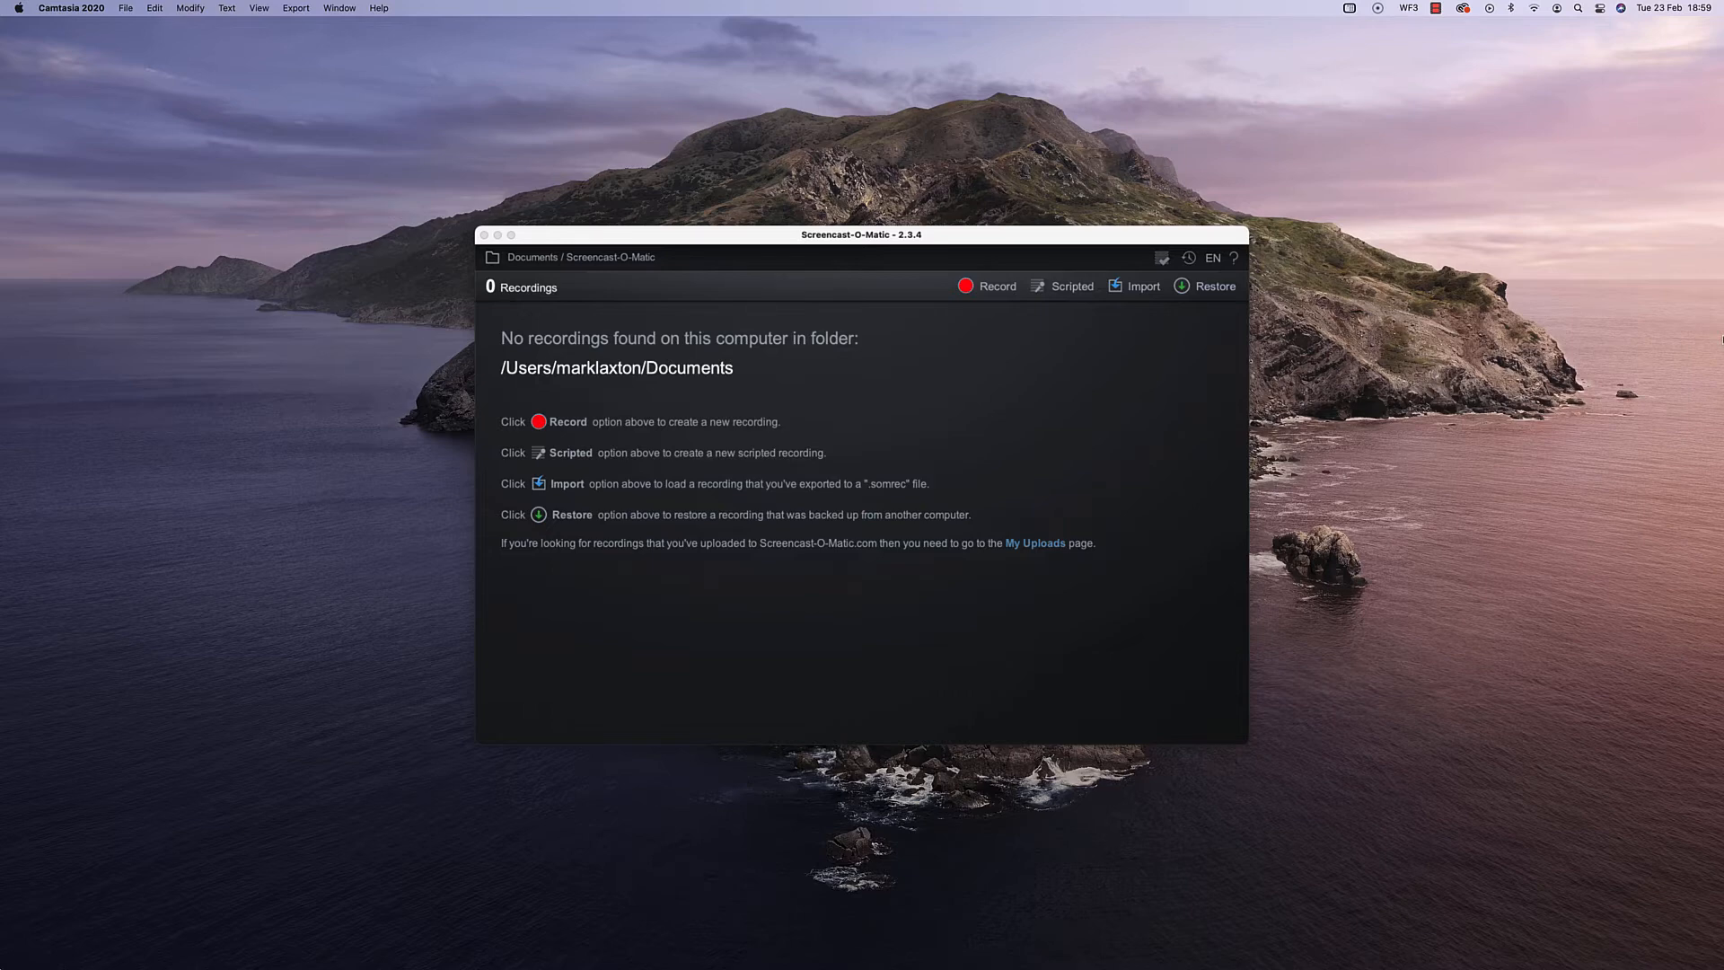
- Start a new recording from the launcher, opening the recorder at 1500 x 822
left_click(986, 285)
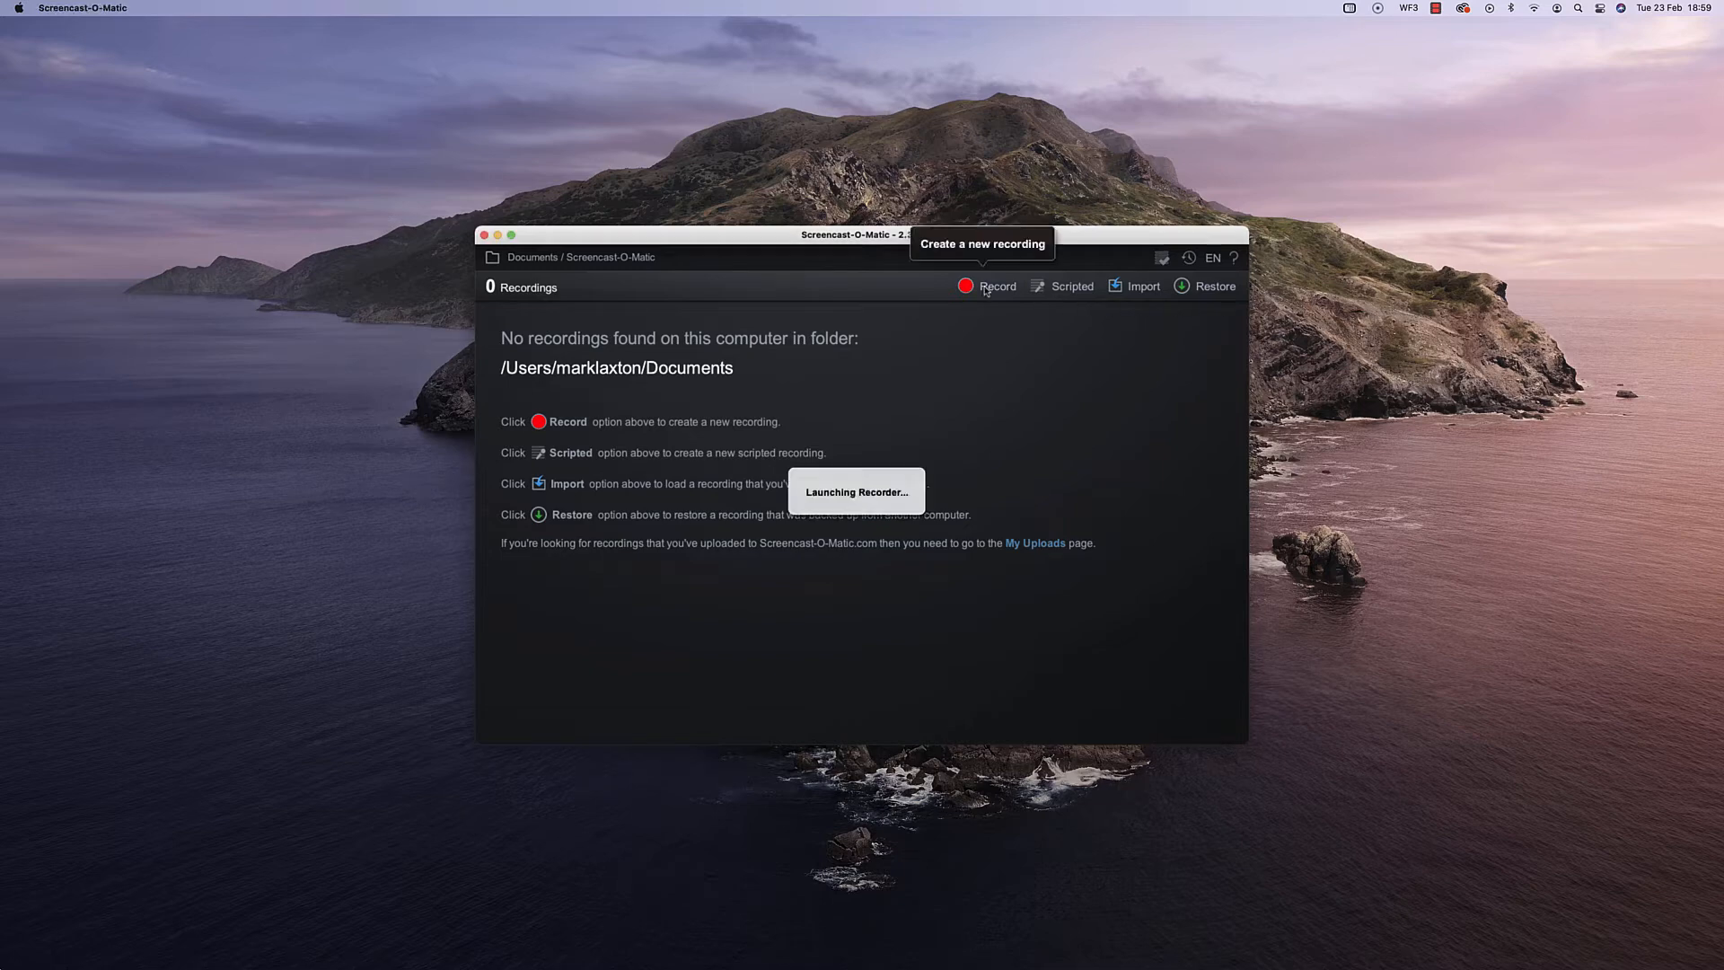
left_click(966, 286)
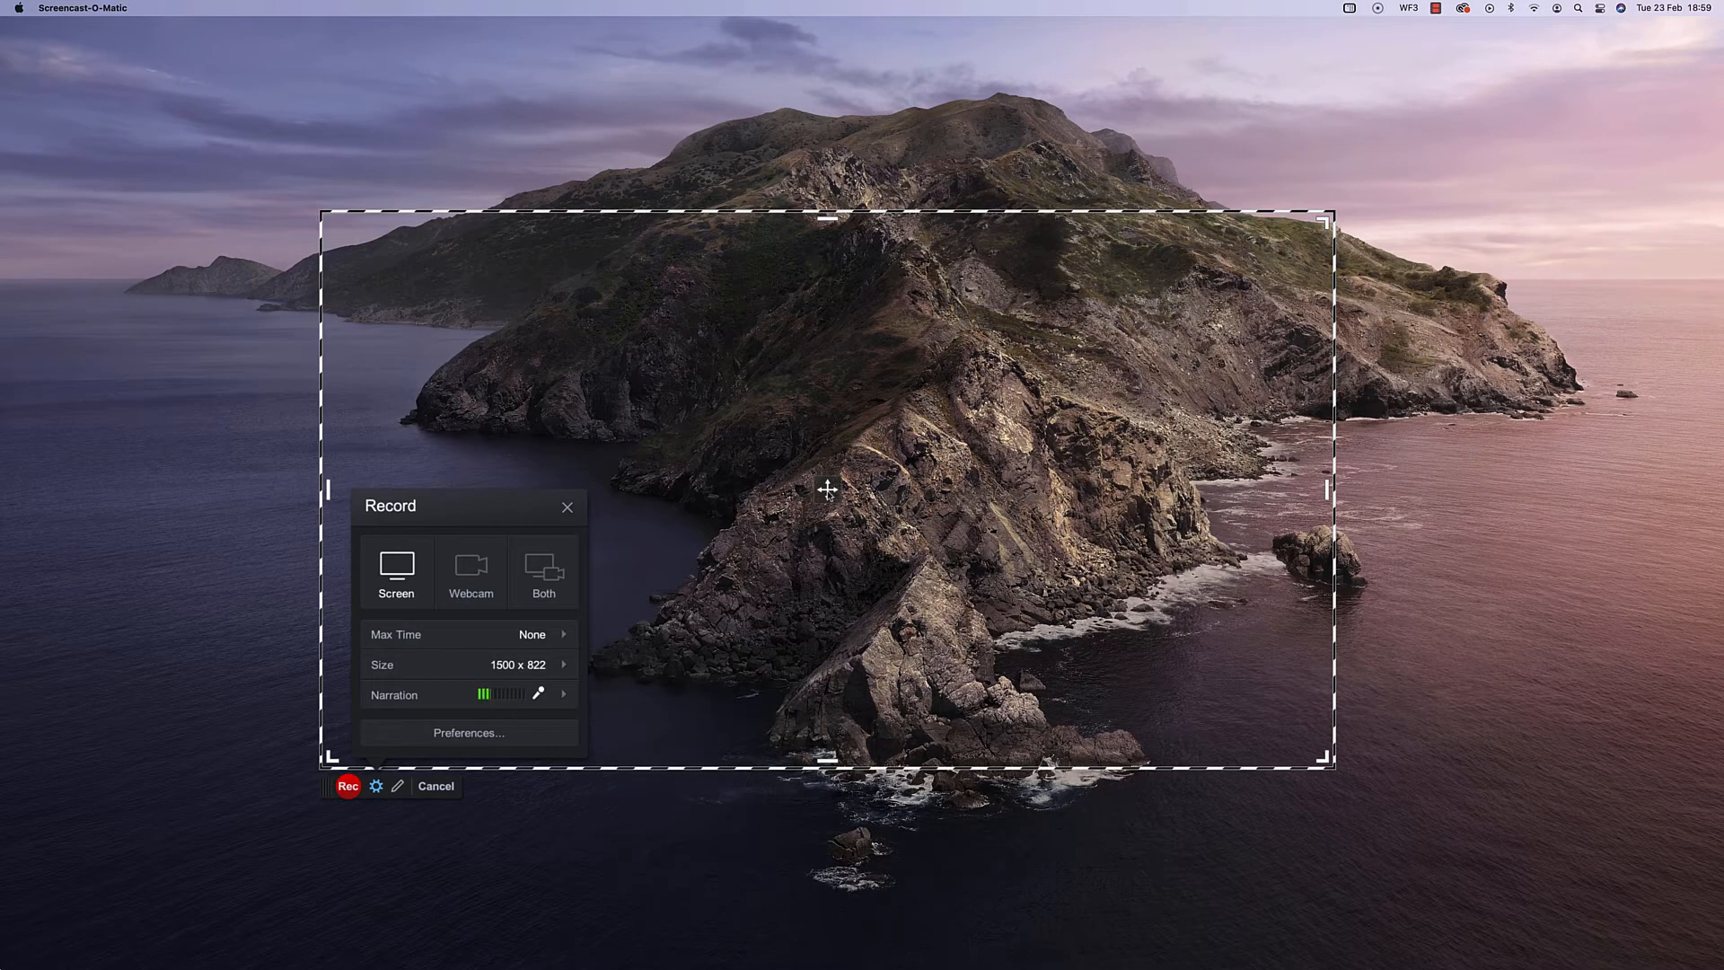
- Enlarge the capture frame to cover the full 2560 x 1410 screen
left_click_drag(827, 488, 901, 420)
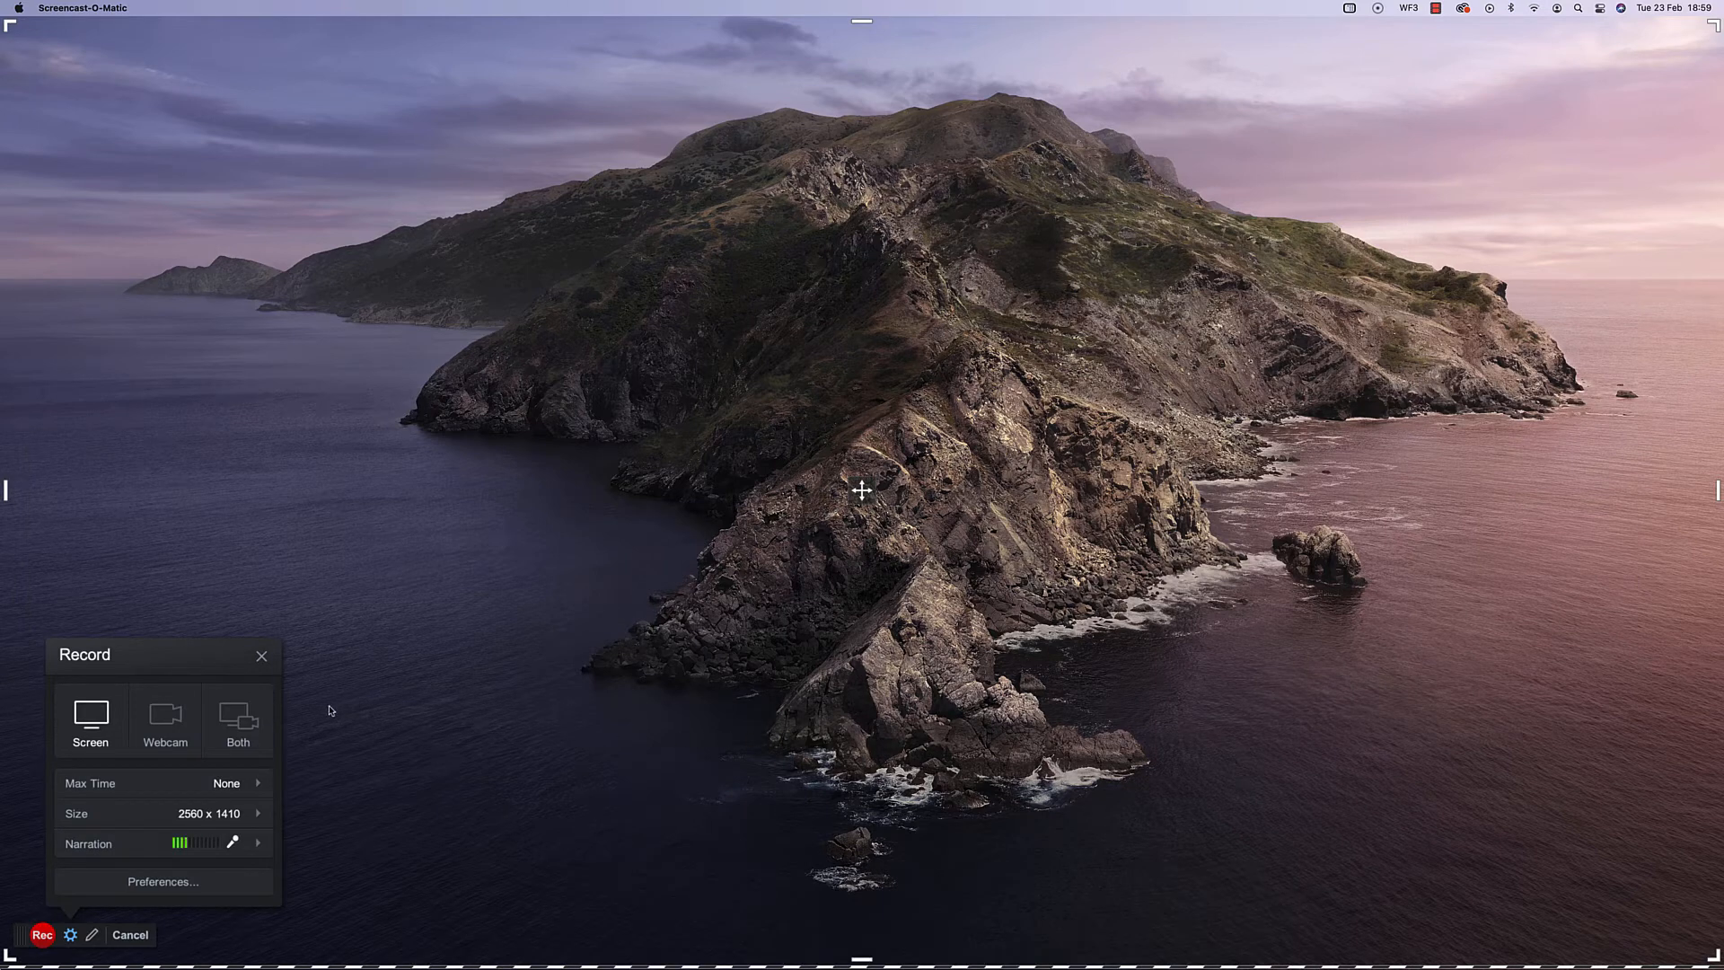
mouse_move(155, 767)
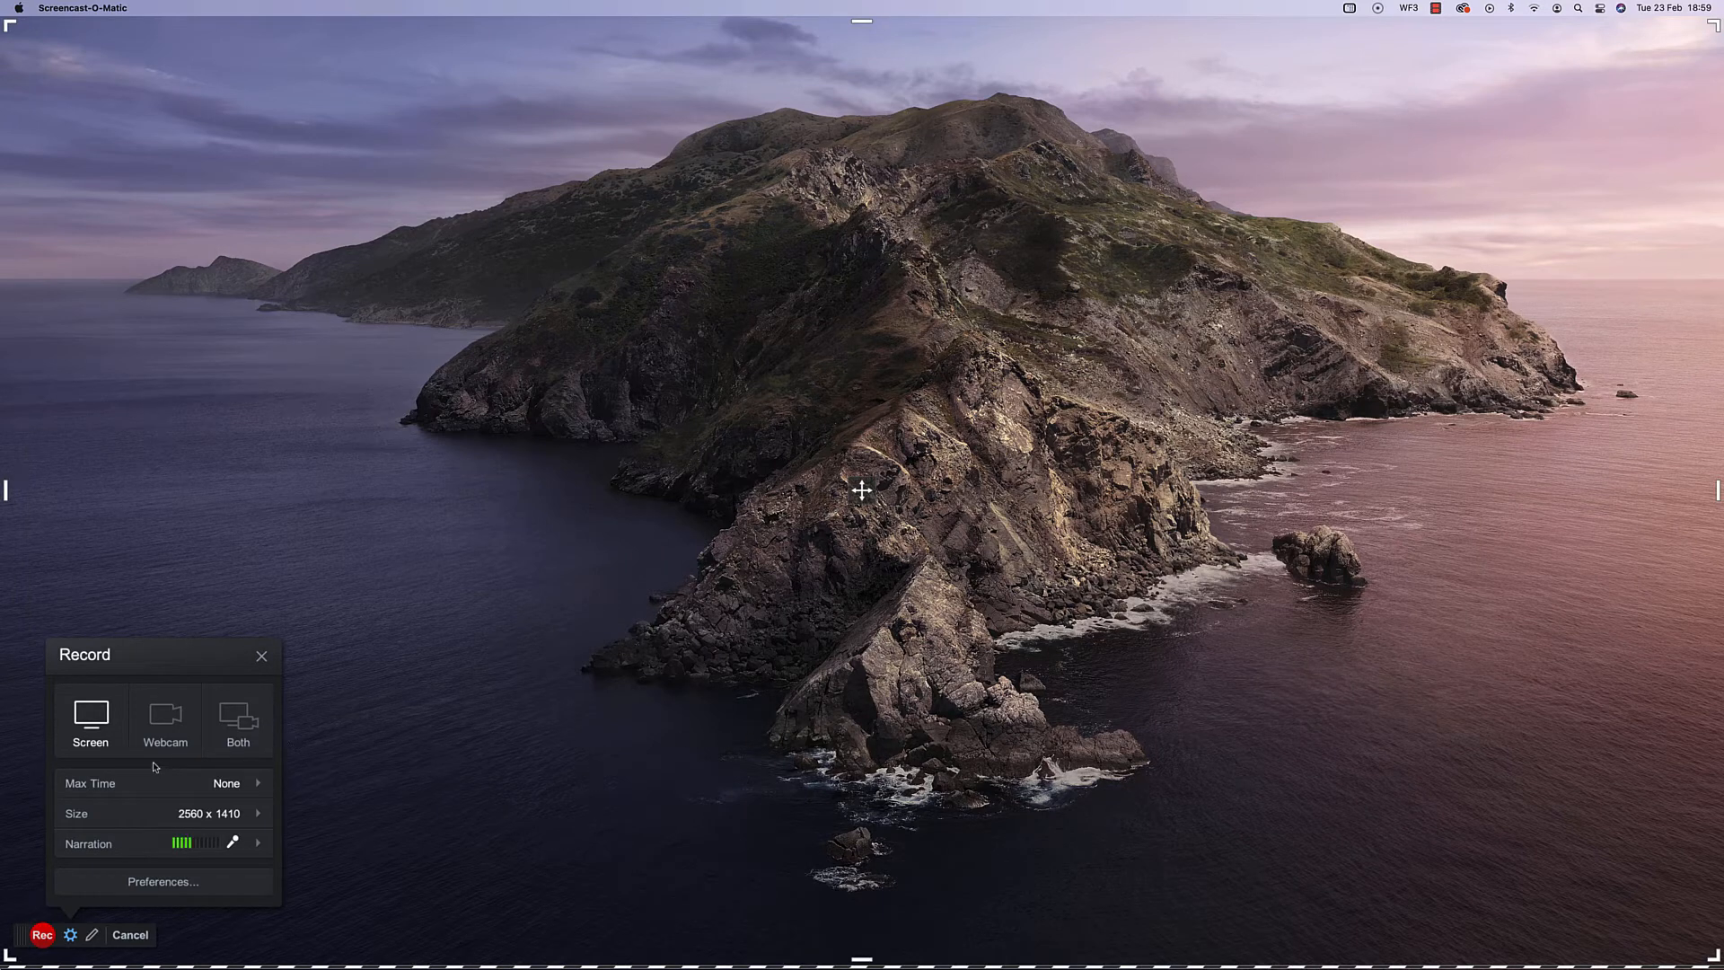
mouse_move(90, 720)
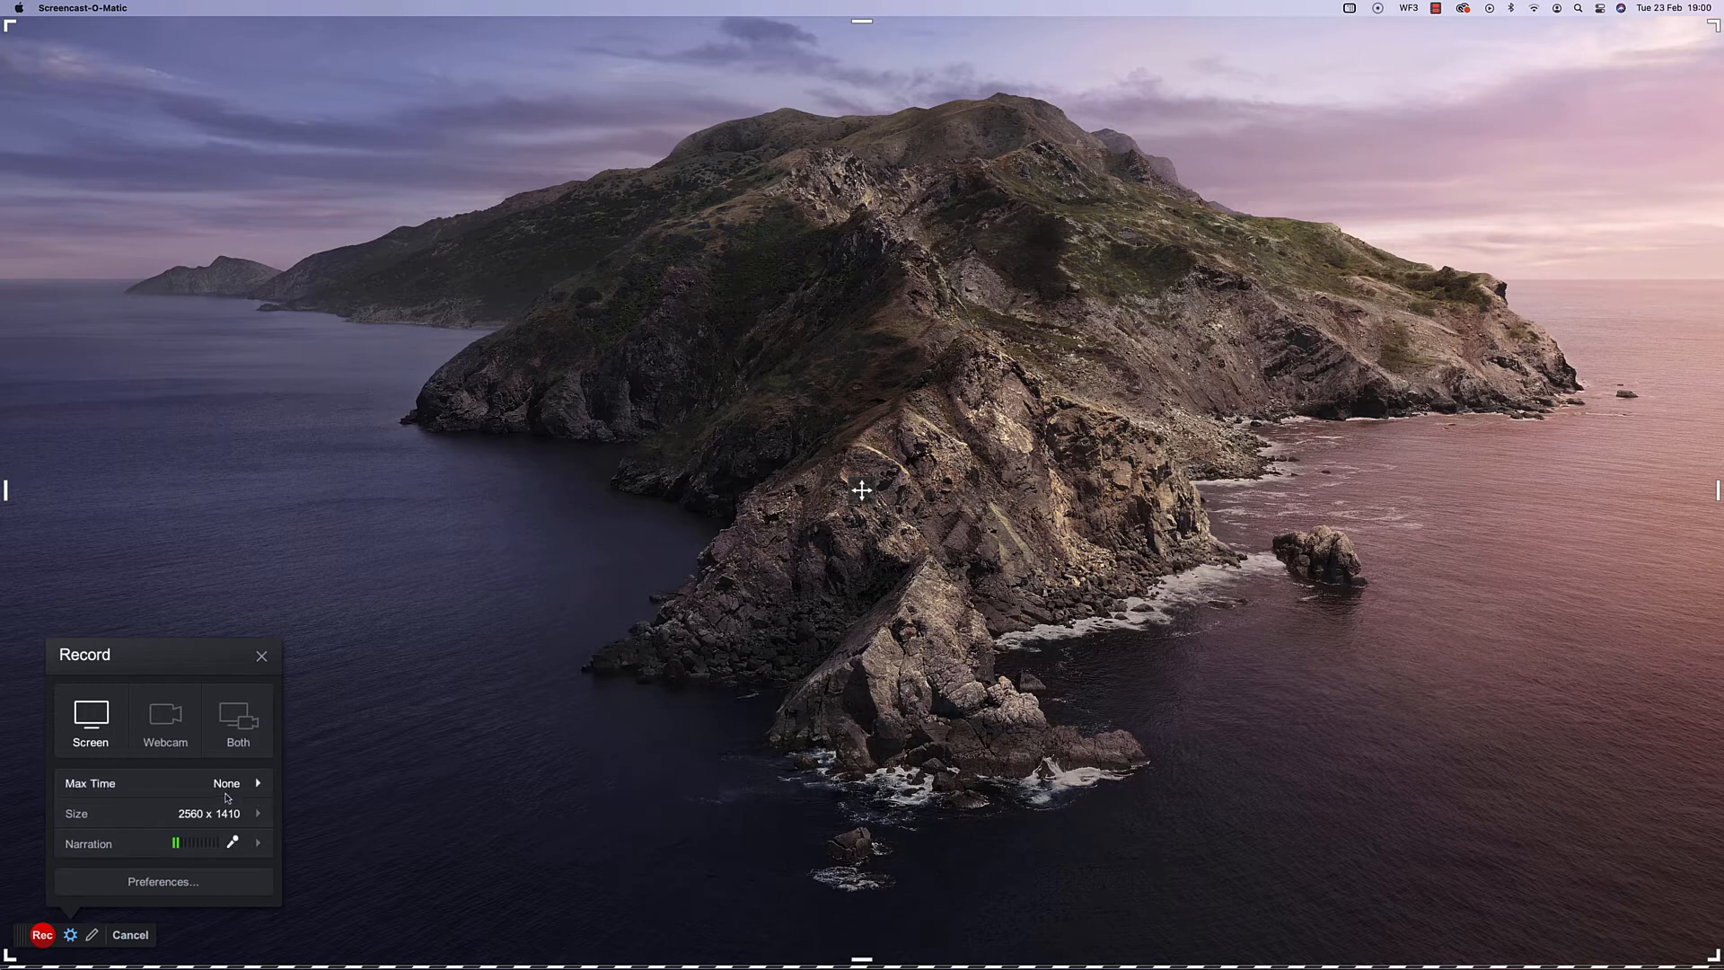
mouse_move(163, 783)
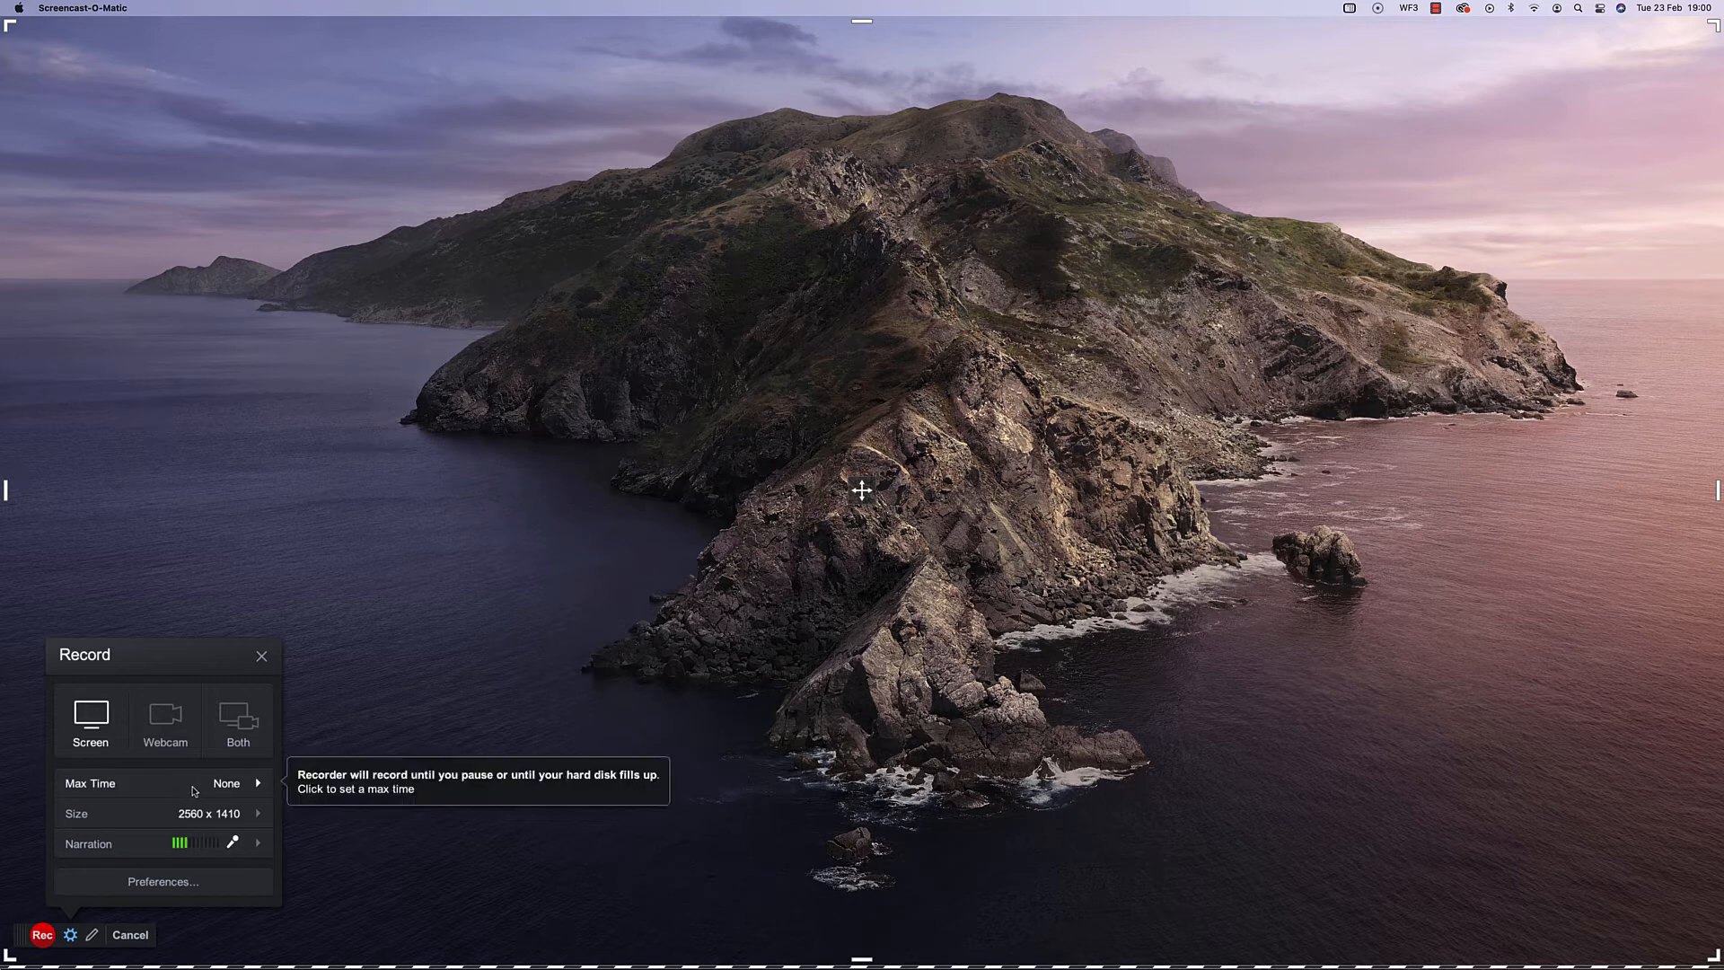
mouse_move(208, 818)
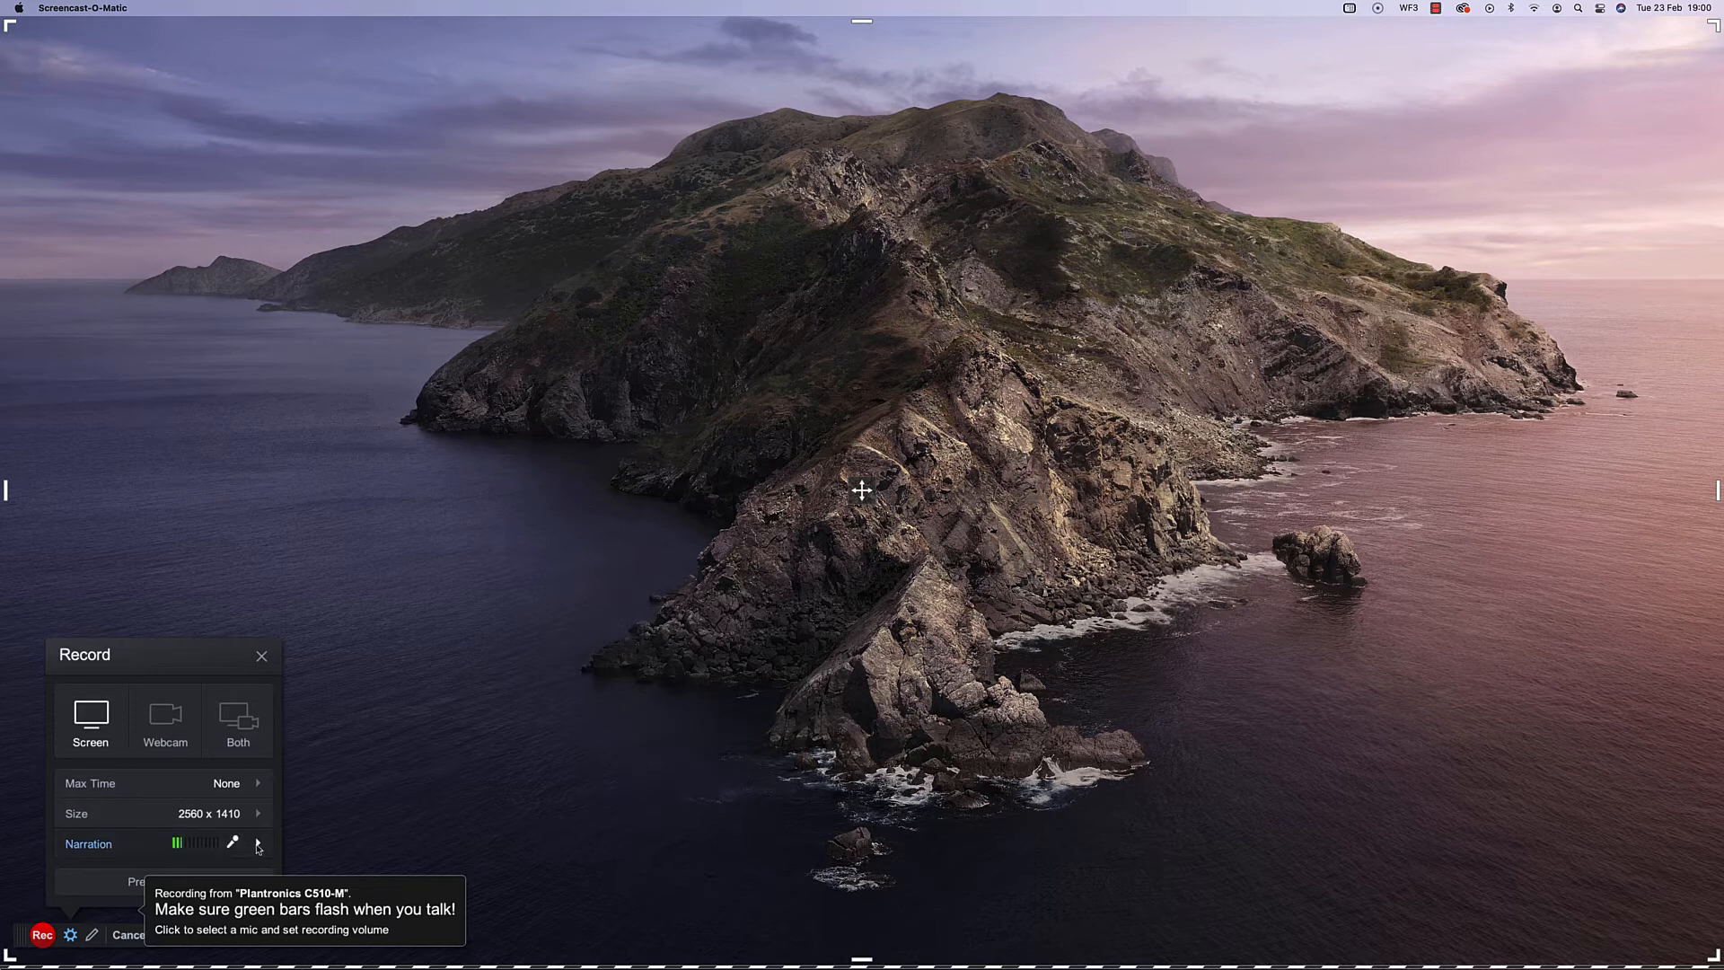
- Show the Select Microphone list beside Narration
left_click(232, 844)
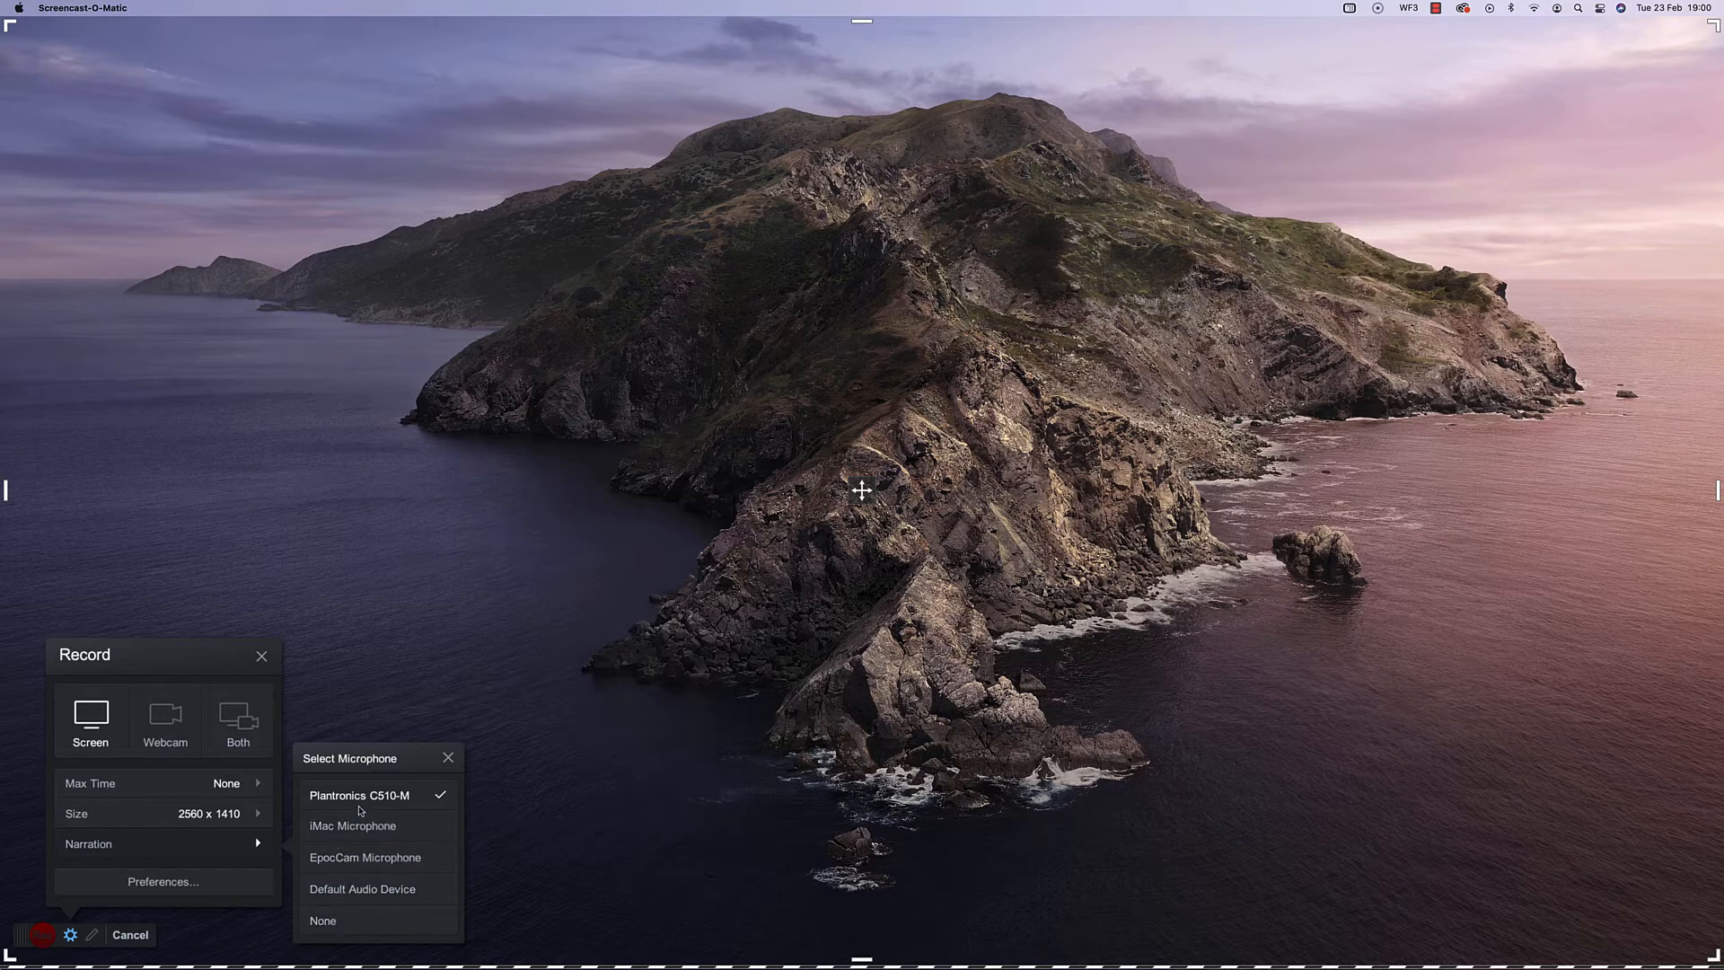
mouse_move(352, 810)
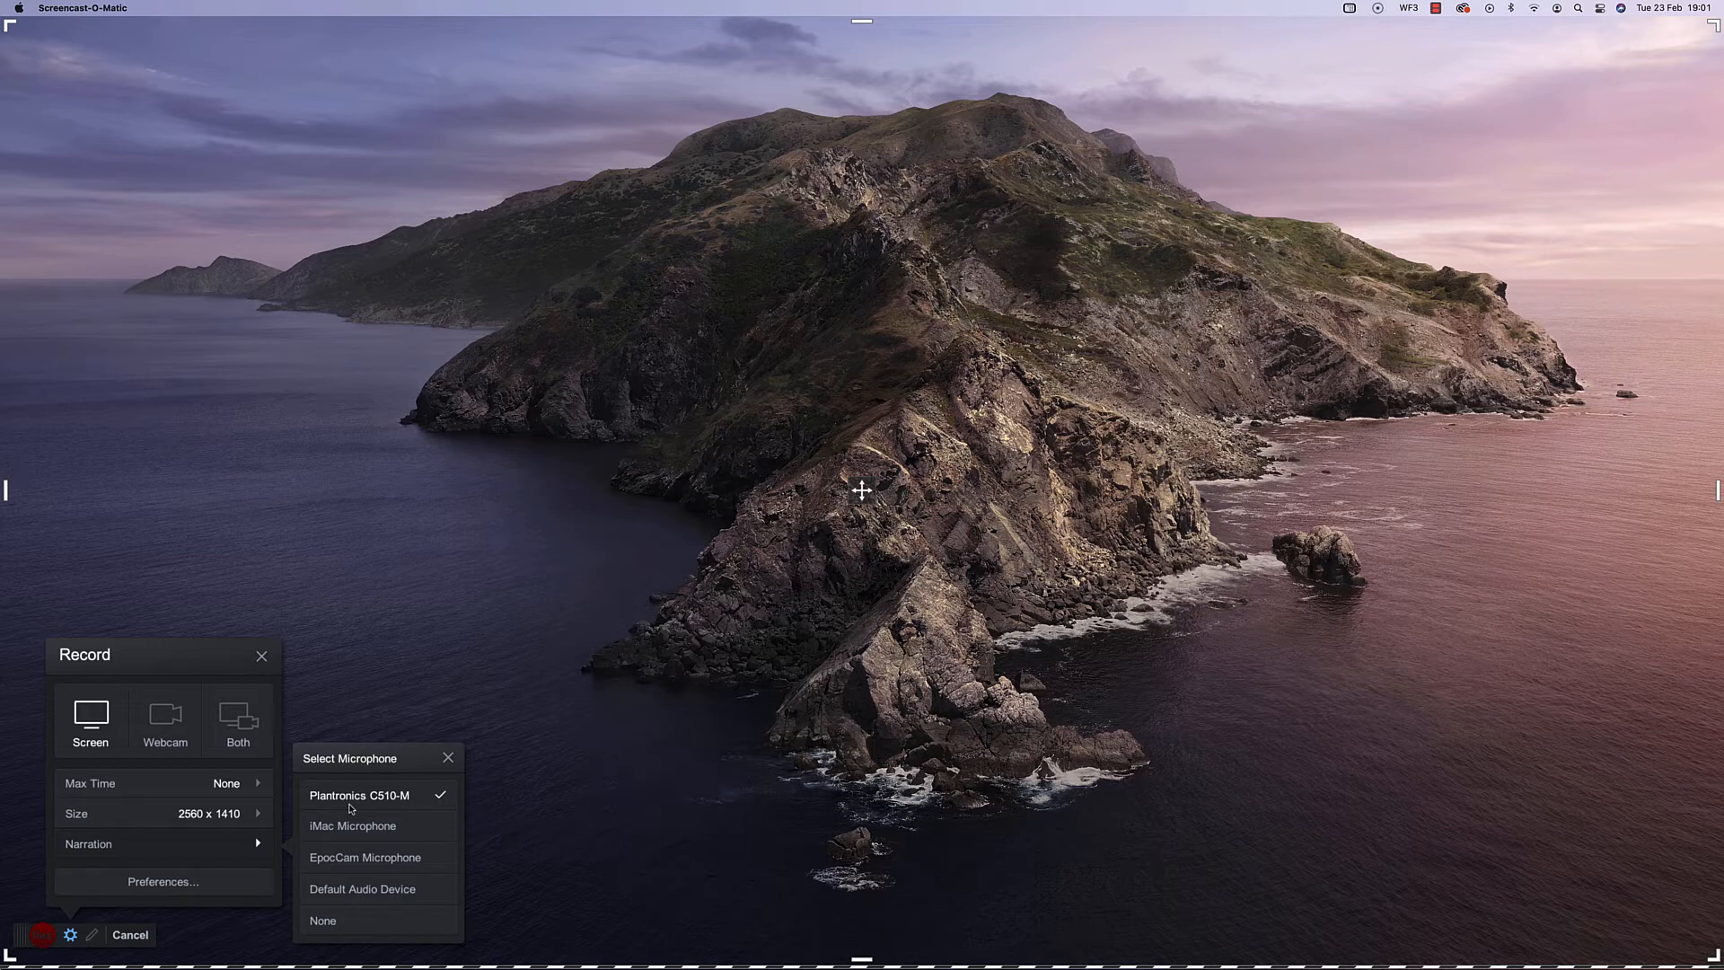
- Keep Plantronics C510-M as the narration microphone and close the list
left_click(359, 795)
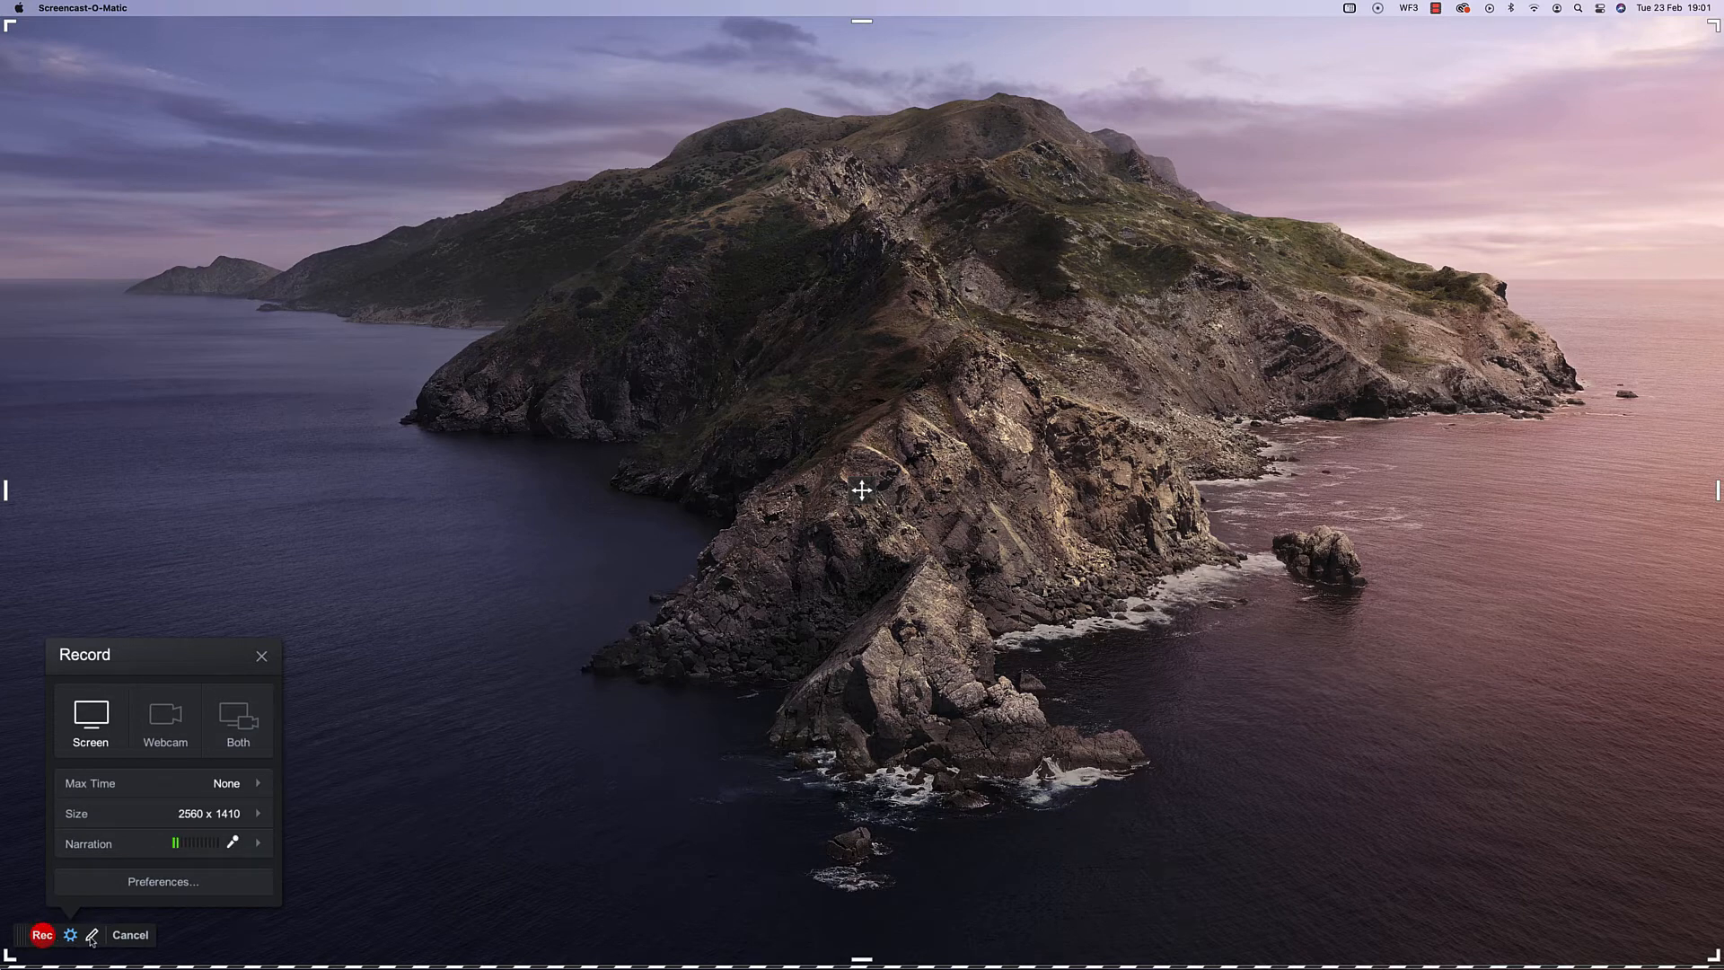
mouse_move(91, 934)
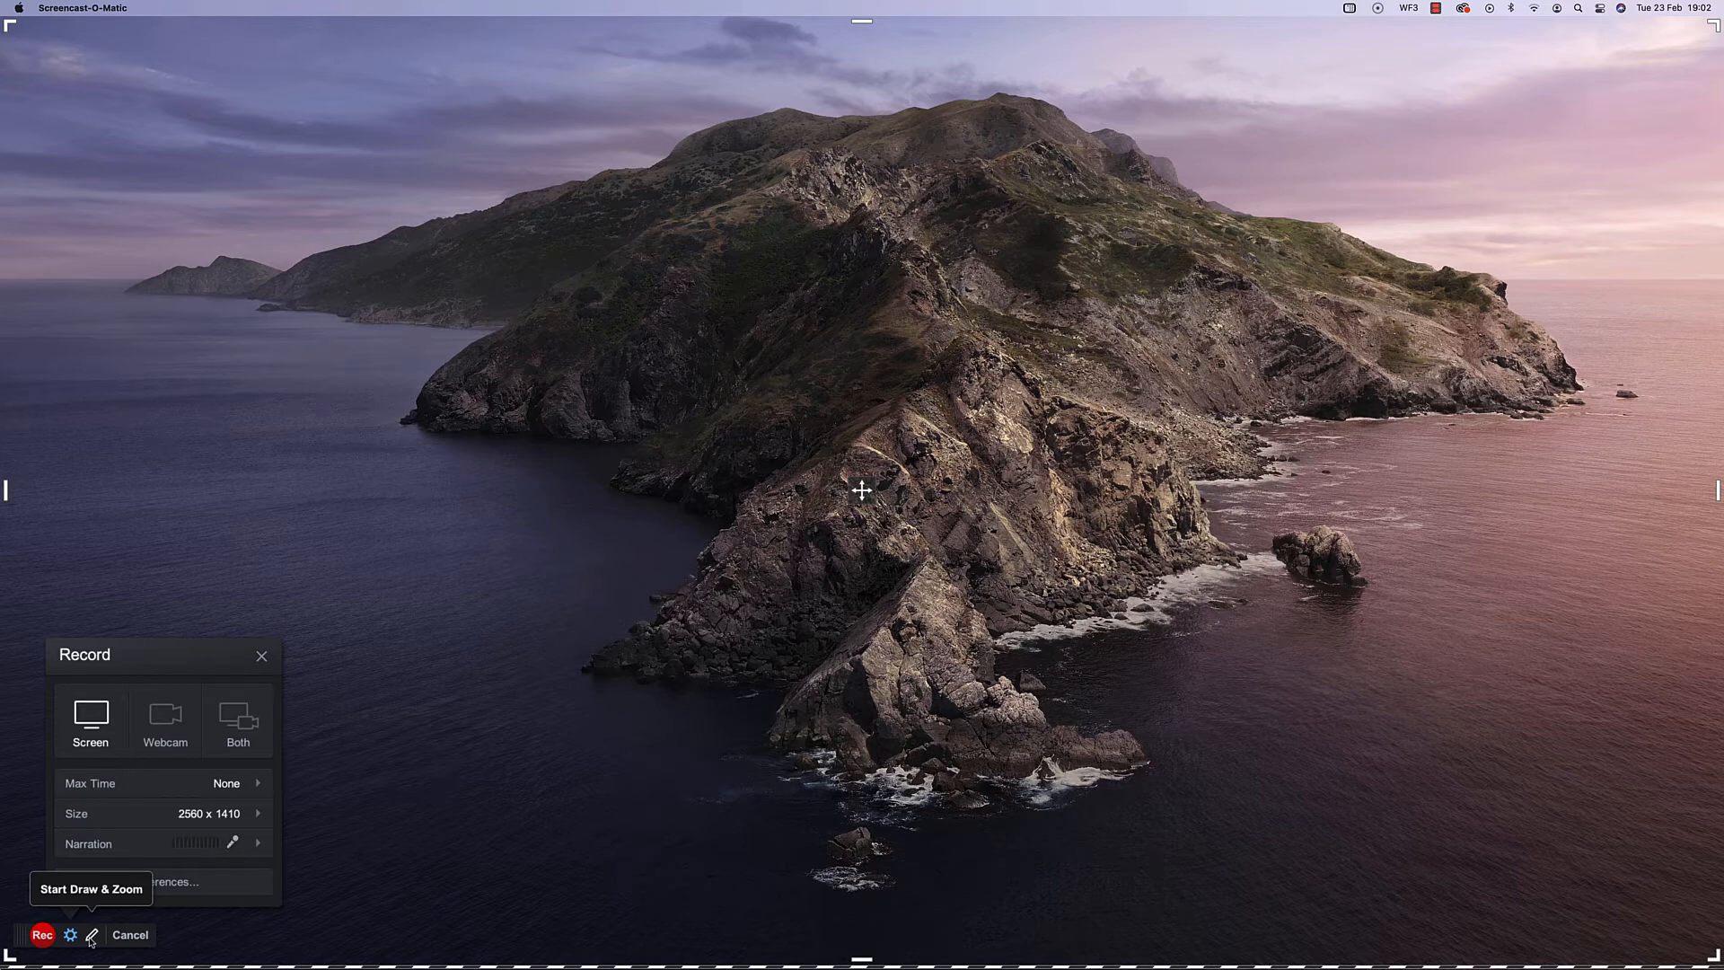
mouse_move(115, 937)
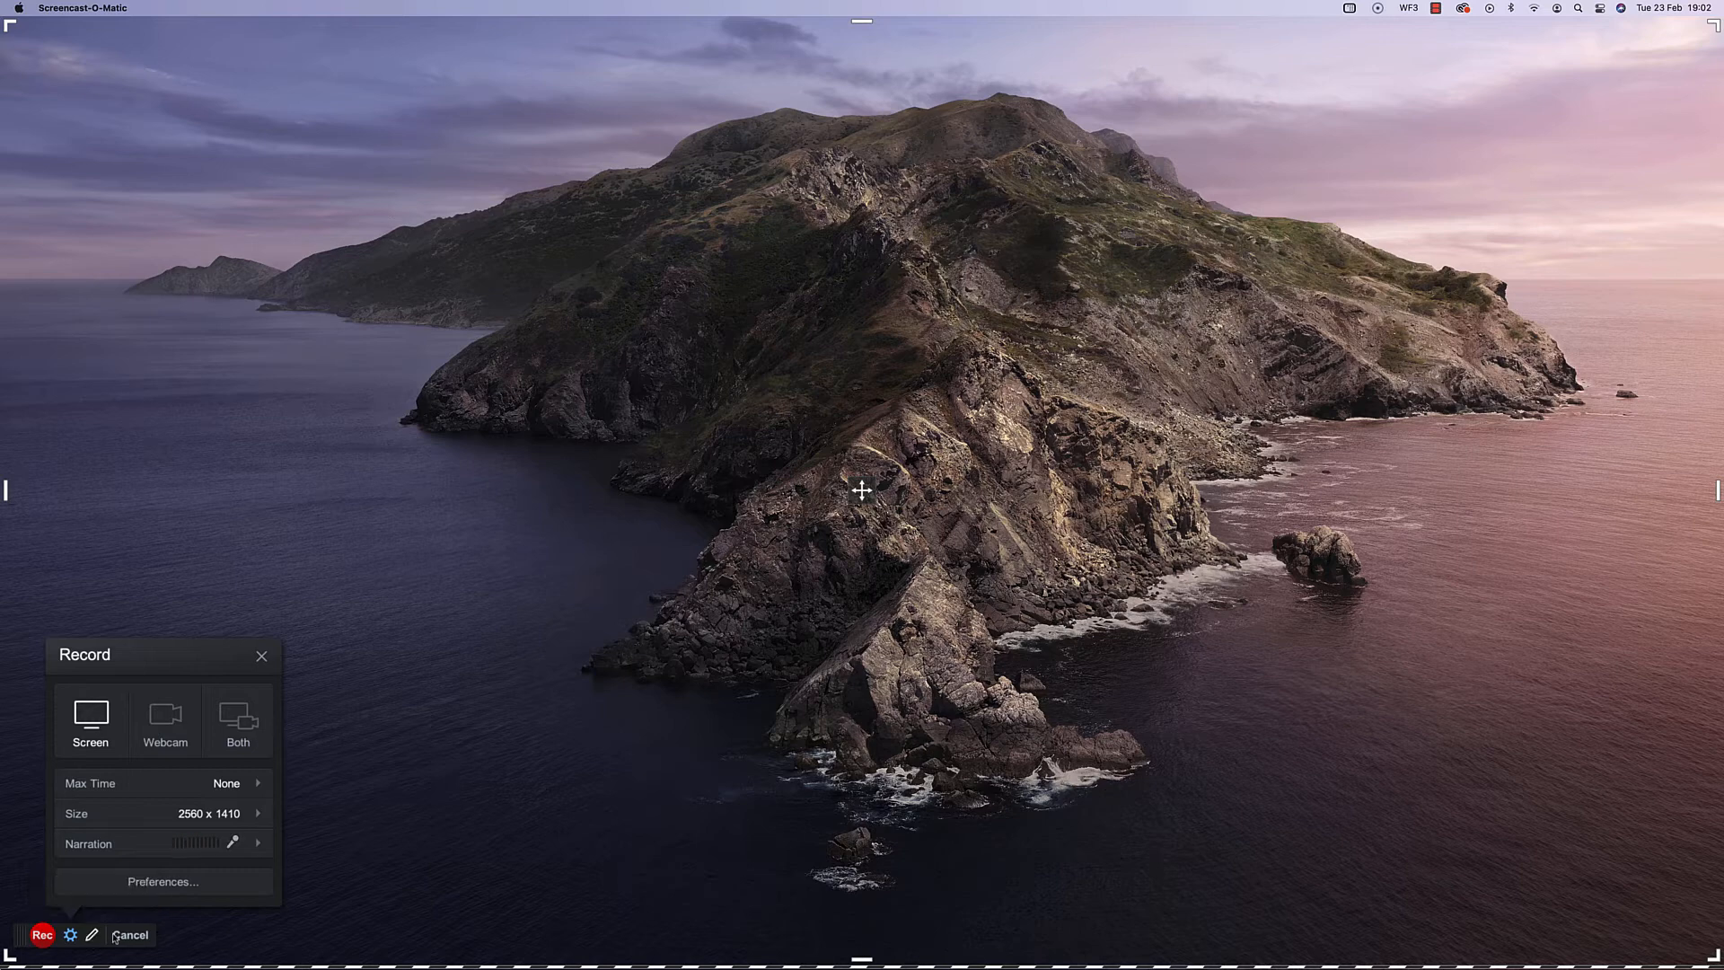
- Start recording and browse marklaxton.com in Chrome down to the article listings
left_click(41, 934)
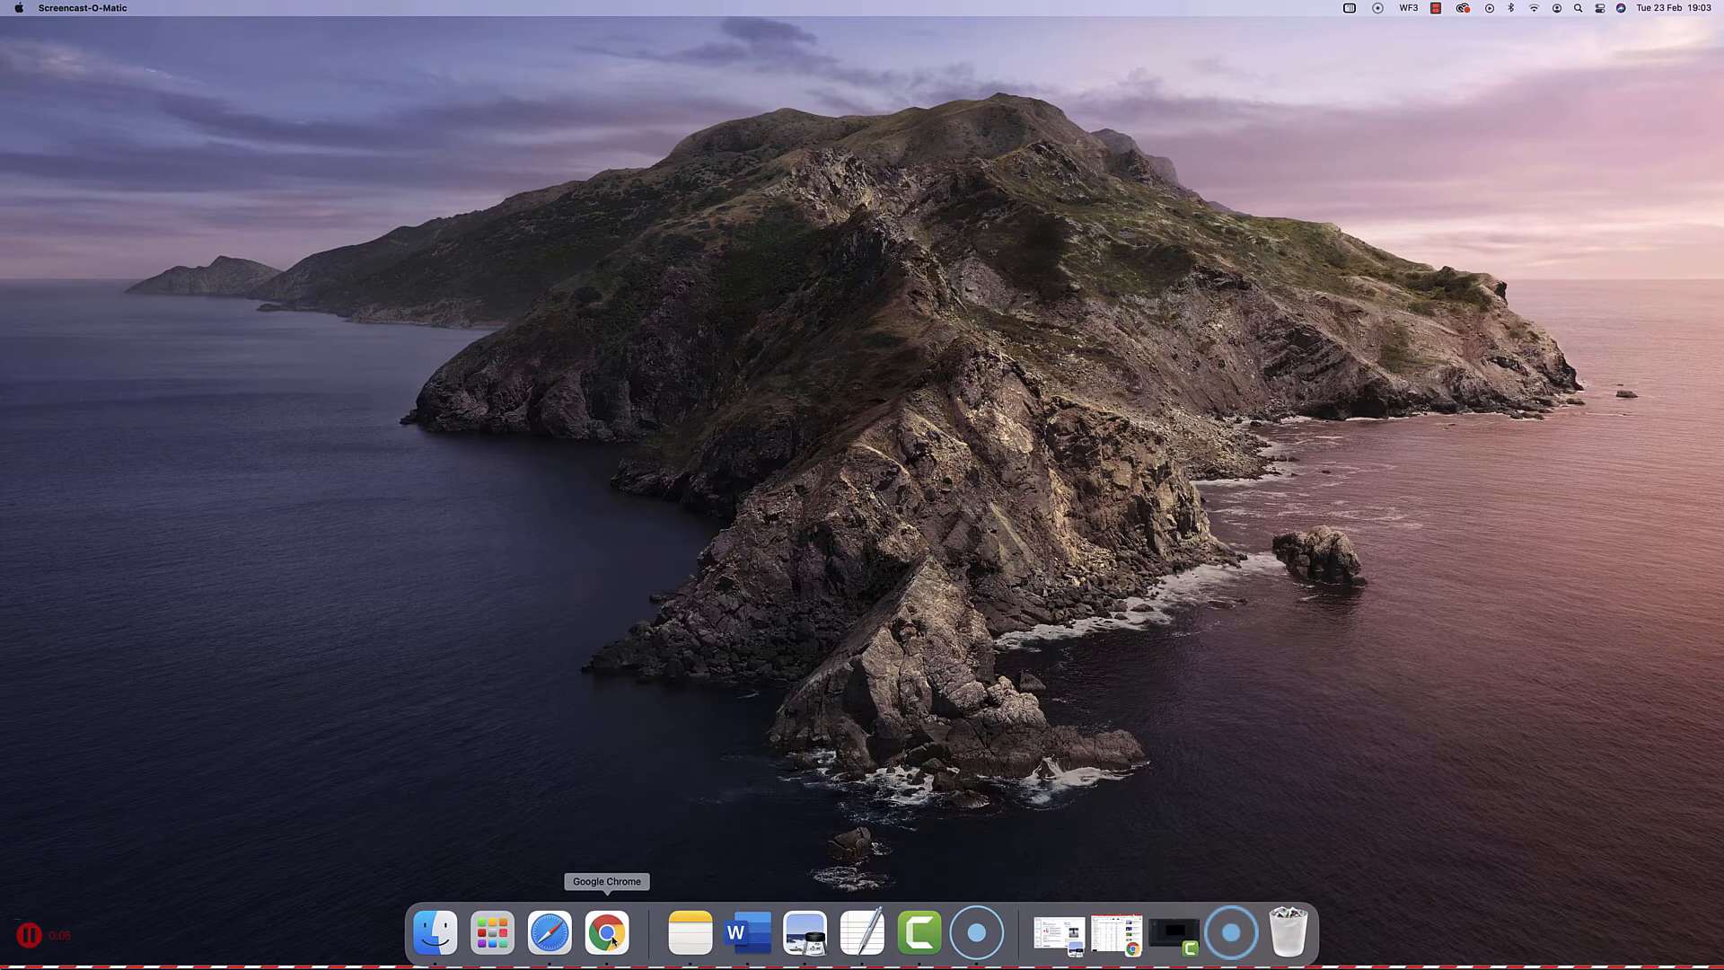
left_click(605, 934)
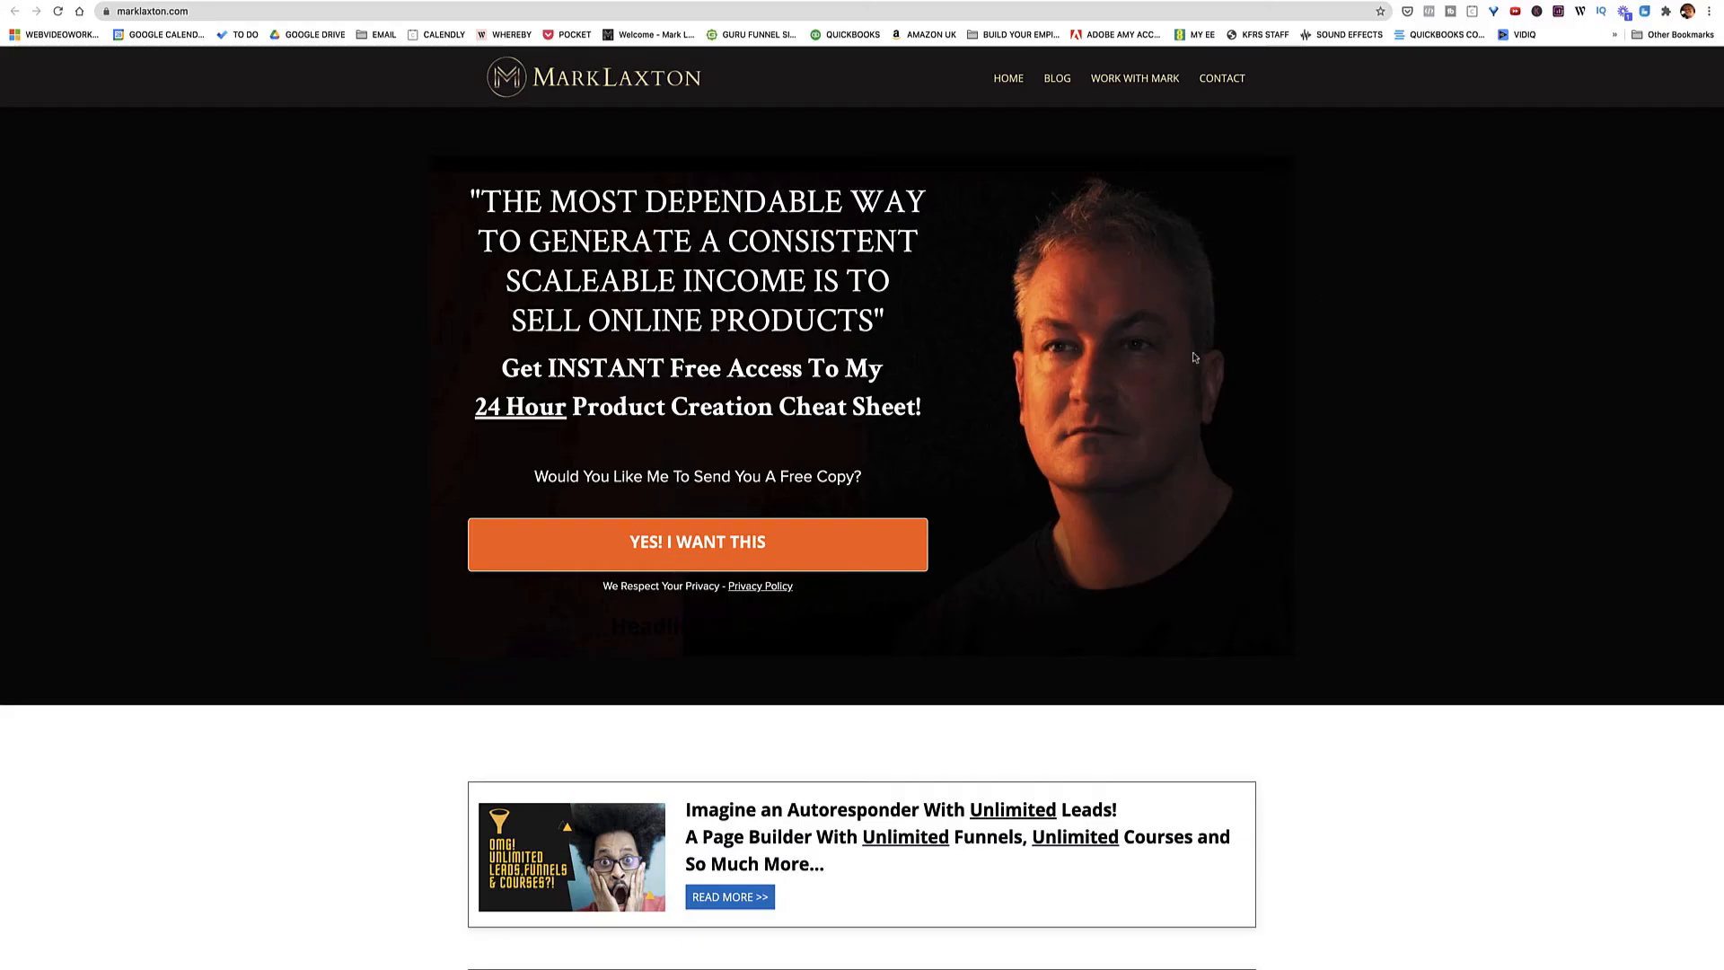
scroll("down", 3)
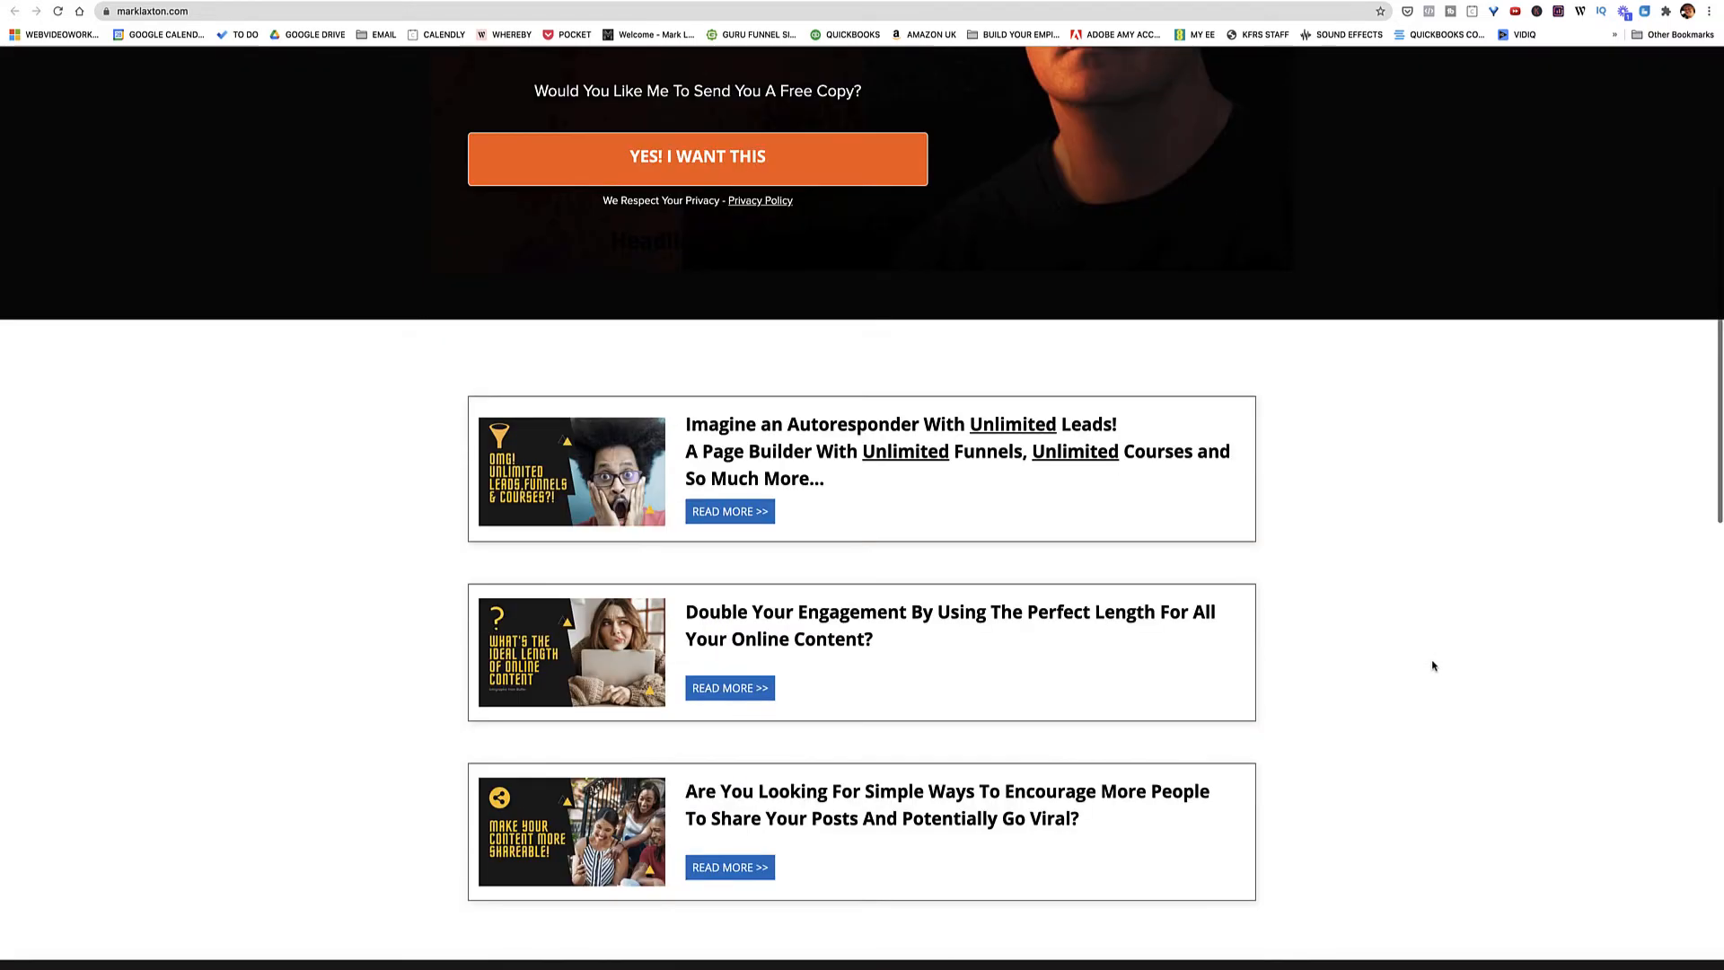
scroll("down", 3)
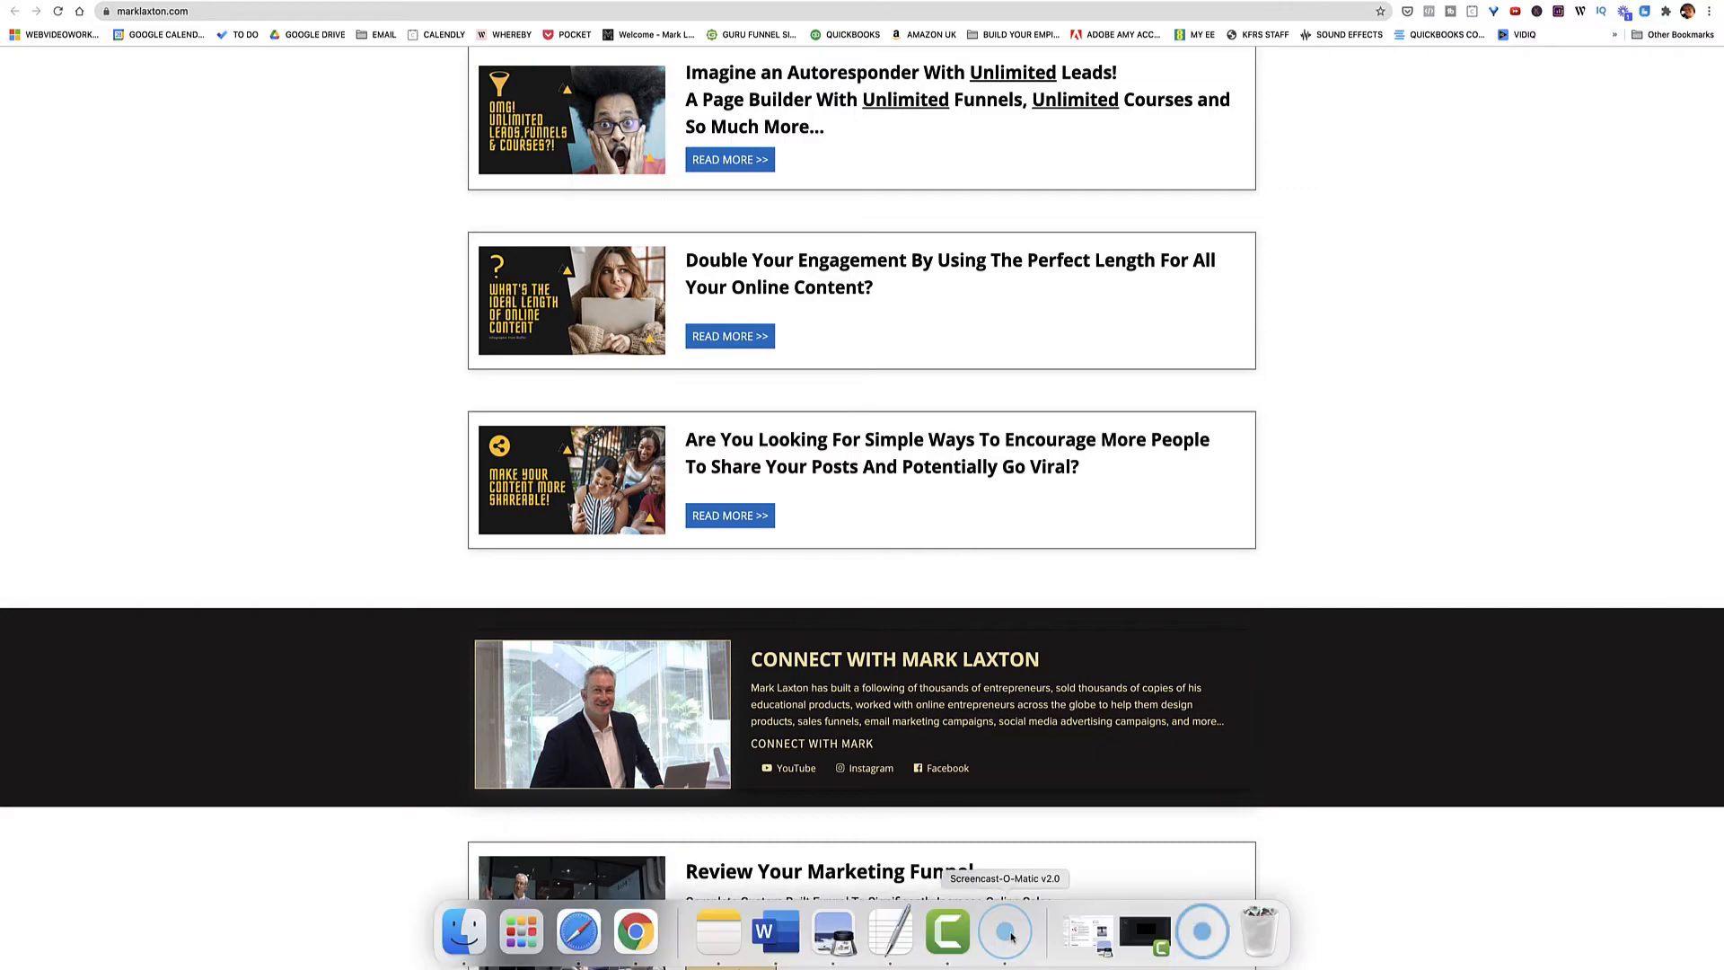
- Return to the recorder so the recording pauses at 0:30
left_click(1002, 932)
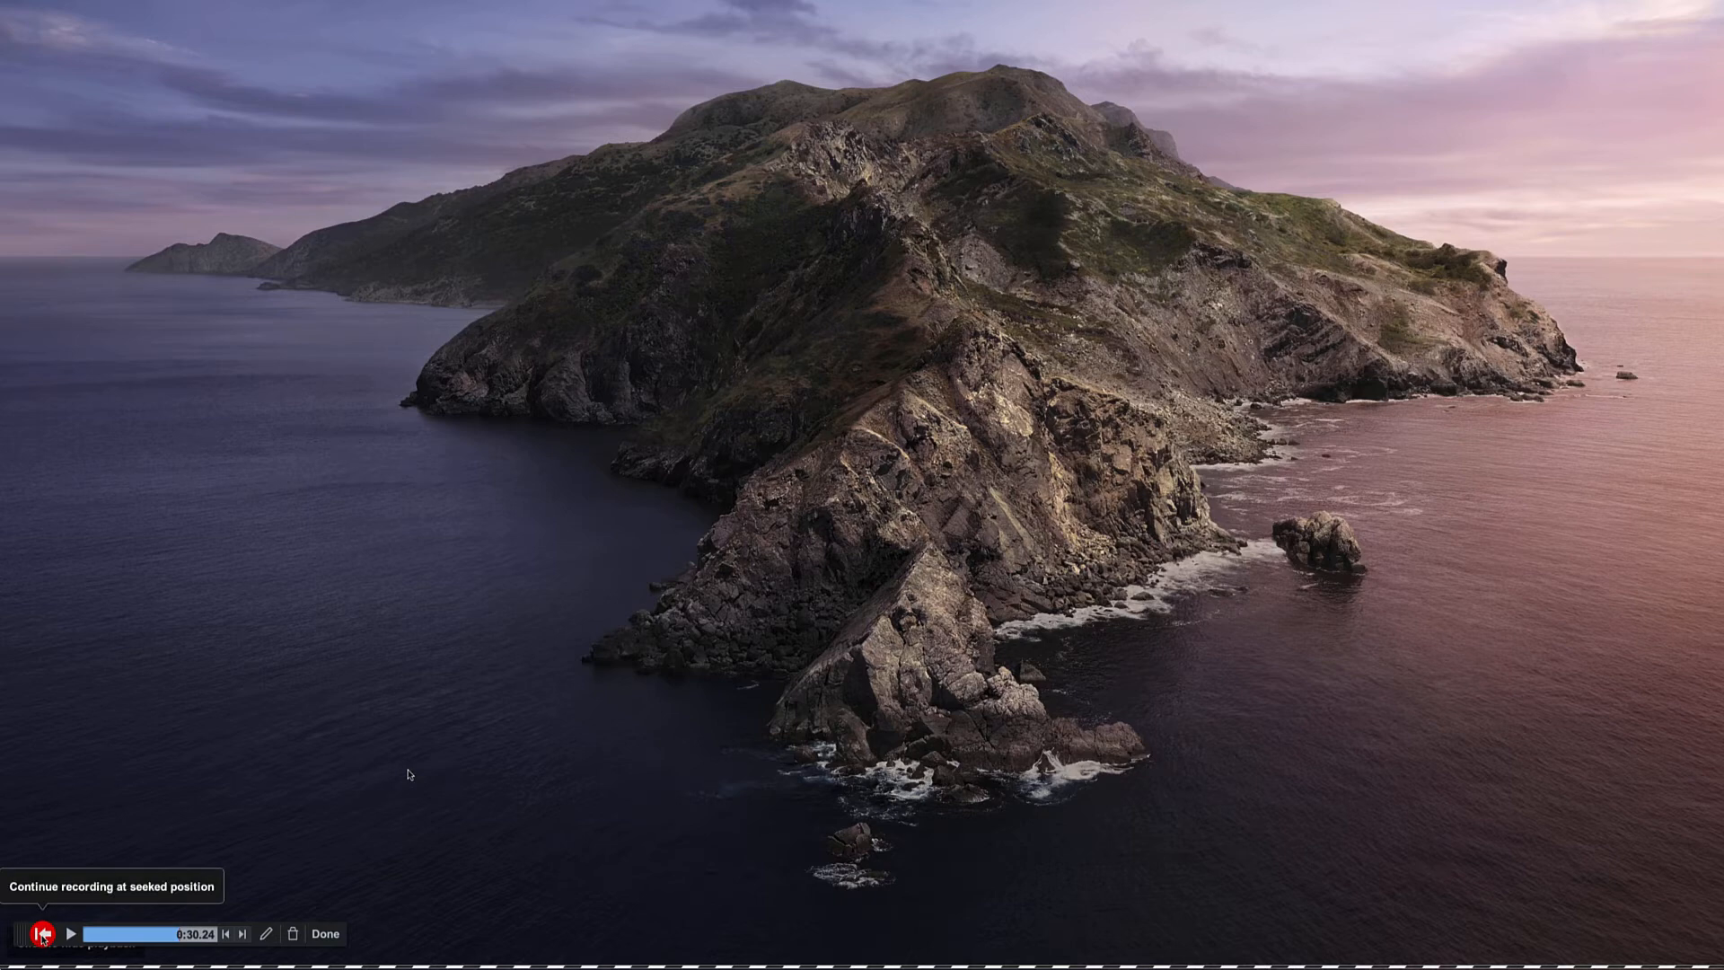
- Seek to the 0:30.24 pause point and continue recording from there, raising the truncate prompt
left_click(226, 933)
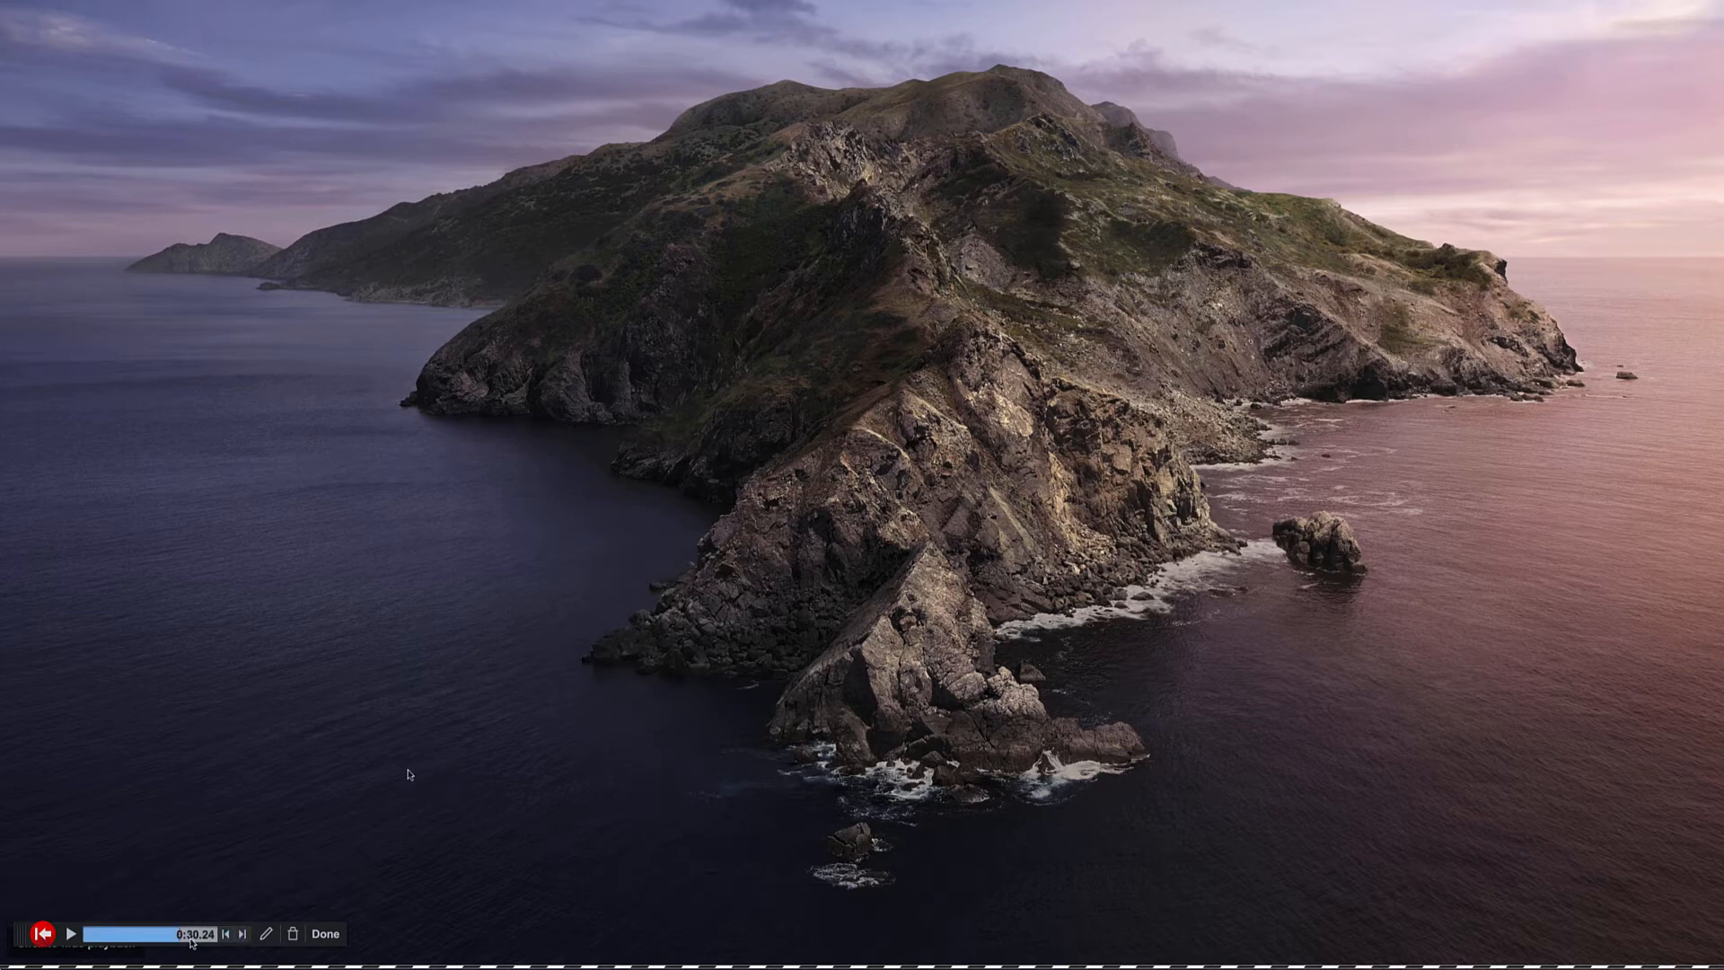
mouse_move(242, 934)
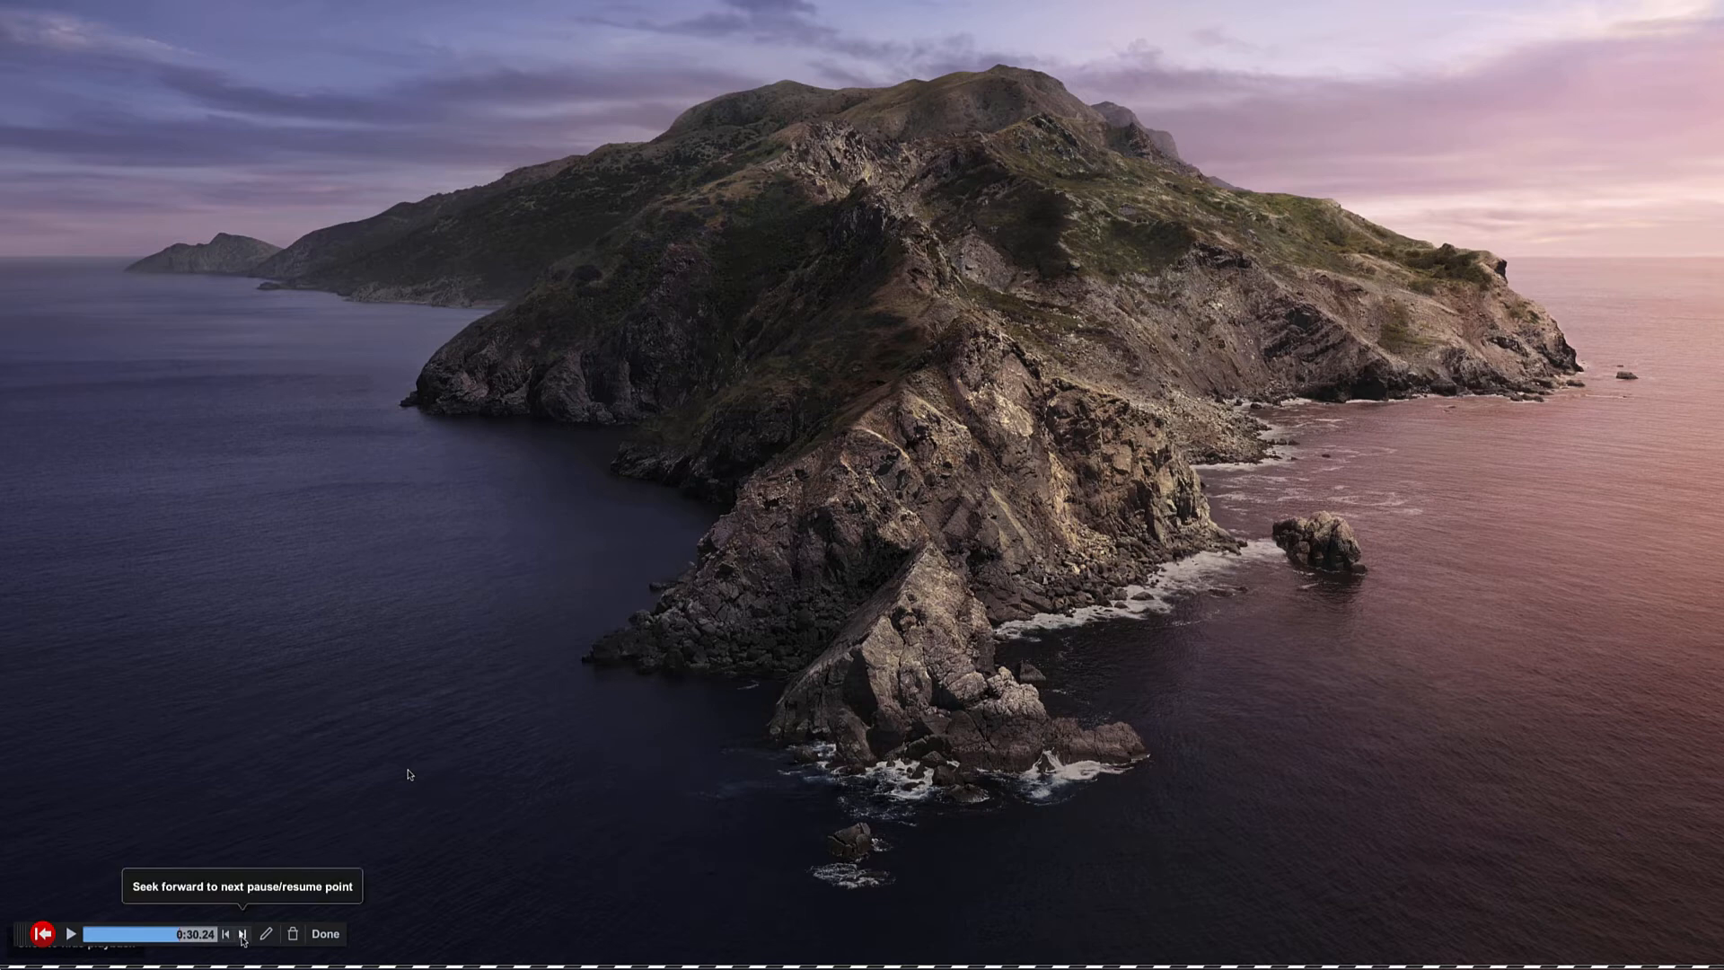
left_click(242, 934)
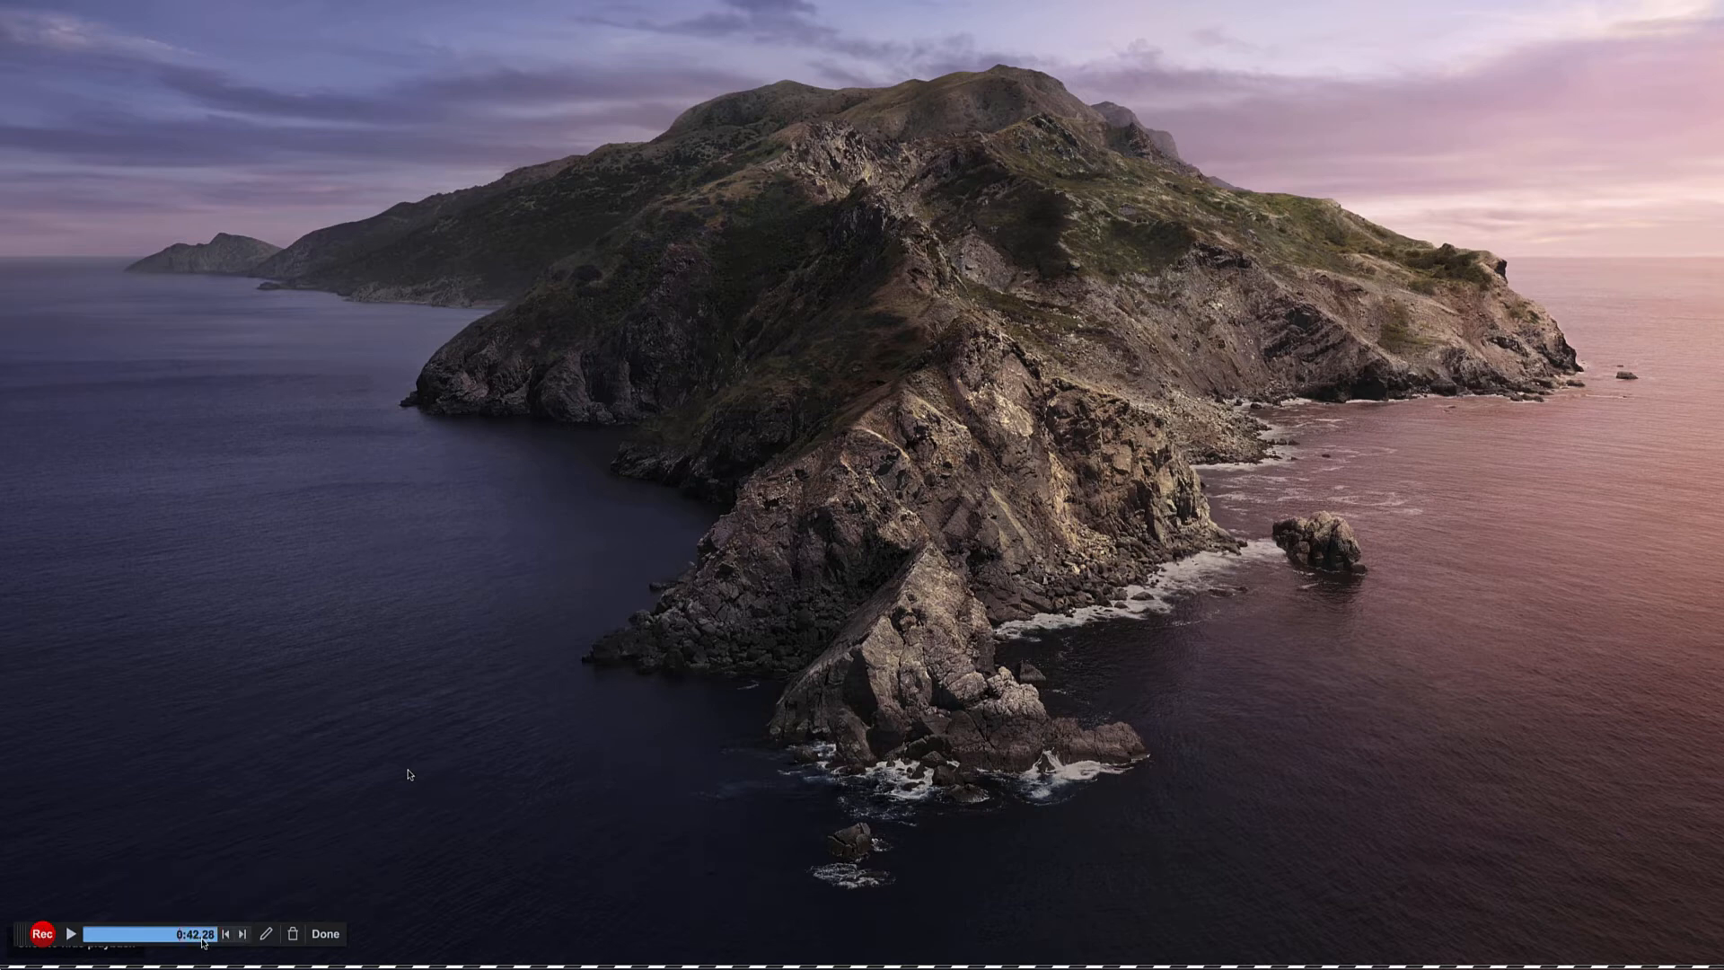
left_click(45, 932)
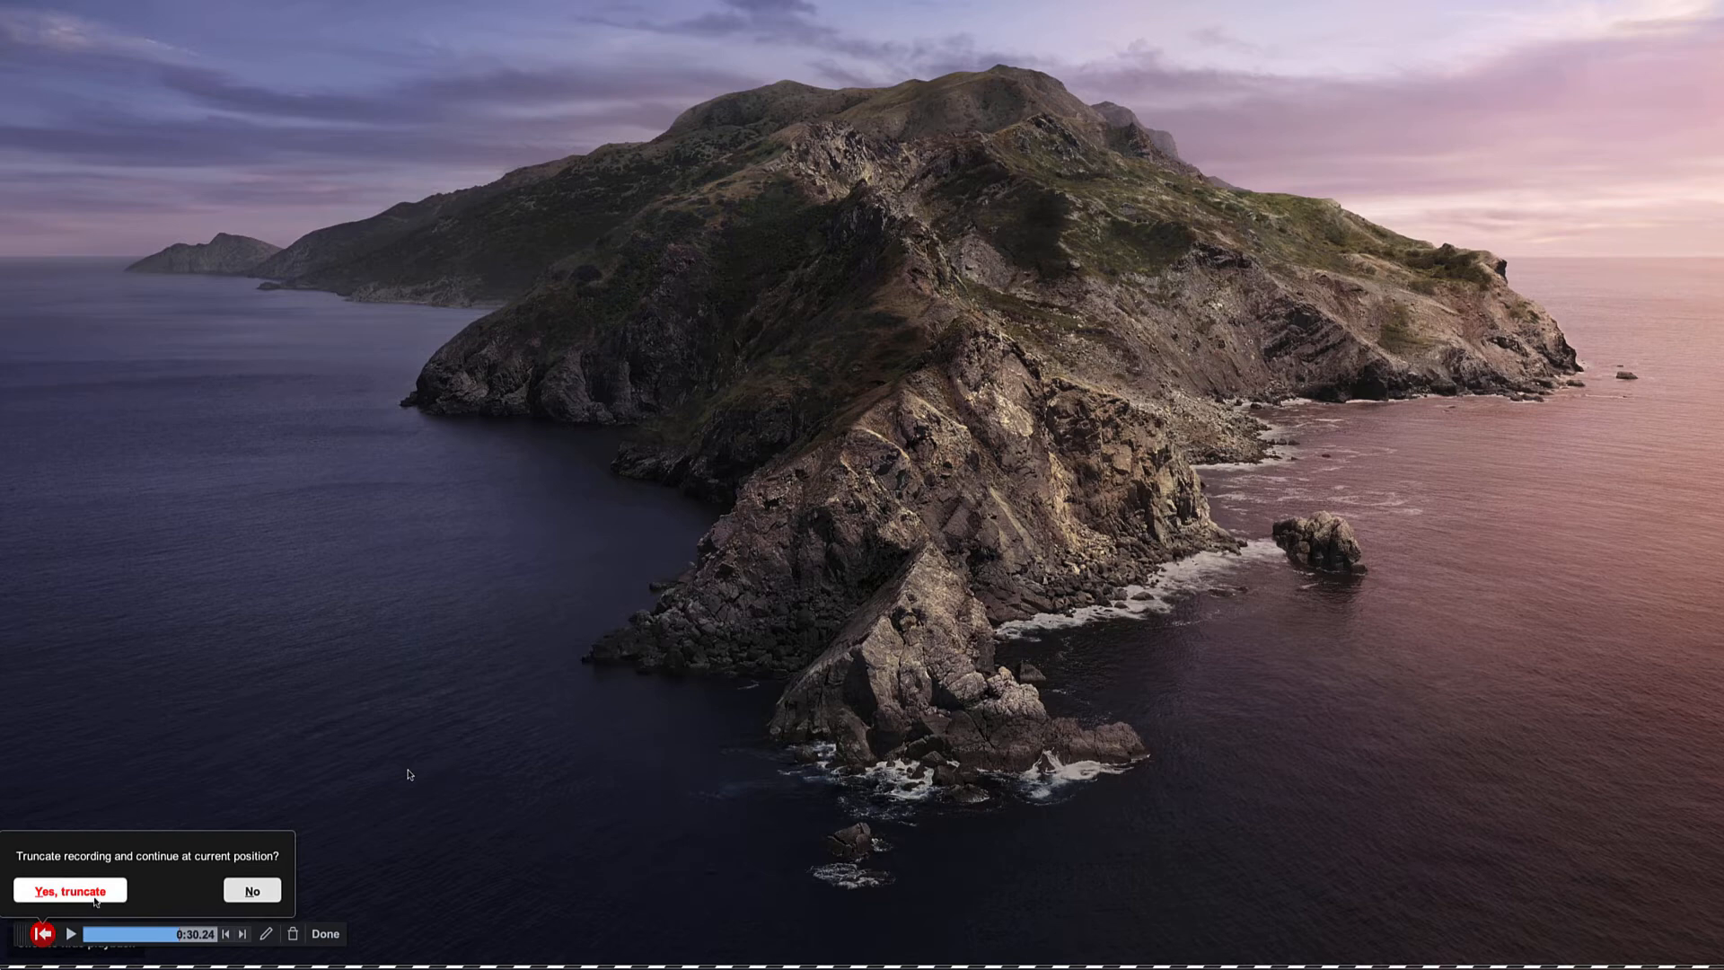
- Confirm truncation and resume recording the marklaxton.com homepage in Chrome
left_click(68, 889)
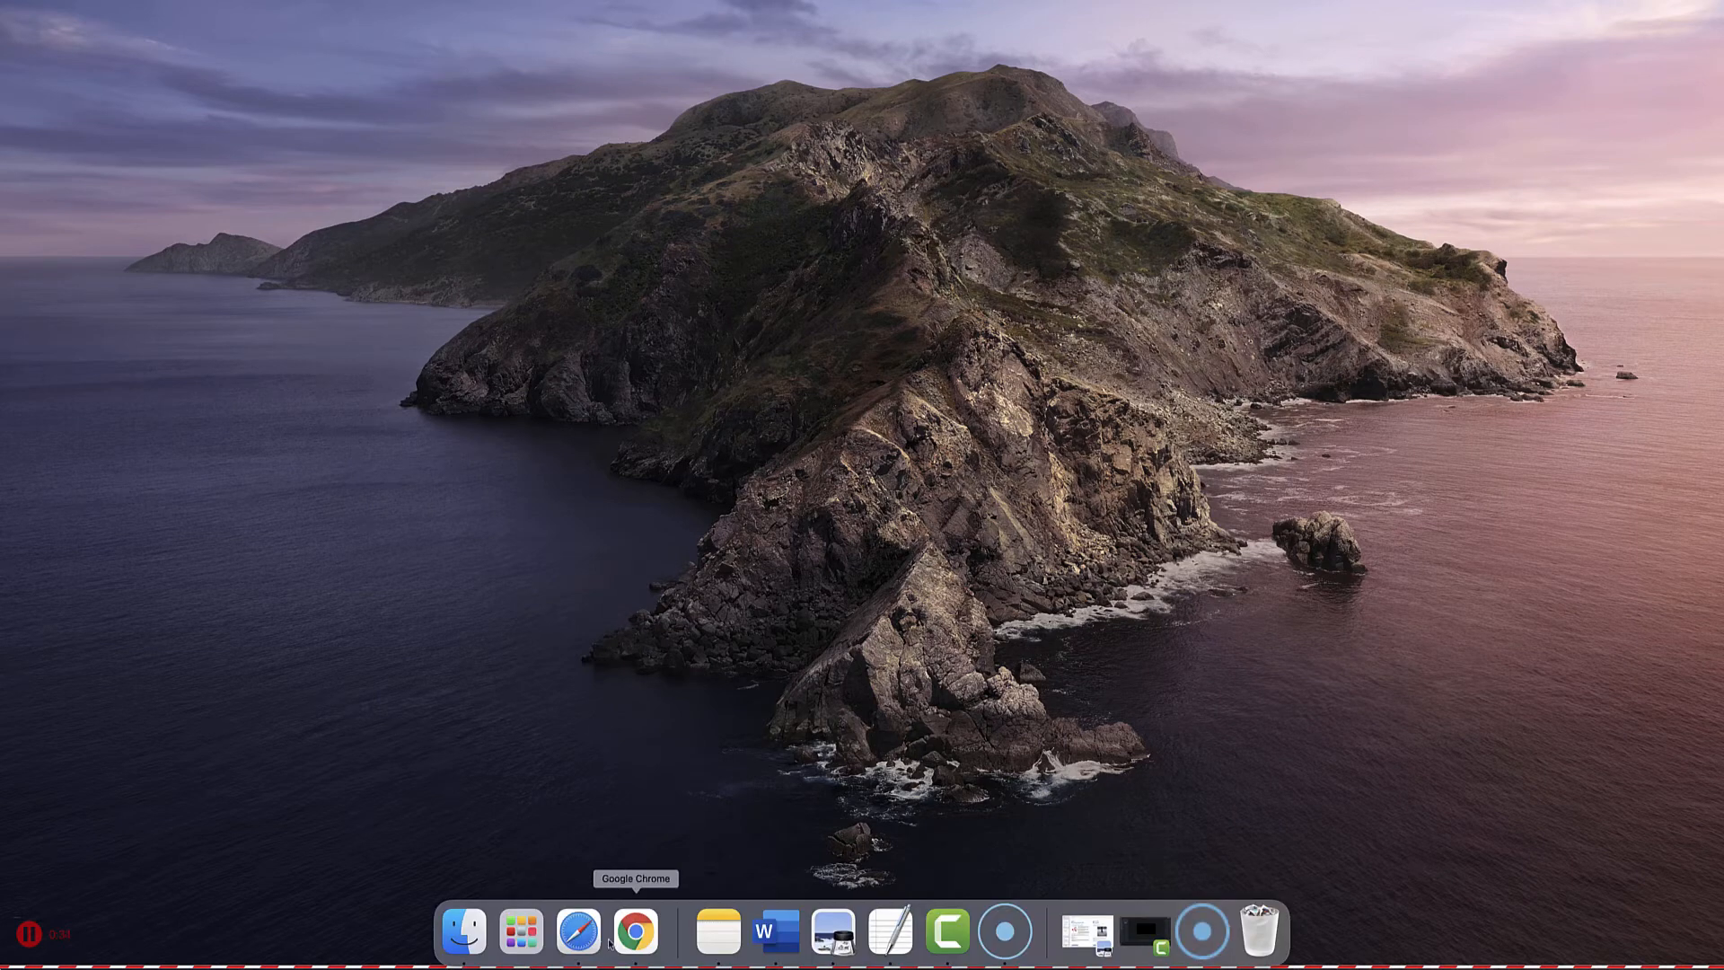
left_click(634, 932)
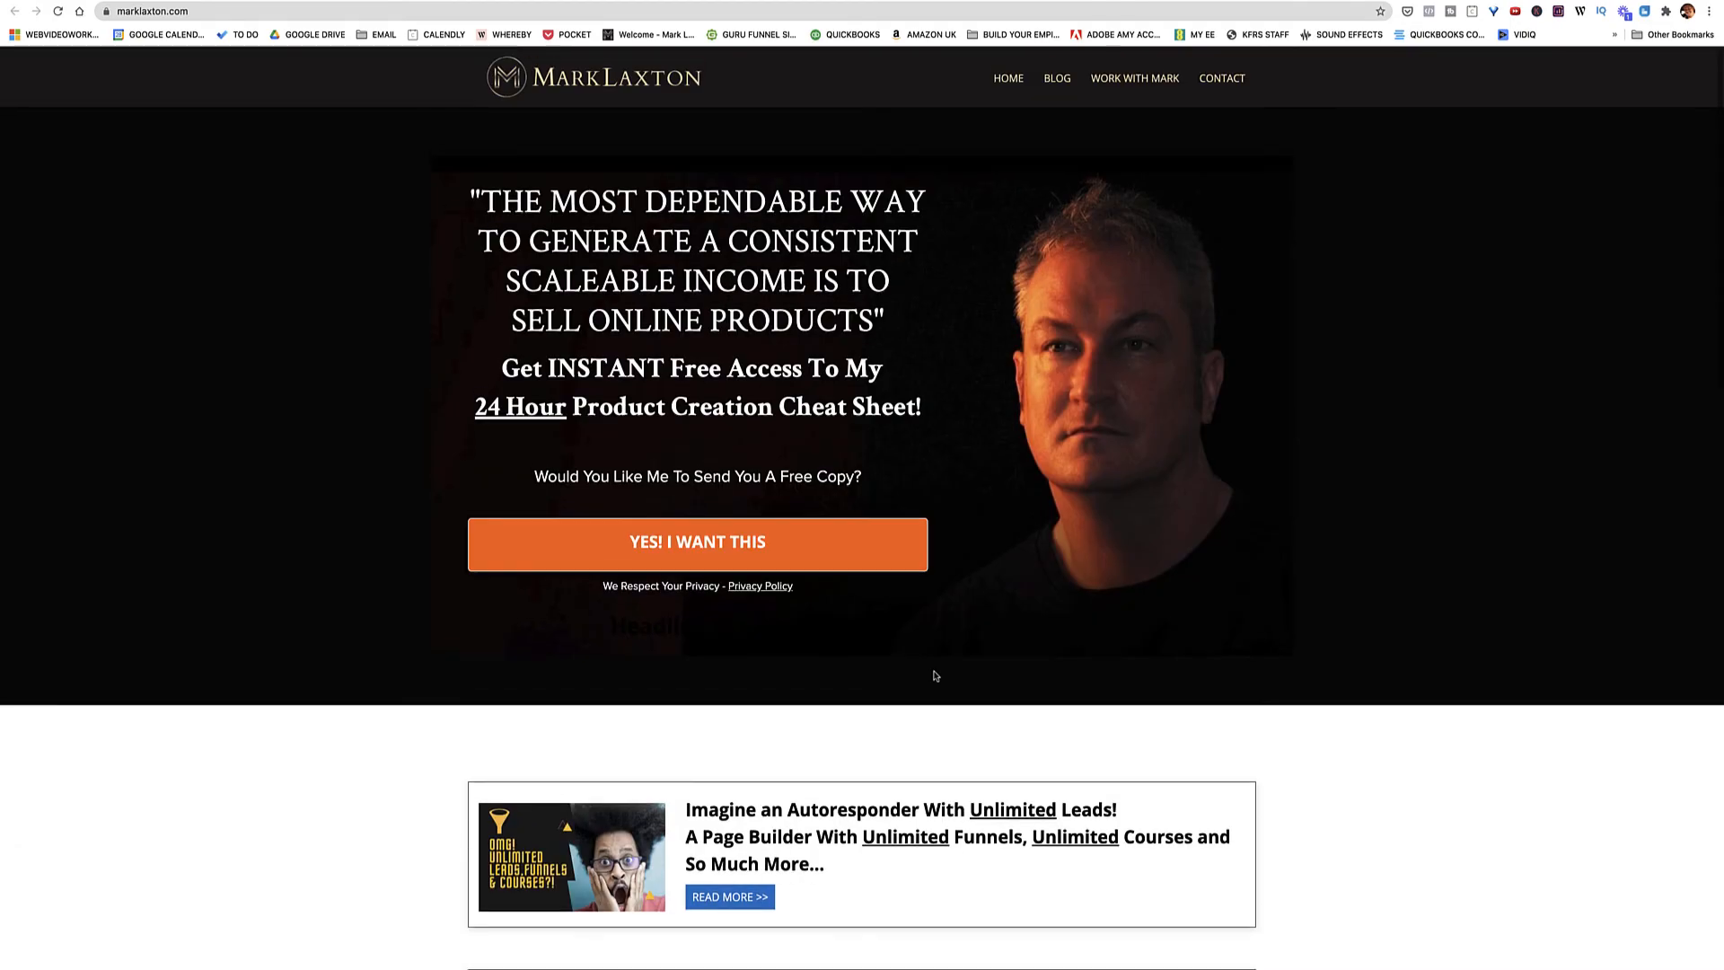
mouse_move(1006, 943)
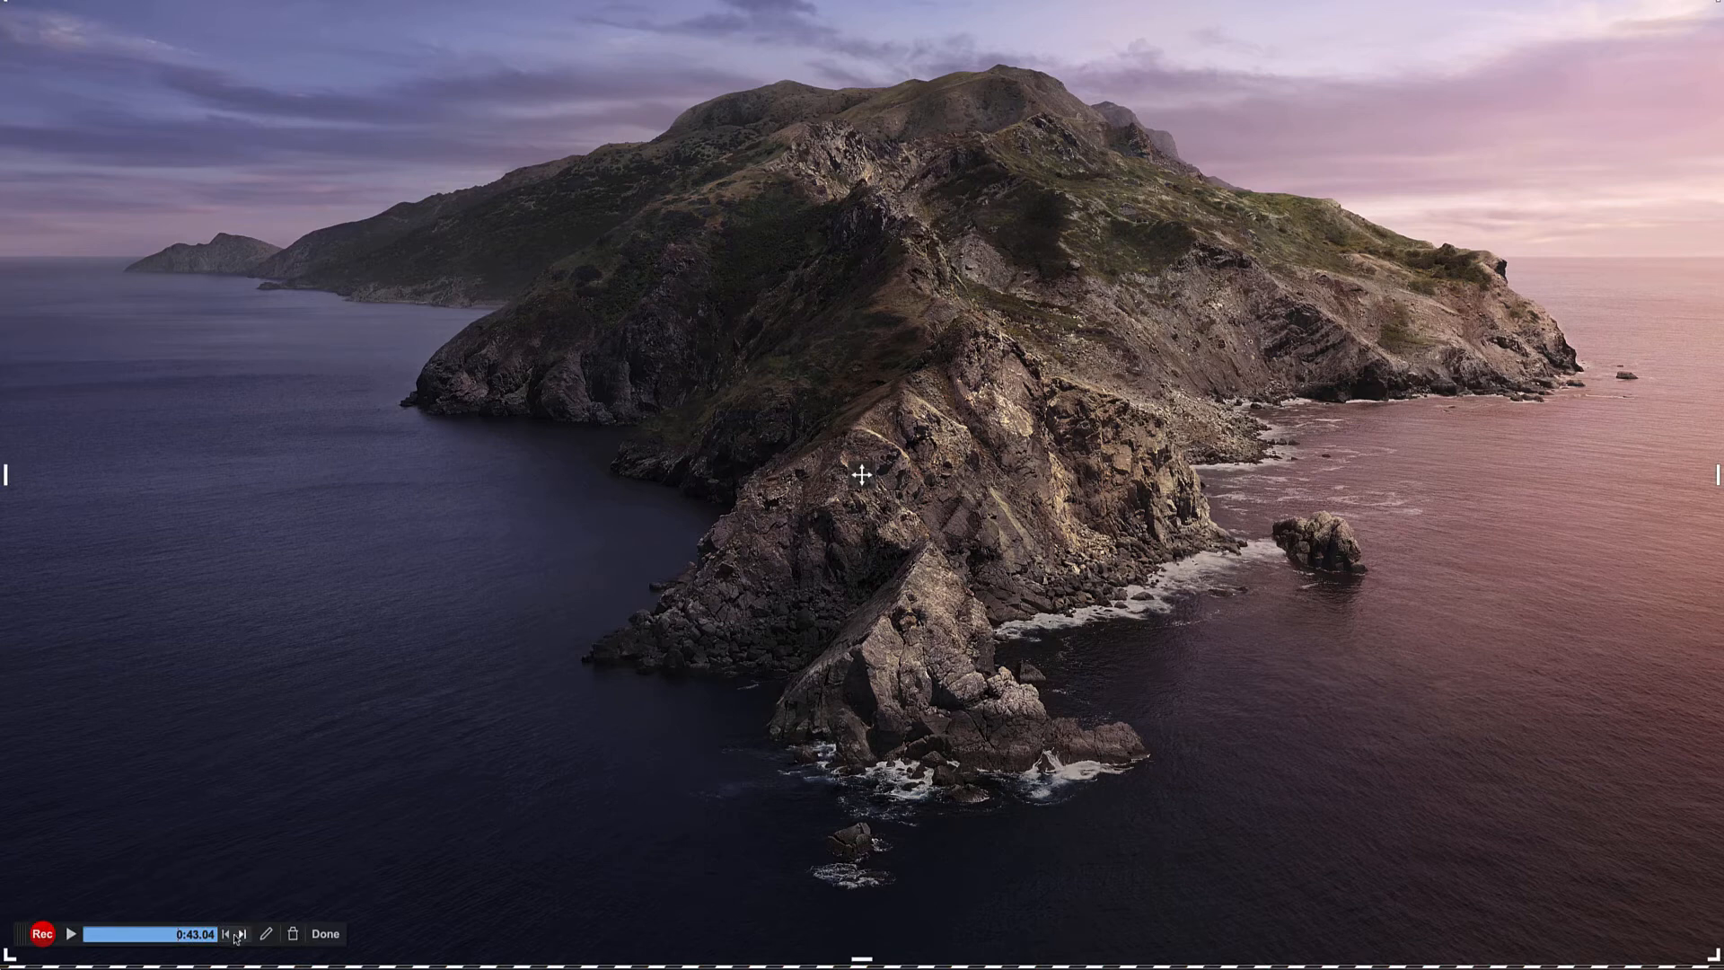
mouse_move(225, 934)
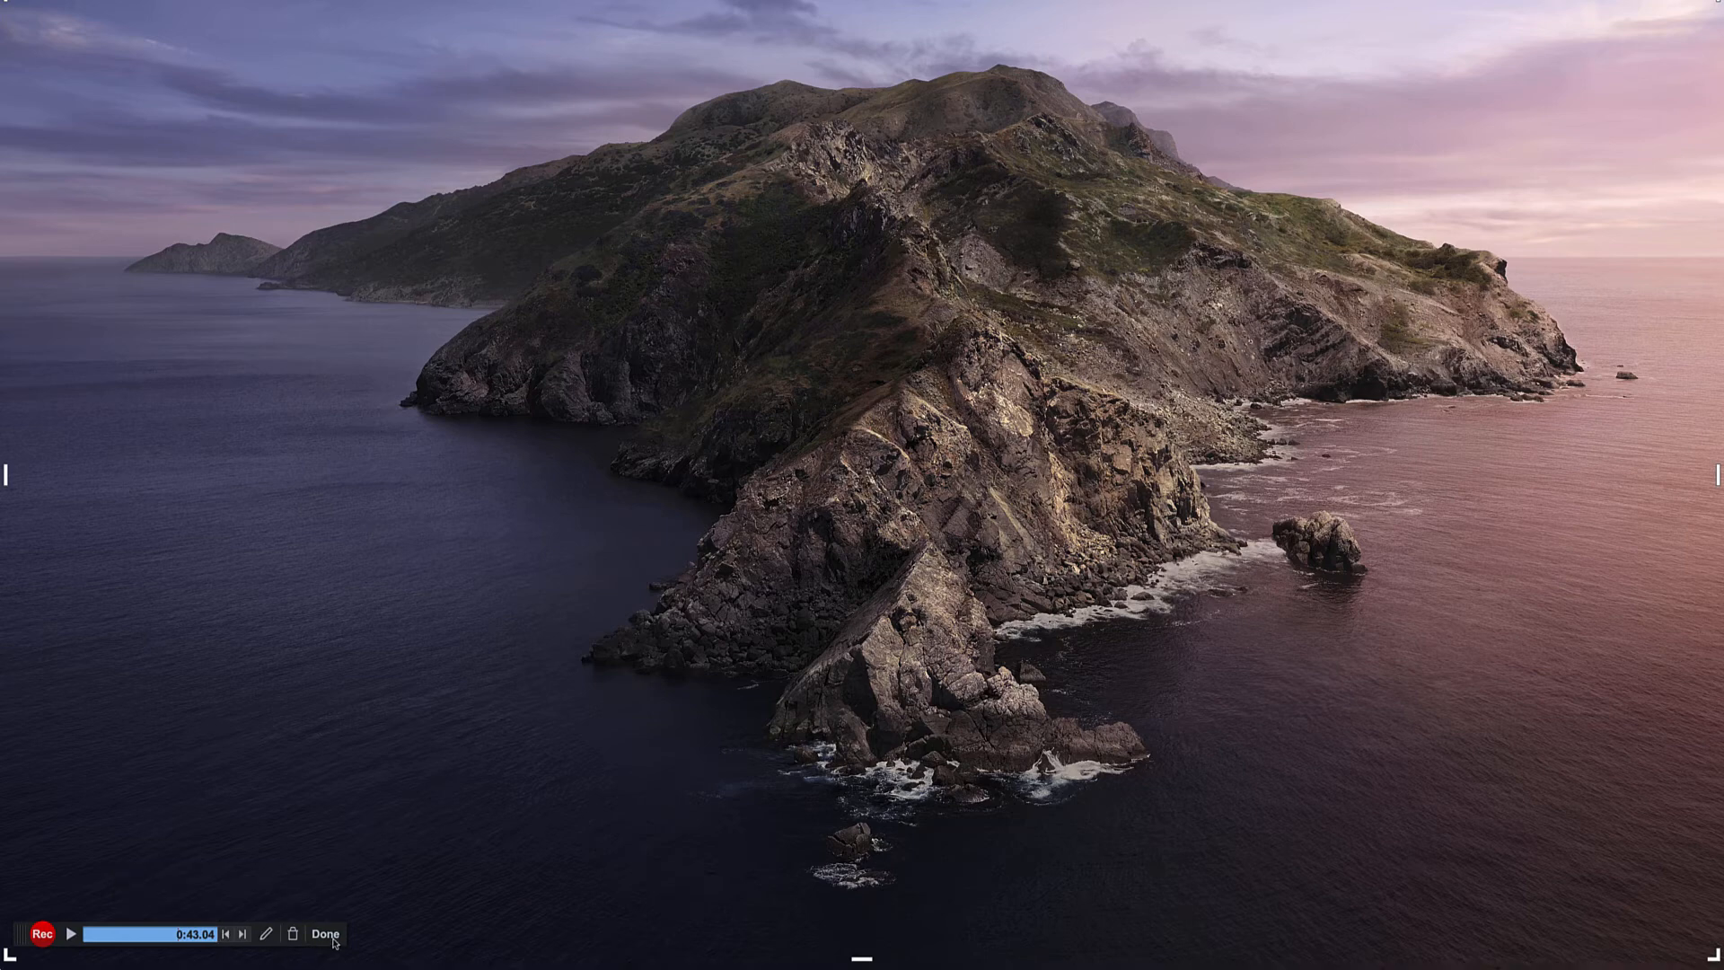
- Finish Recording #12 at 0:44 and return from the editor to the save and upload options
left_click(324, 934)
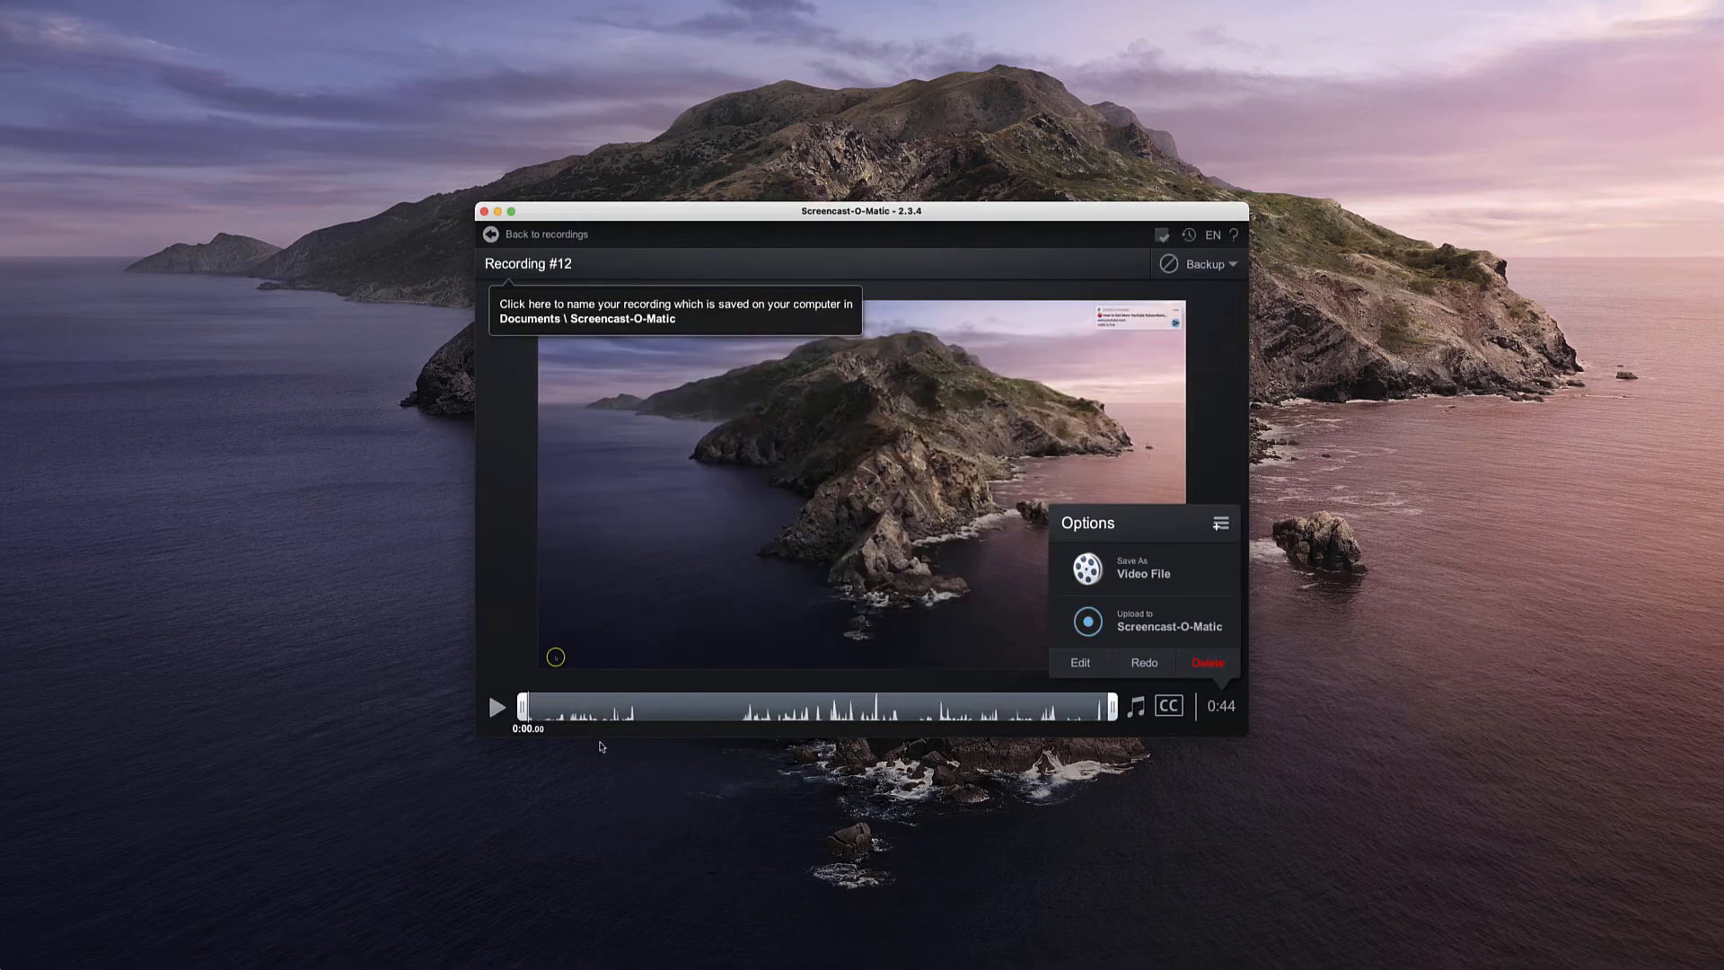
mouse_move(1041, 713)
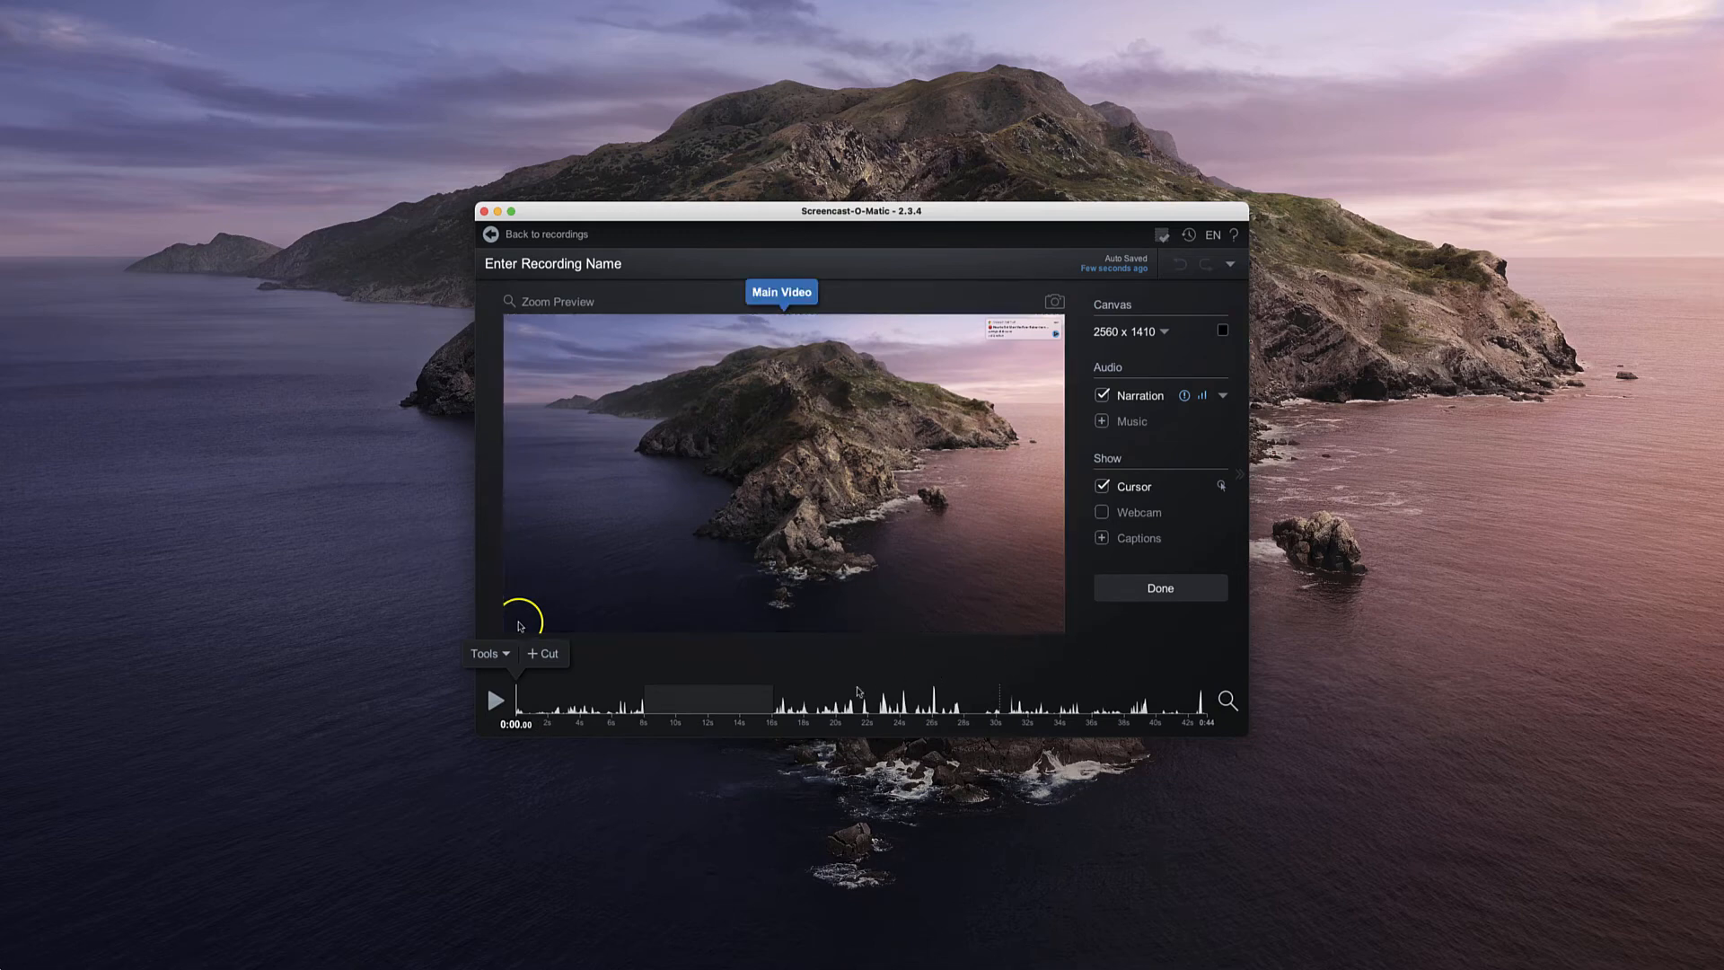
mouse_move(840, 690)
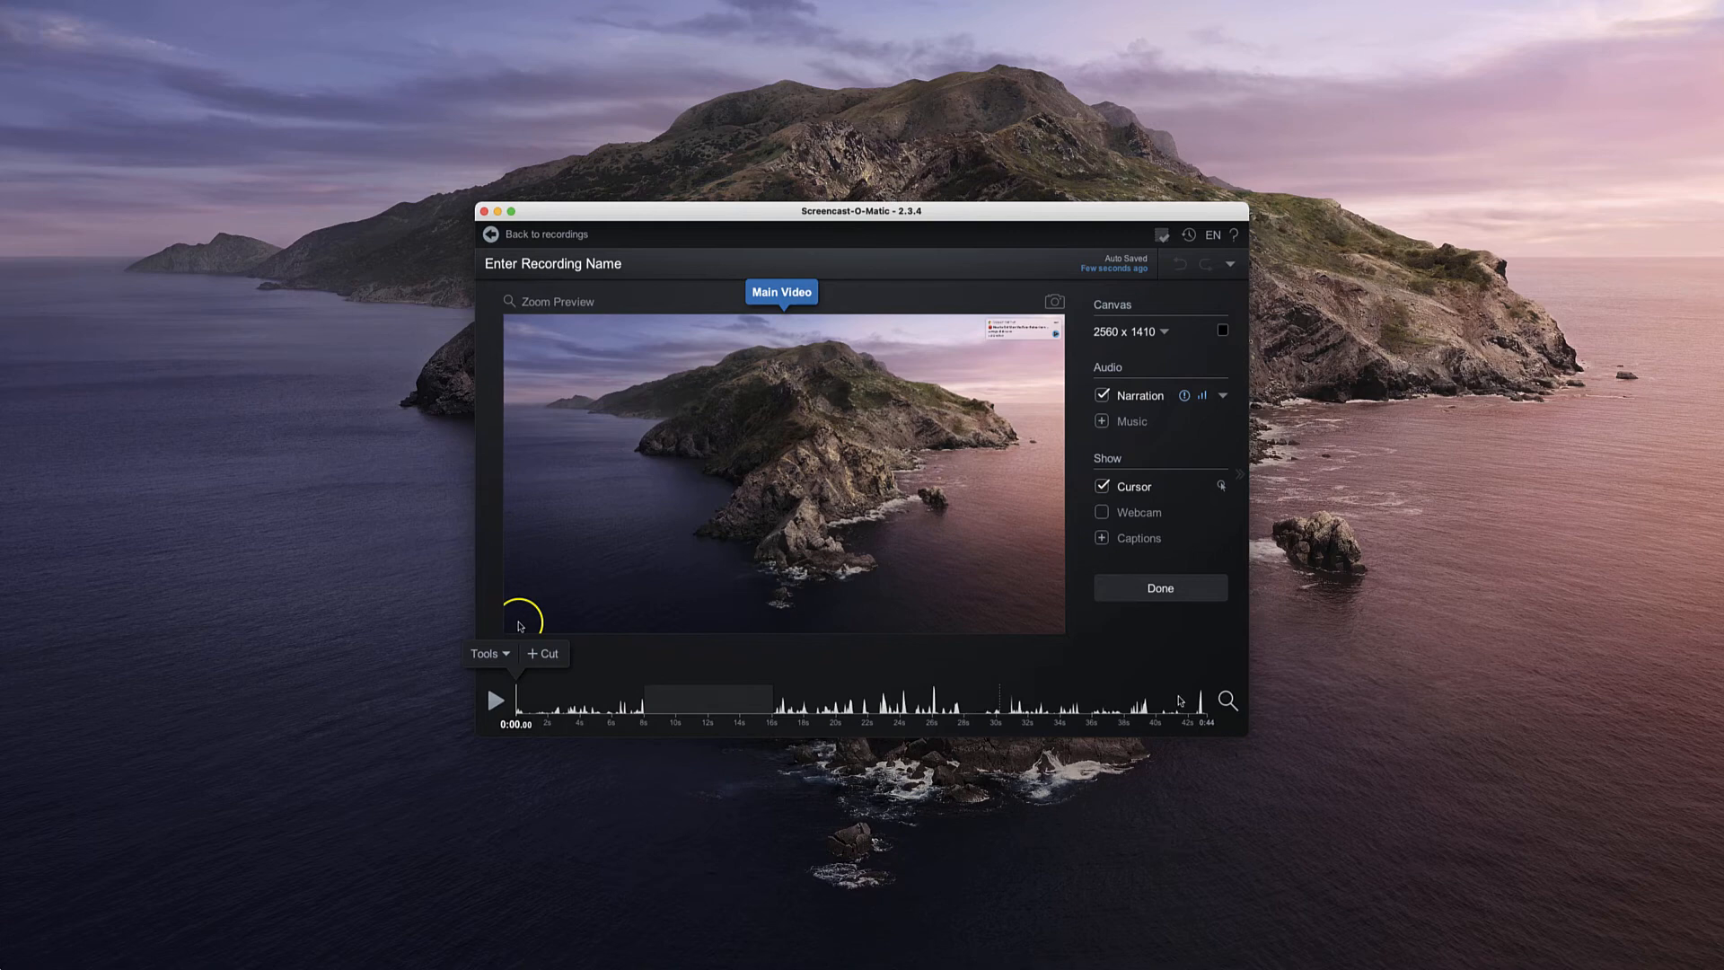
left_click(1158, 587)
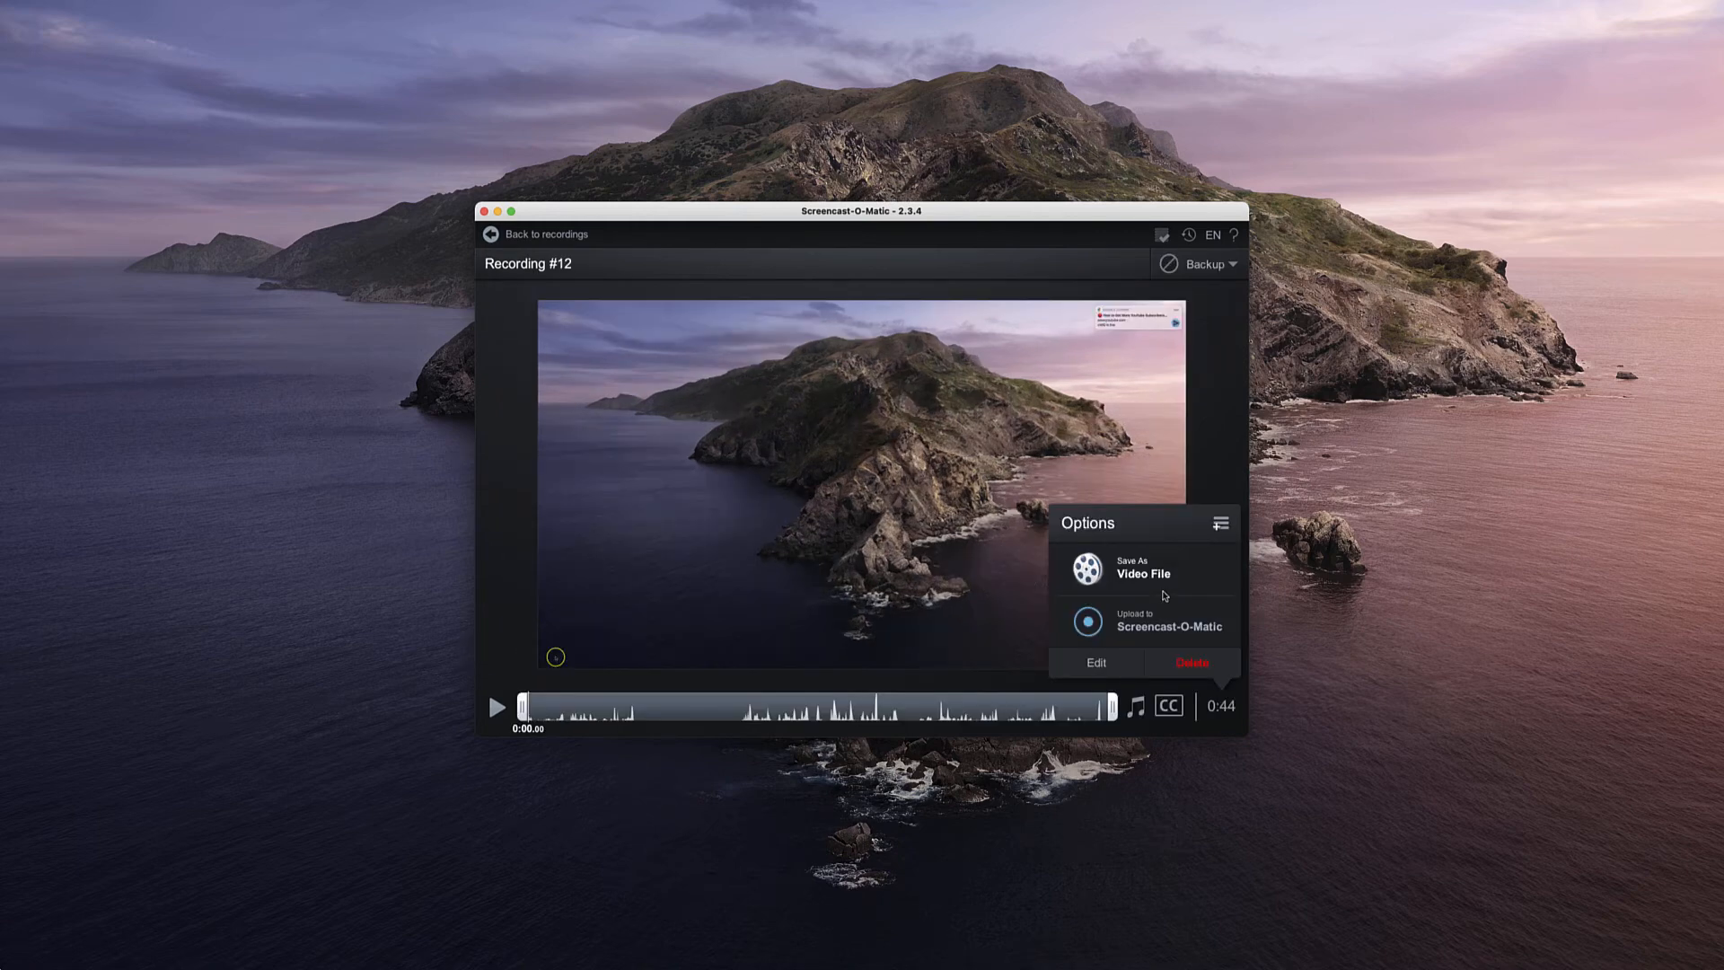
- Publish Recording #12 as an MP4 video file to the Desktop
left_click(1144, 565)
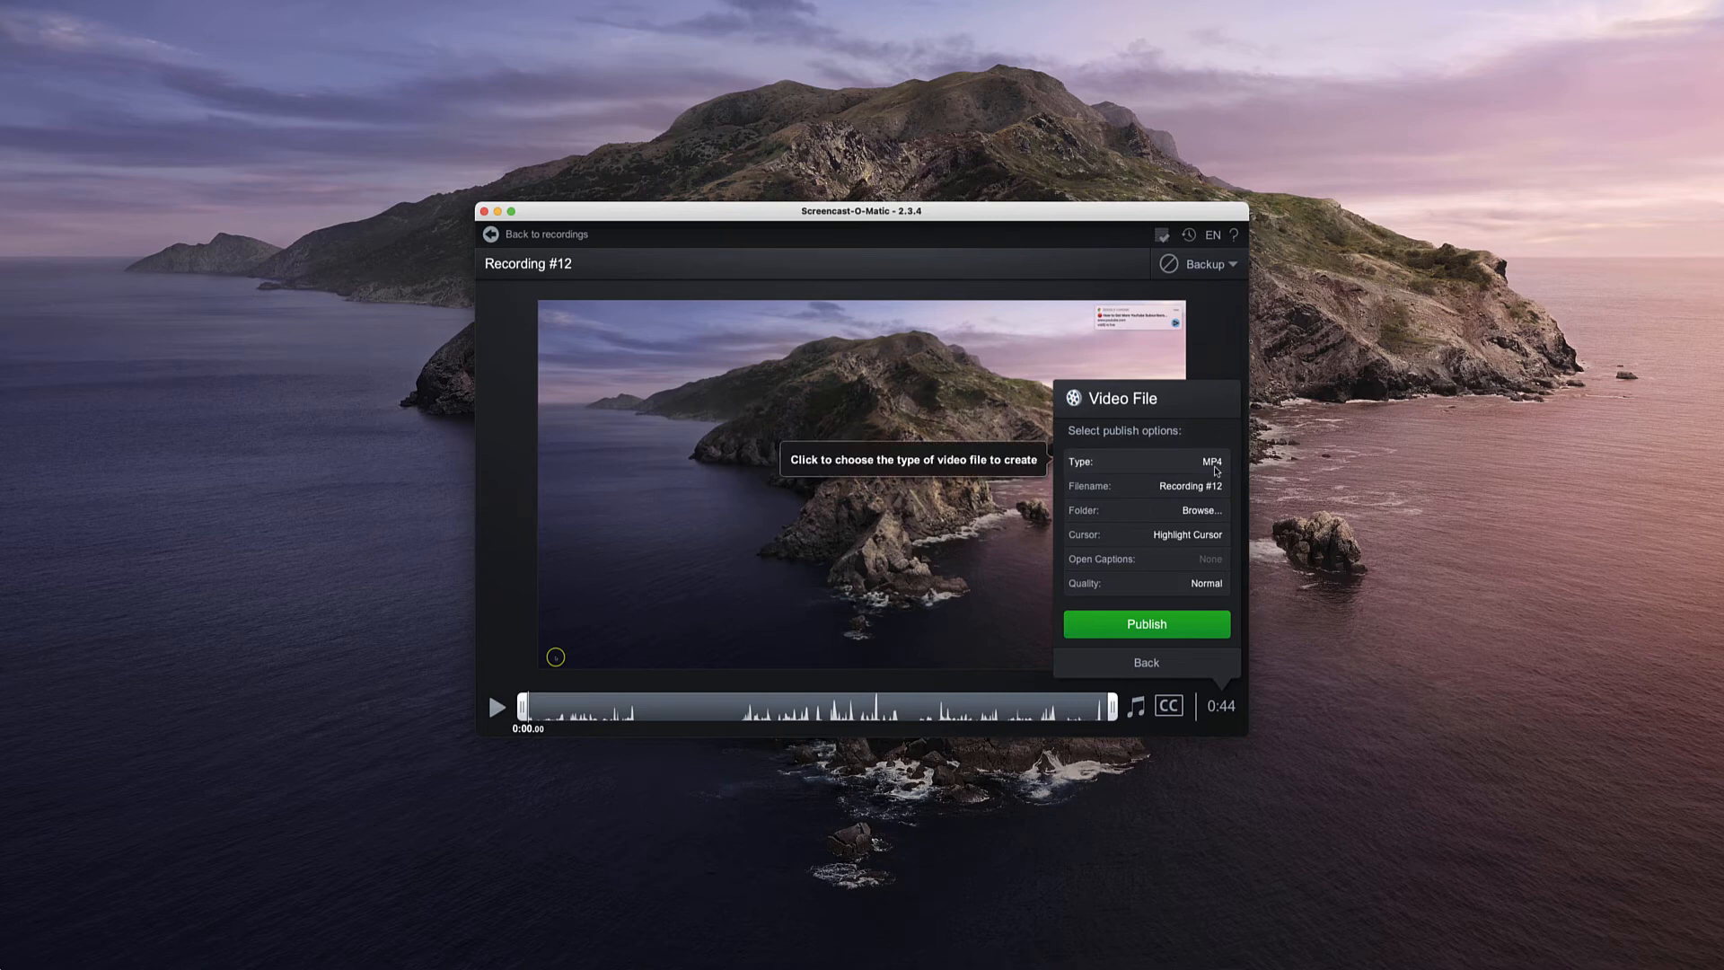
left_click(1189, 485)
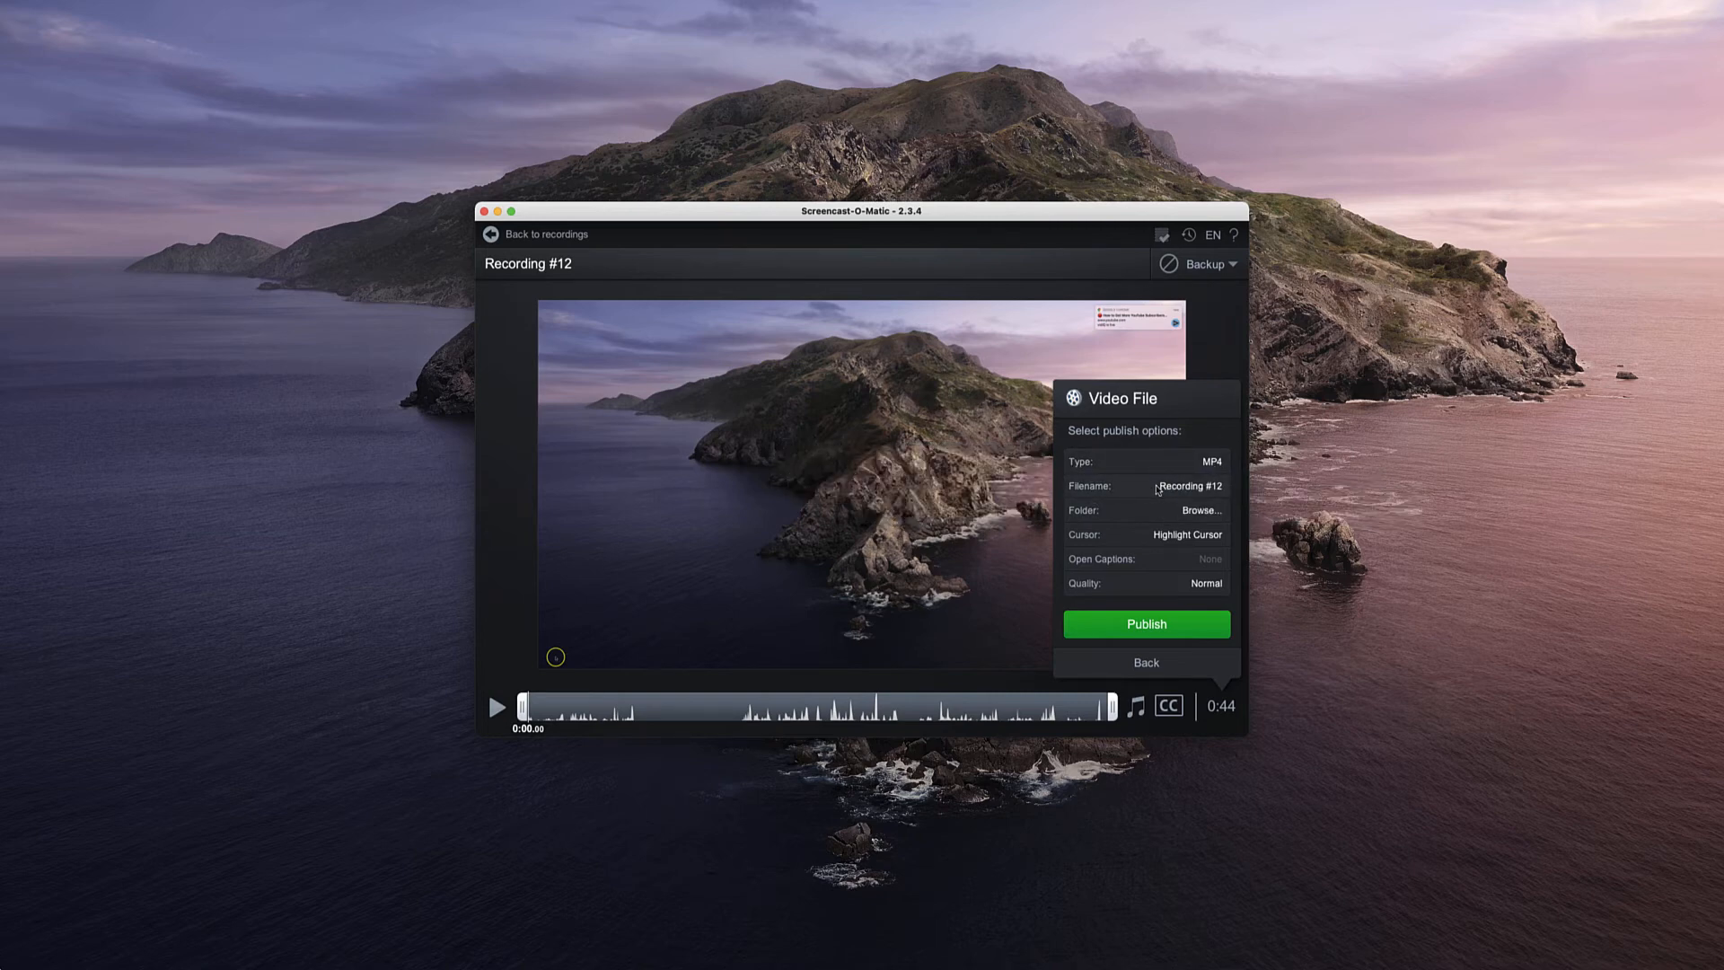
mouse_move(1135, 514)
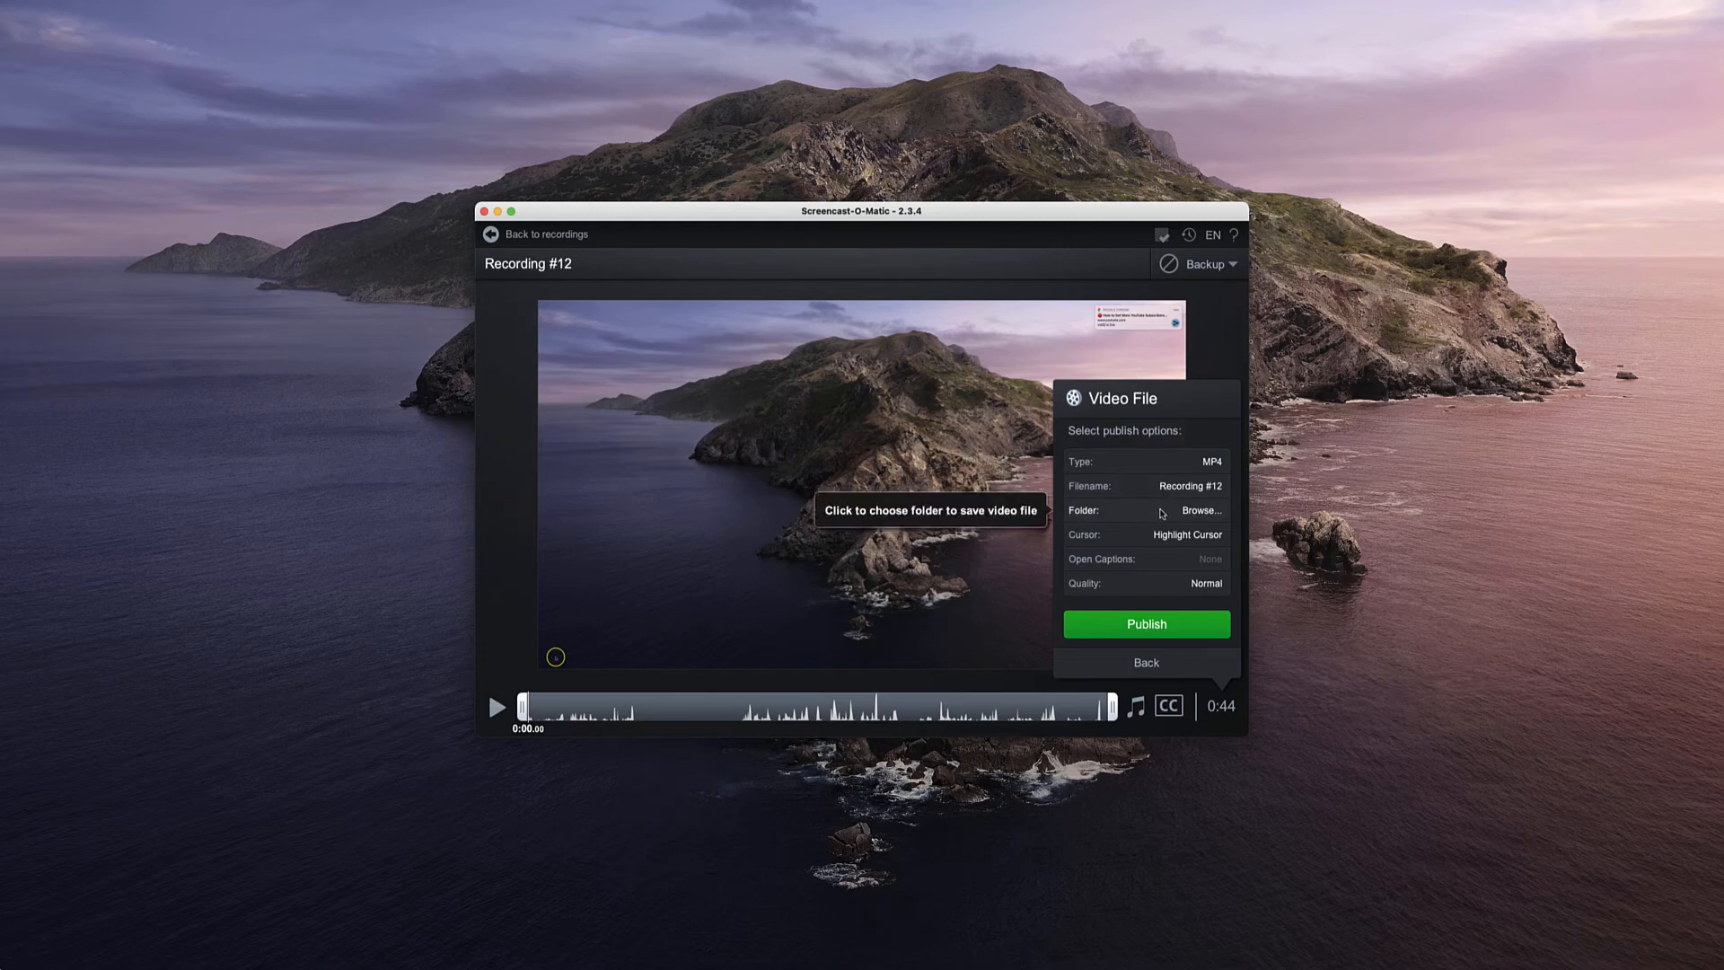
left_click(1199, 508)
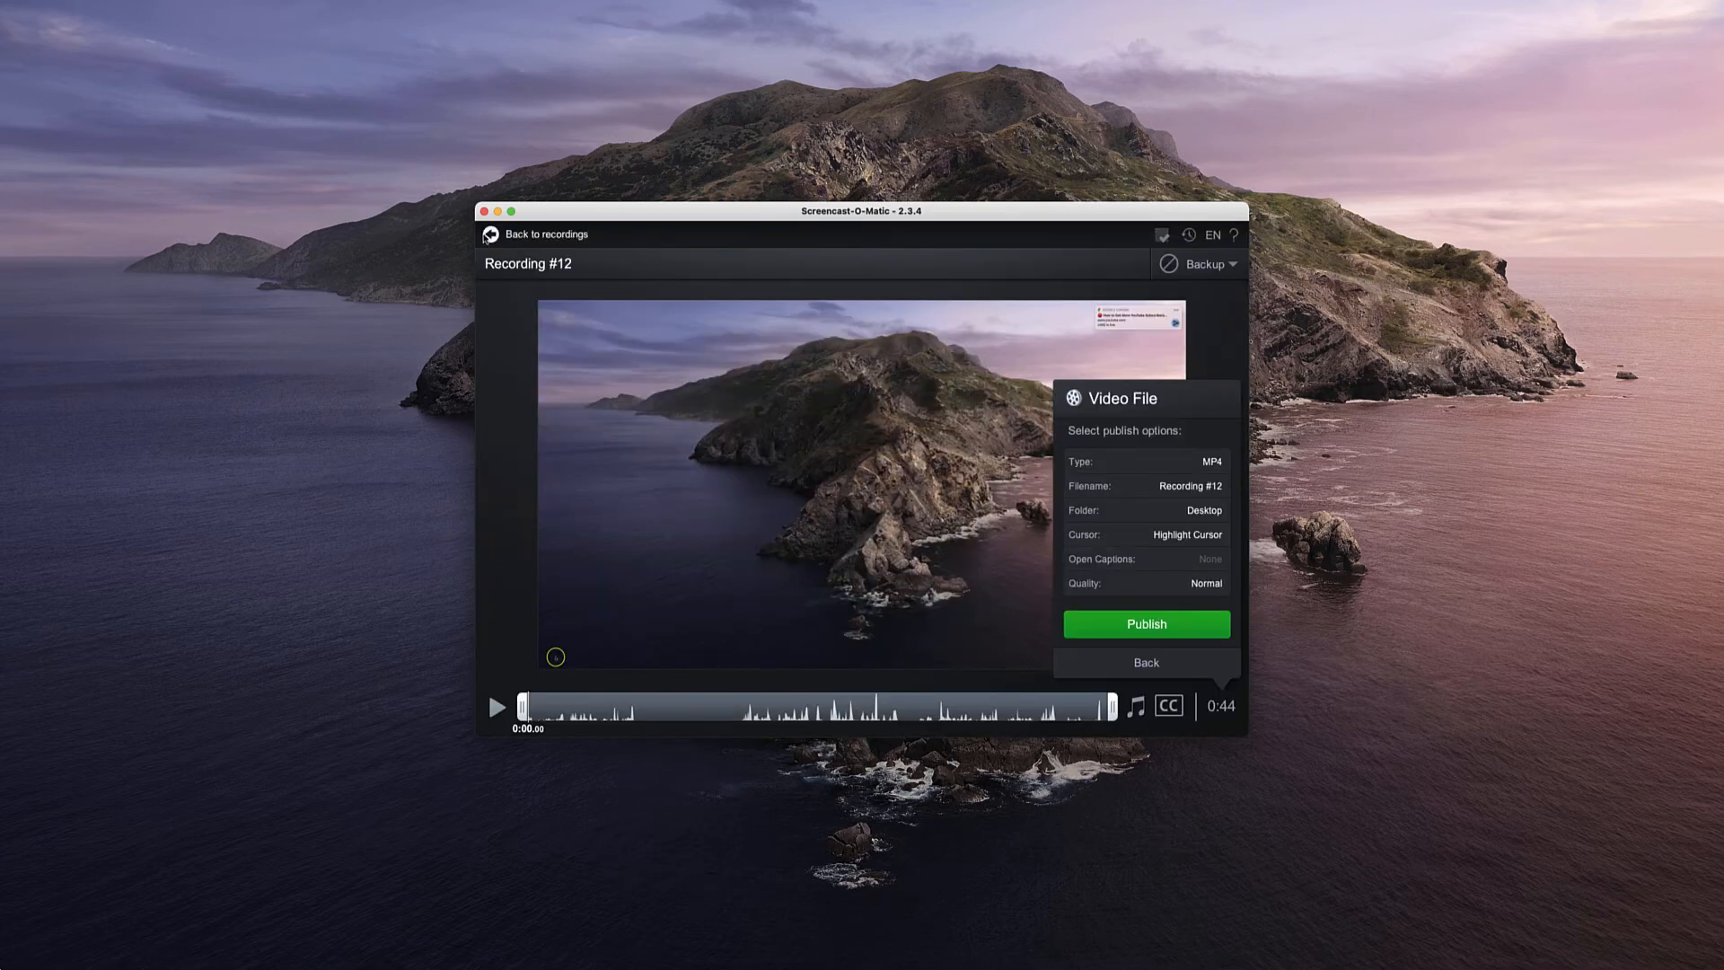
left_click(537, 233)
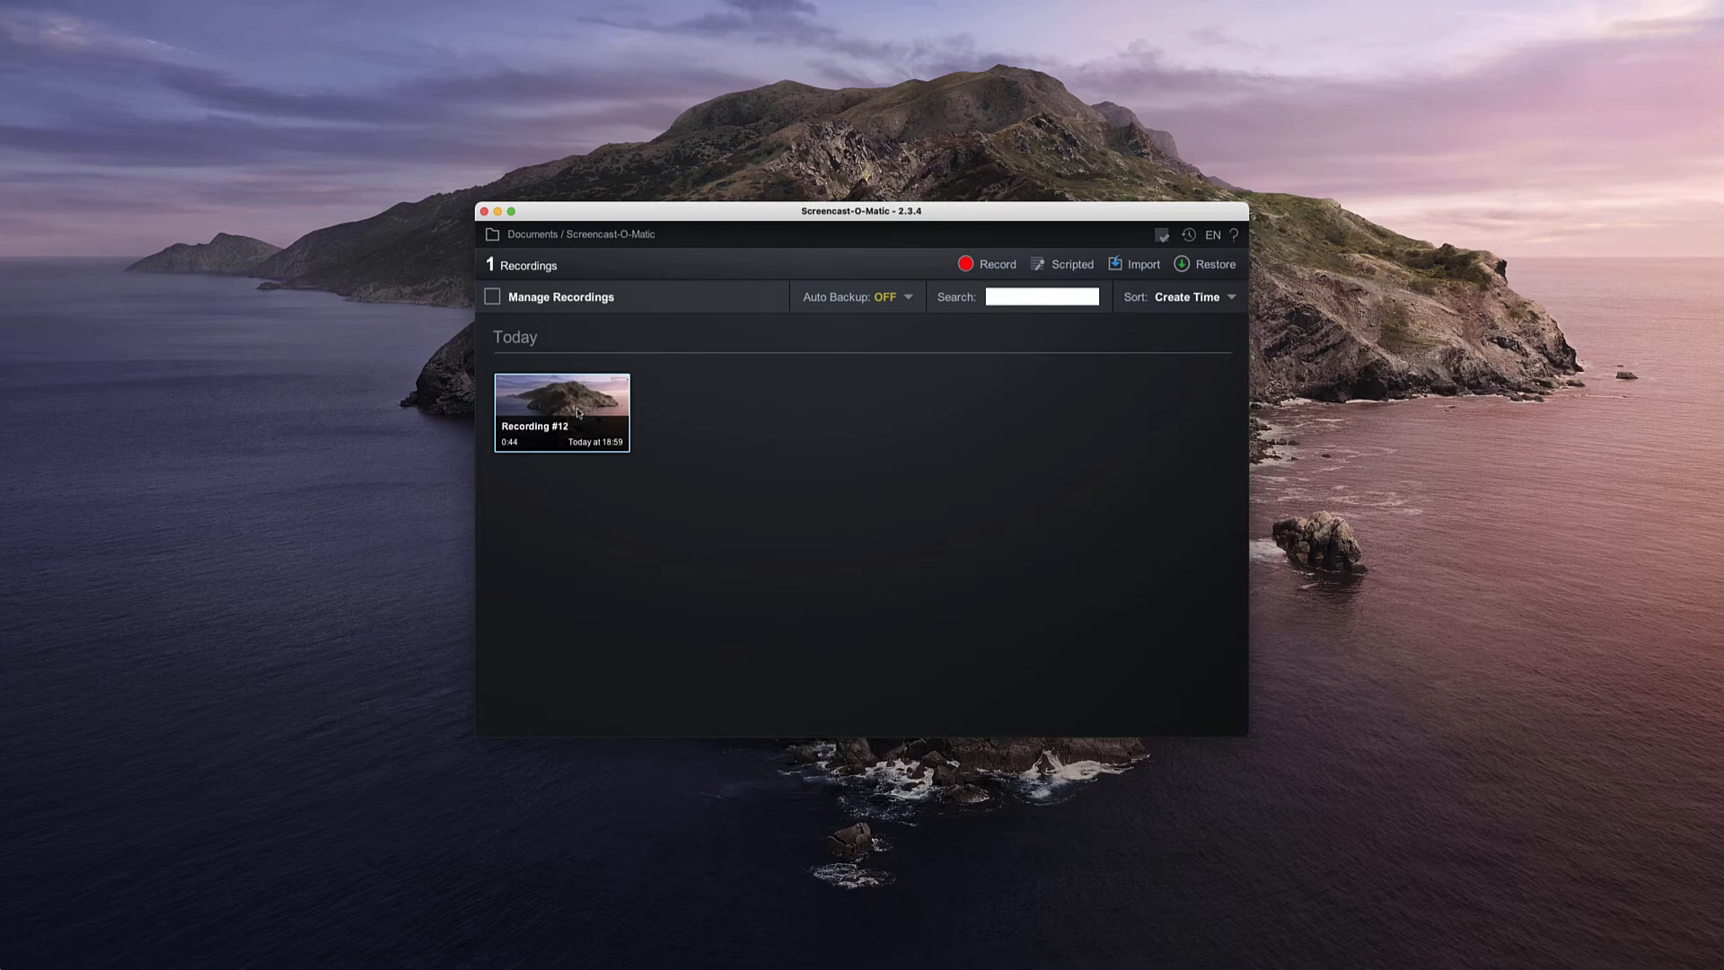
mouse_move(1072, 264)
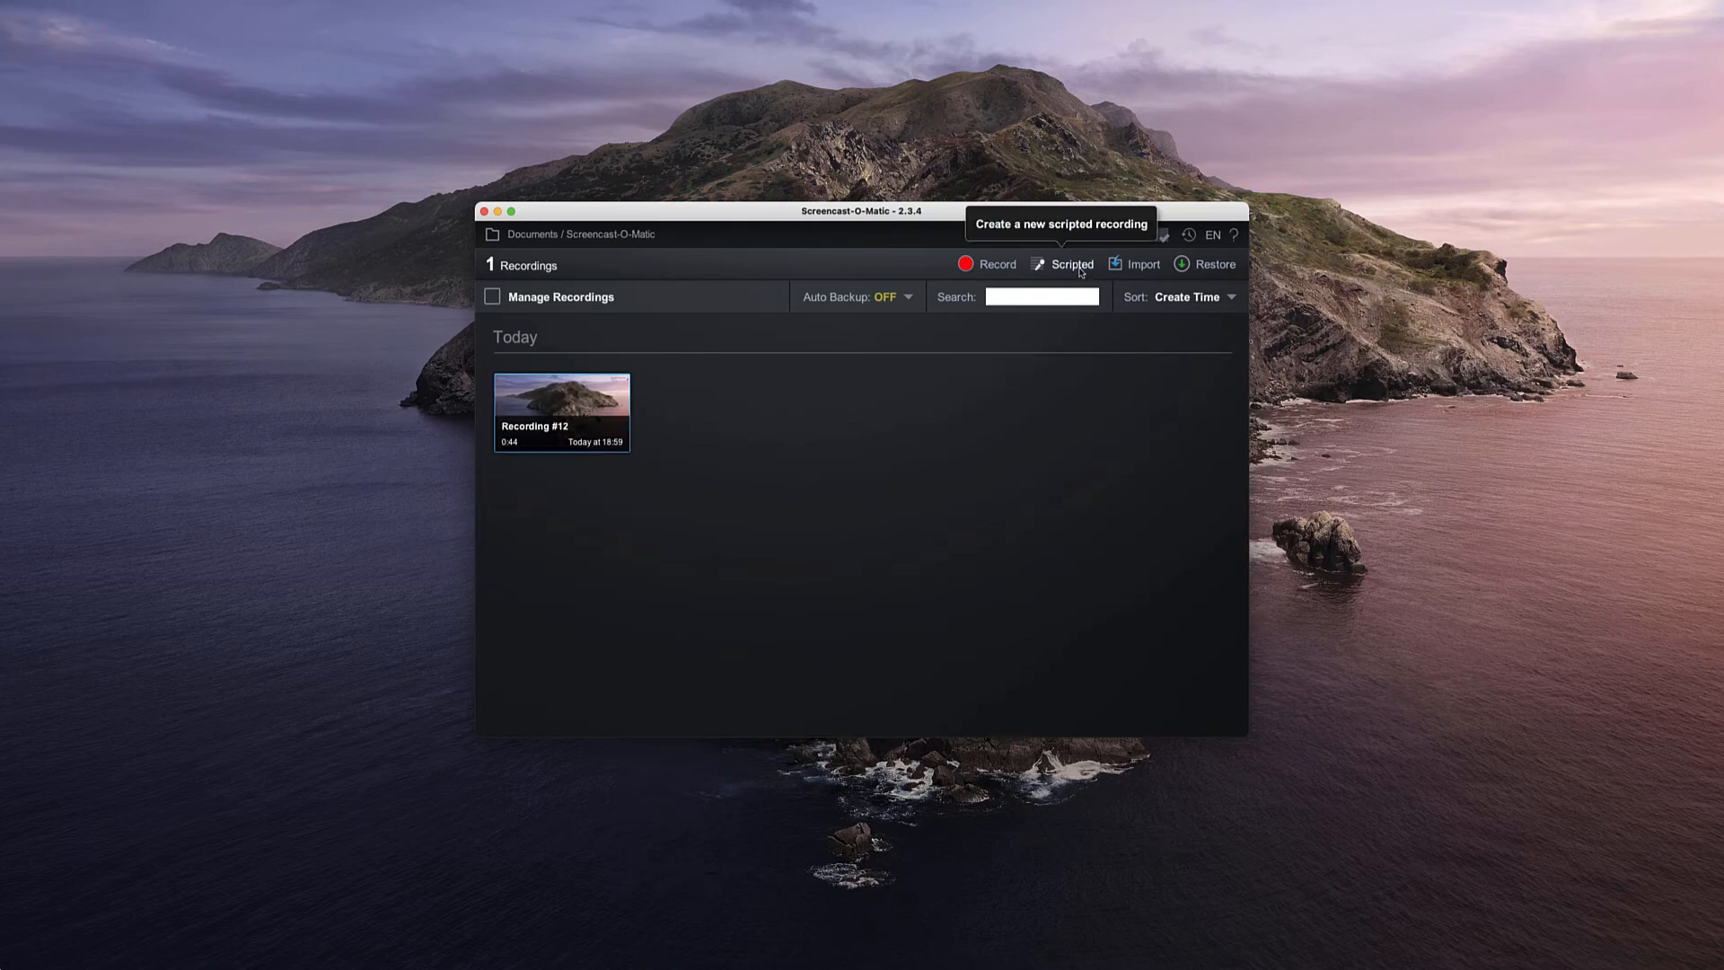
- Begin a new scripted recording with an empty first script section
left_click(1069, 264)
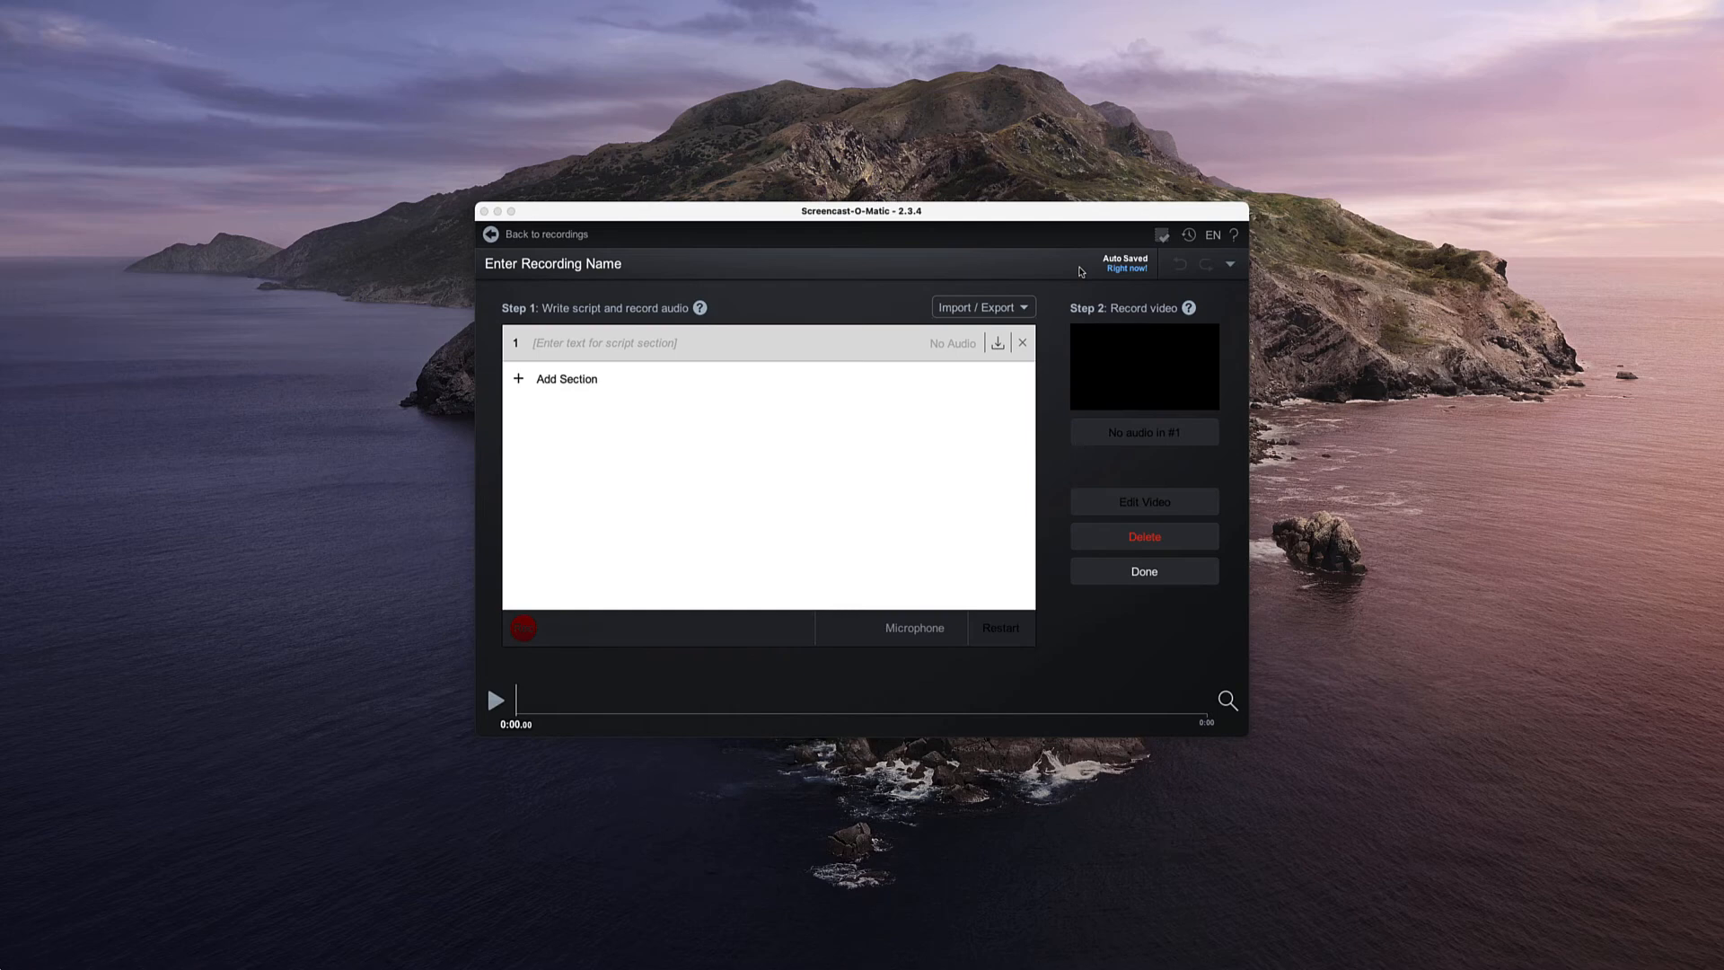
- Write 'Hello in this video' in the first script section and add an empty second section
left_click(522, 629)
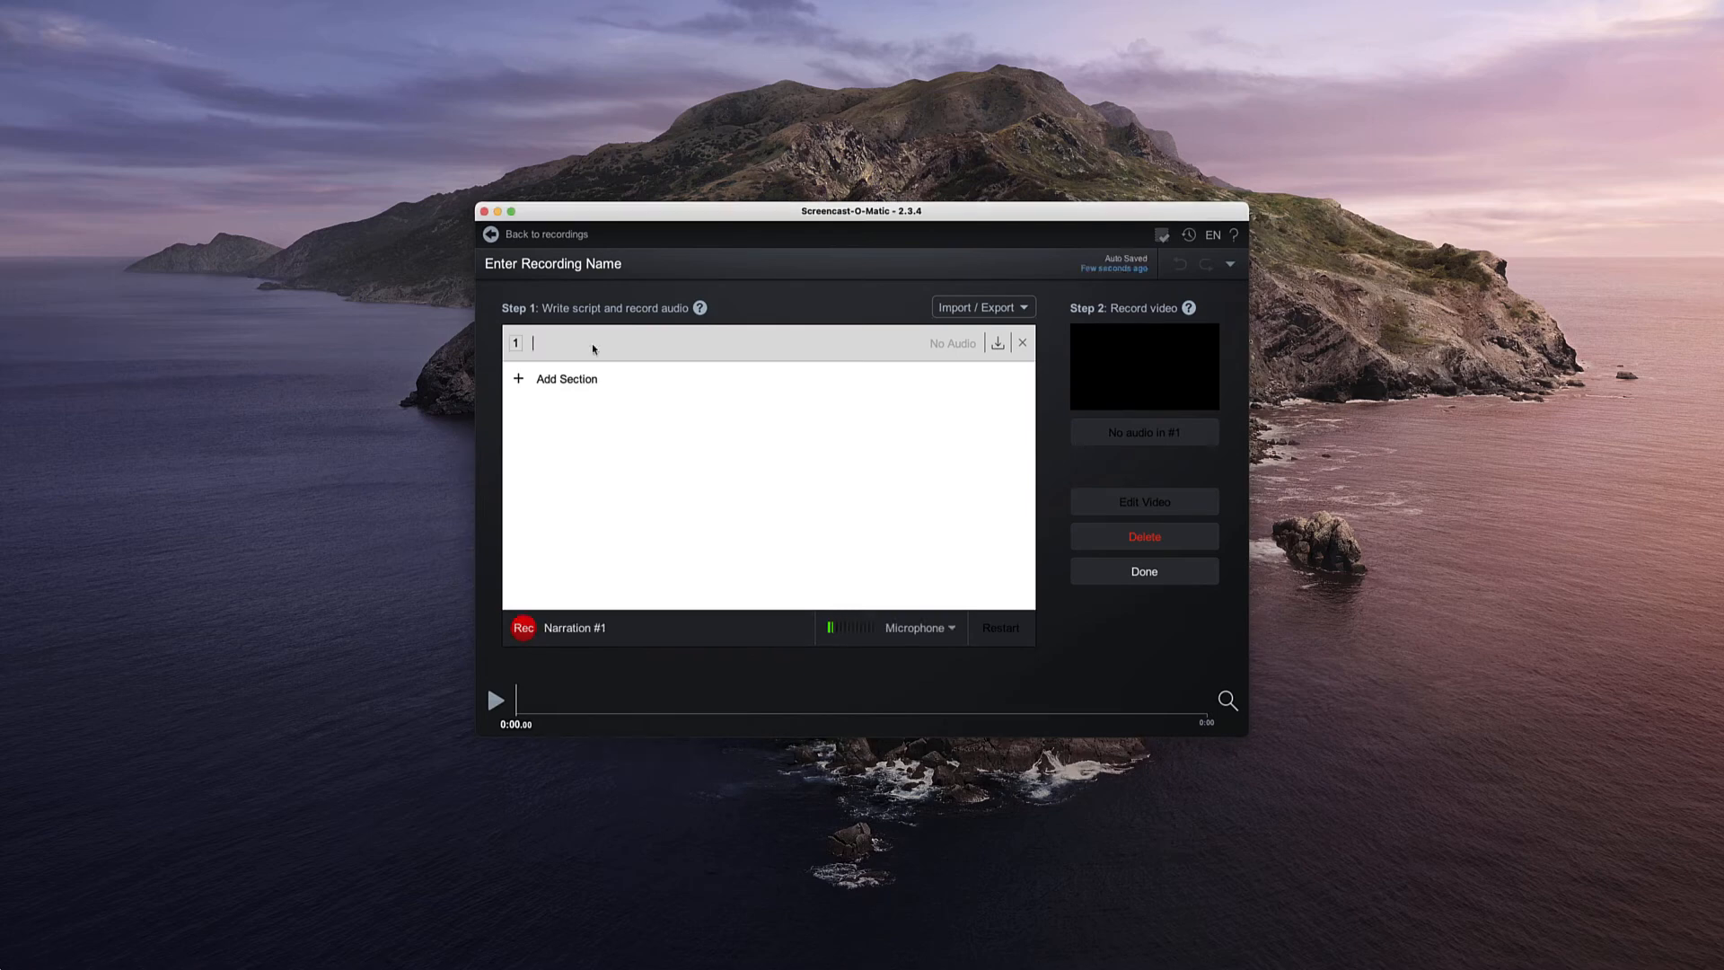
type("H")
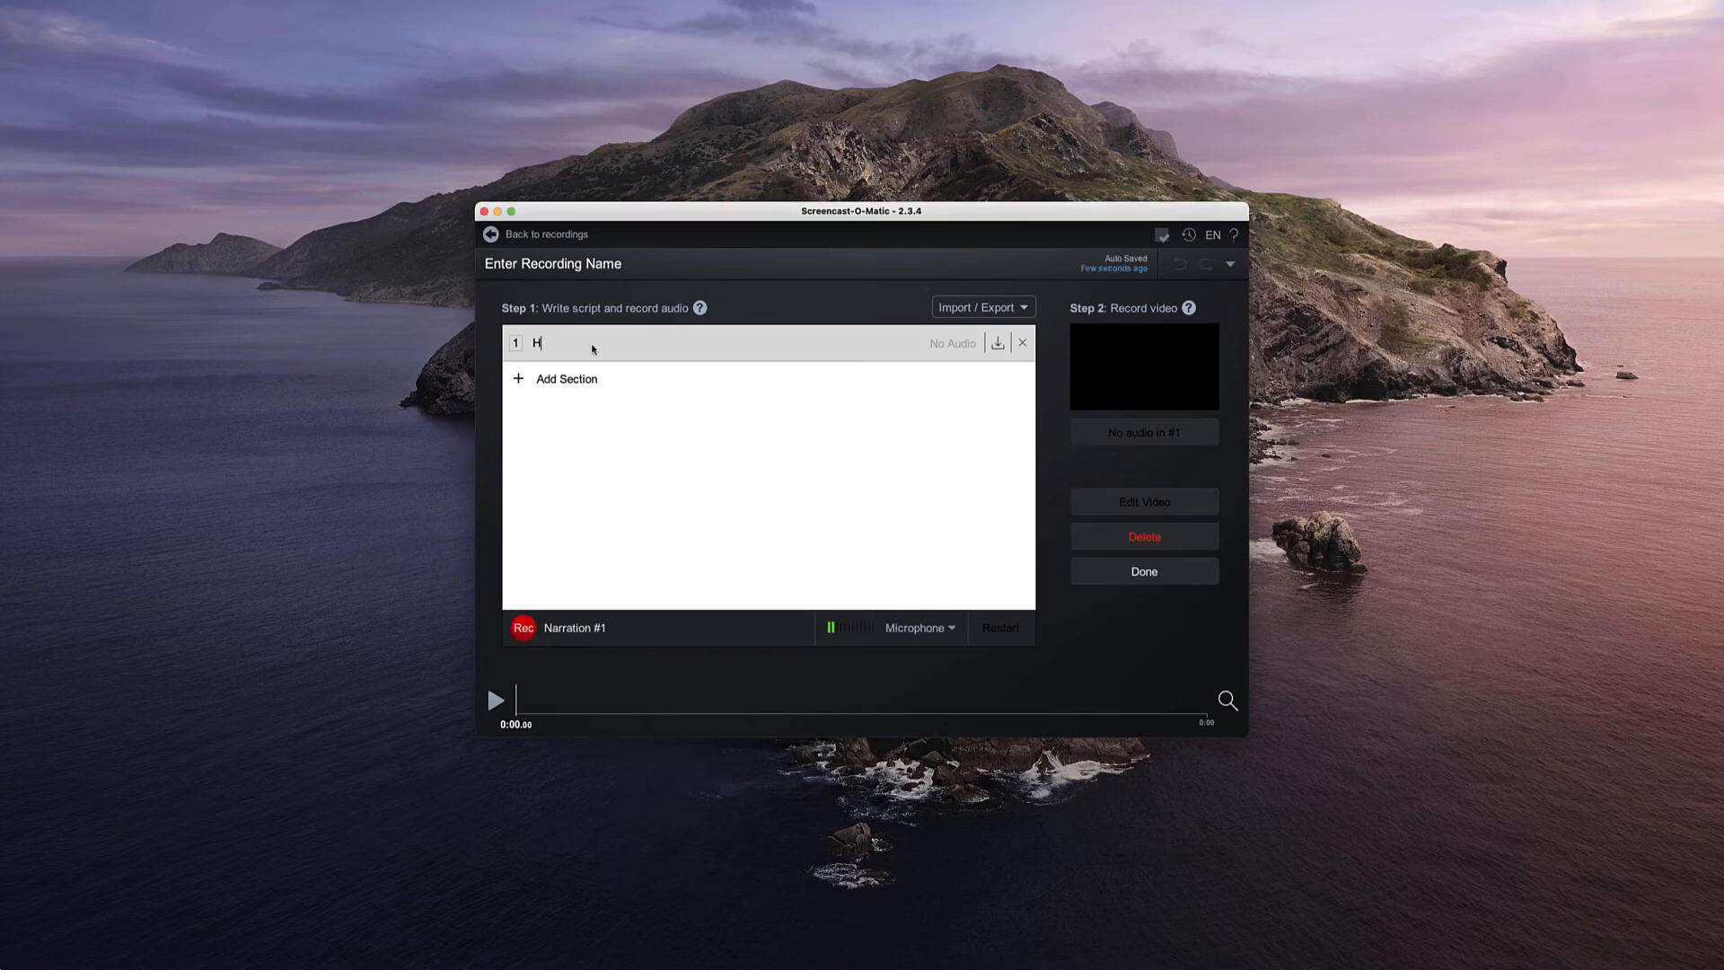
type("ello")
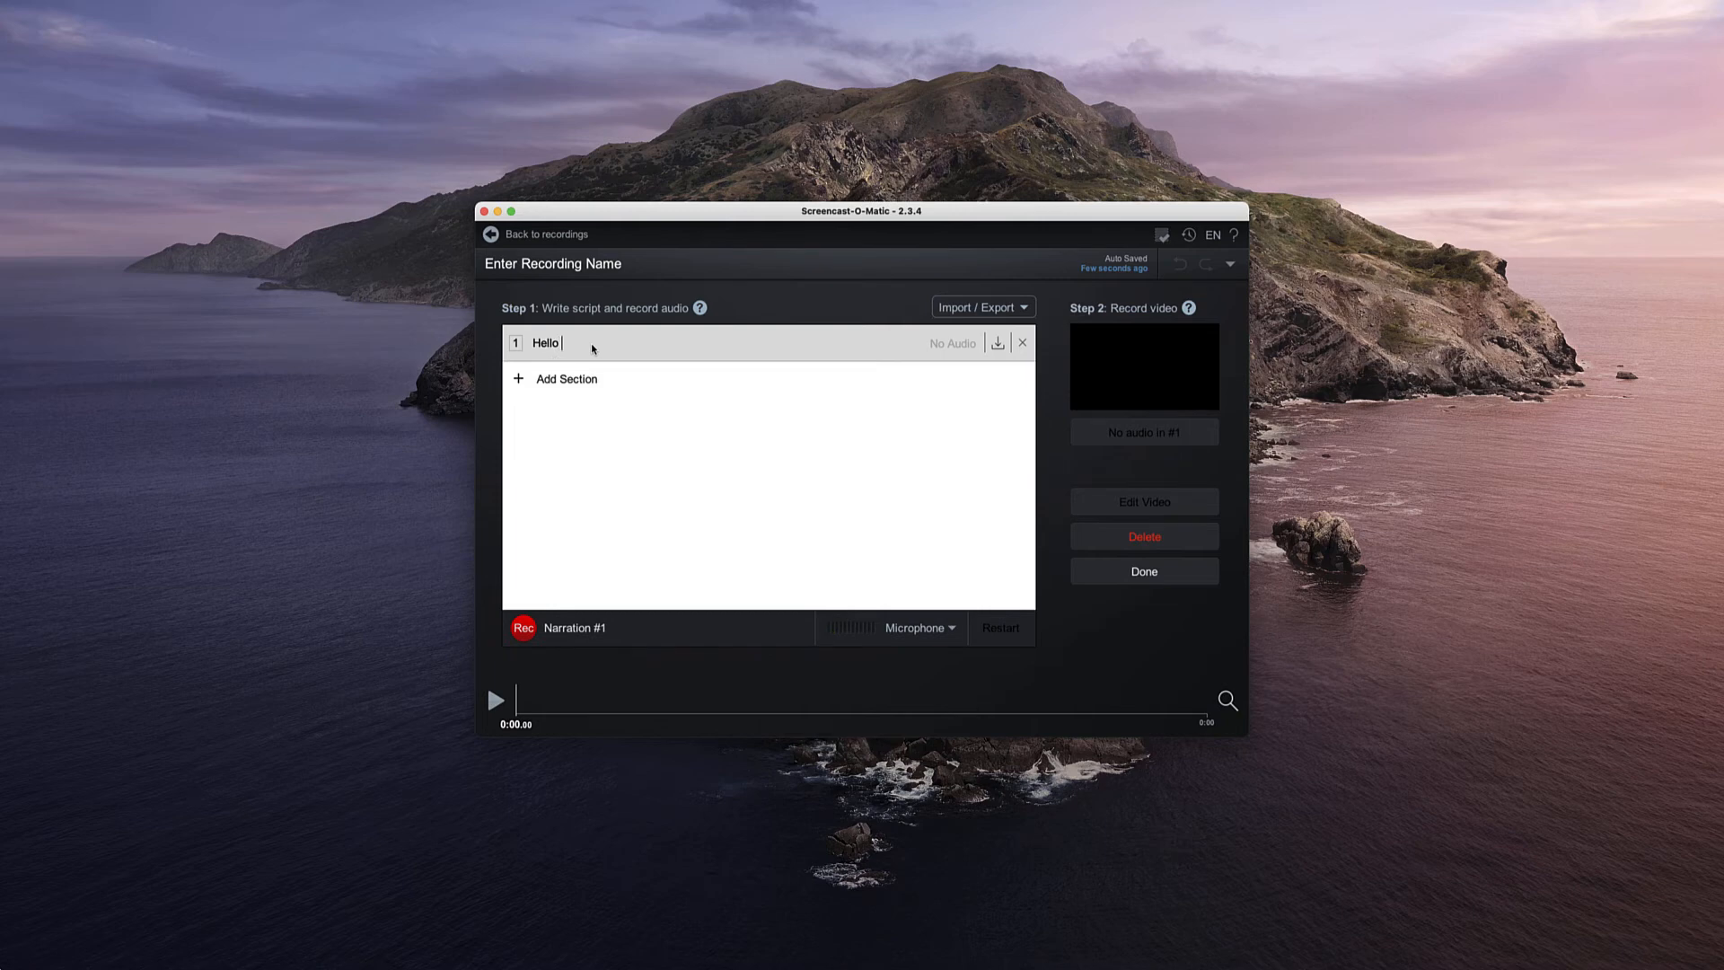
type("in this")
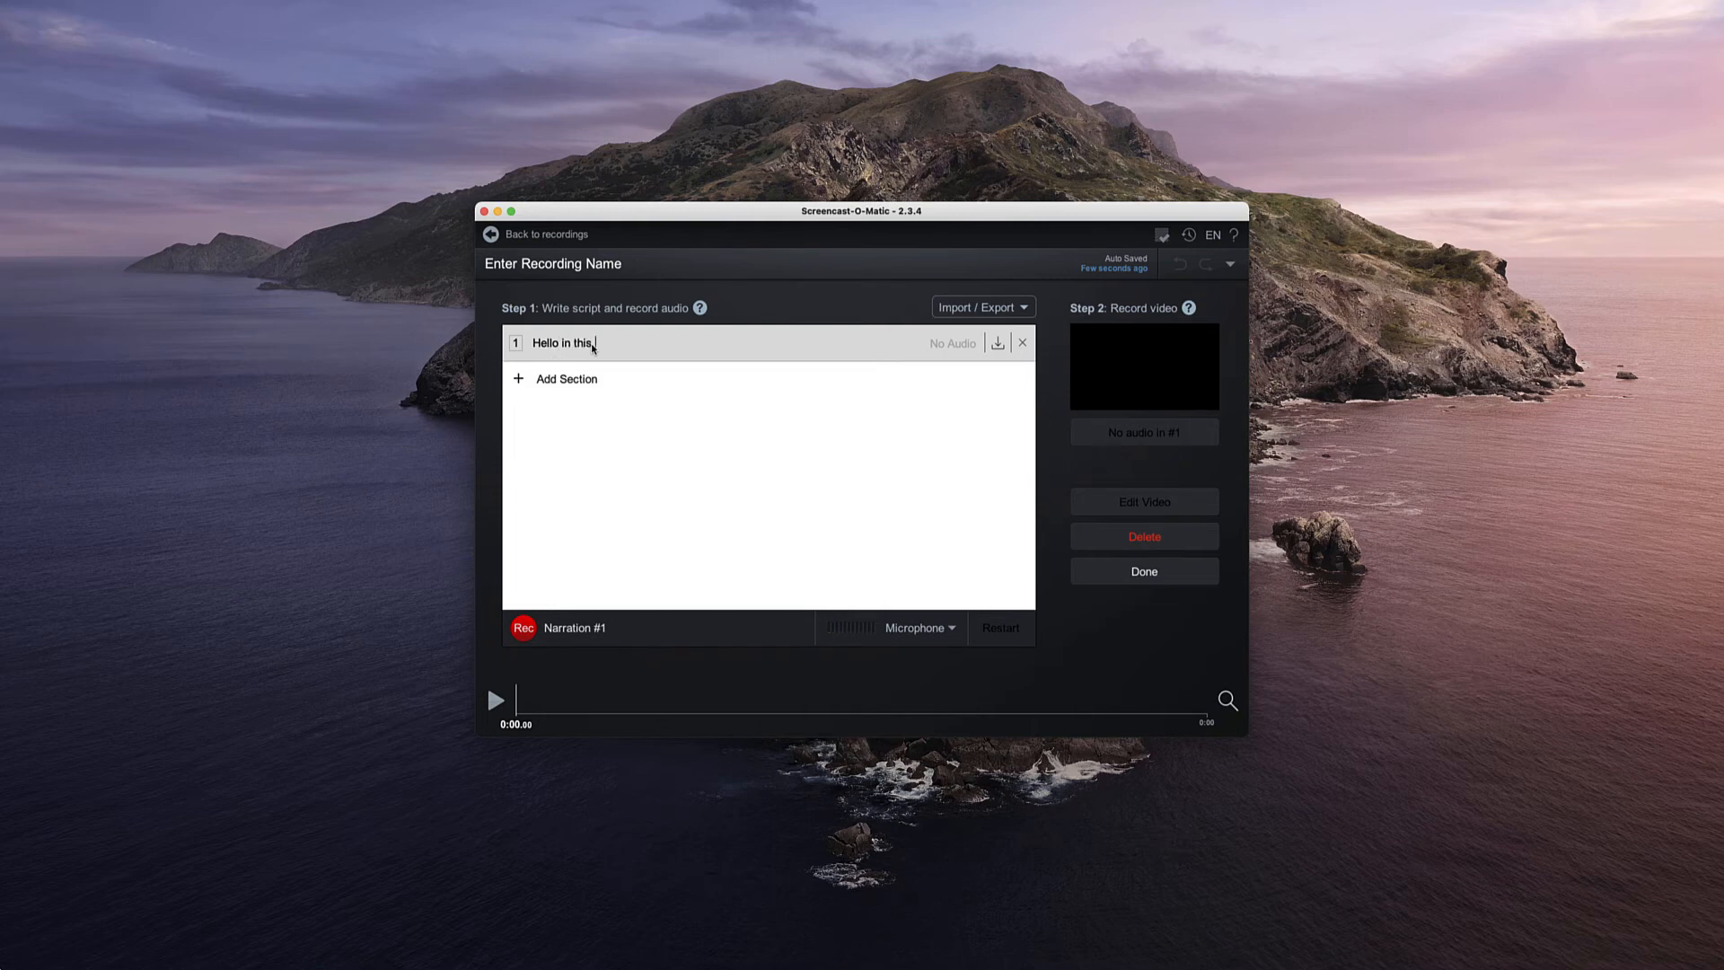
type("video")
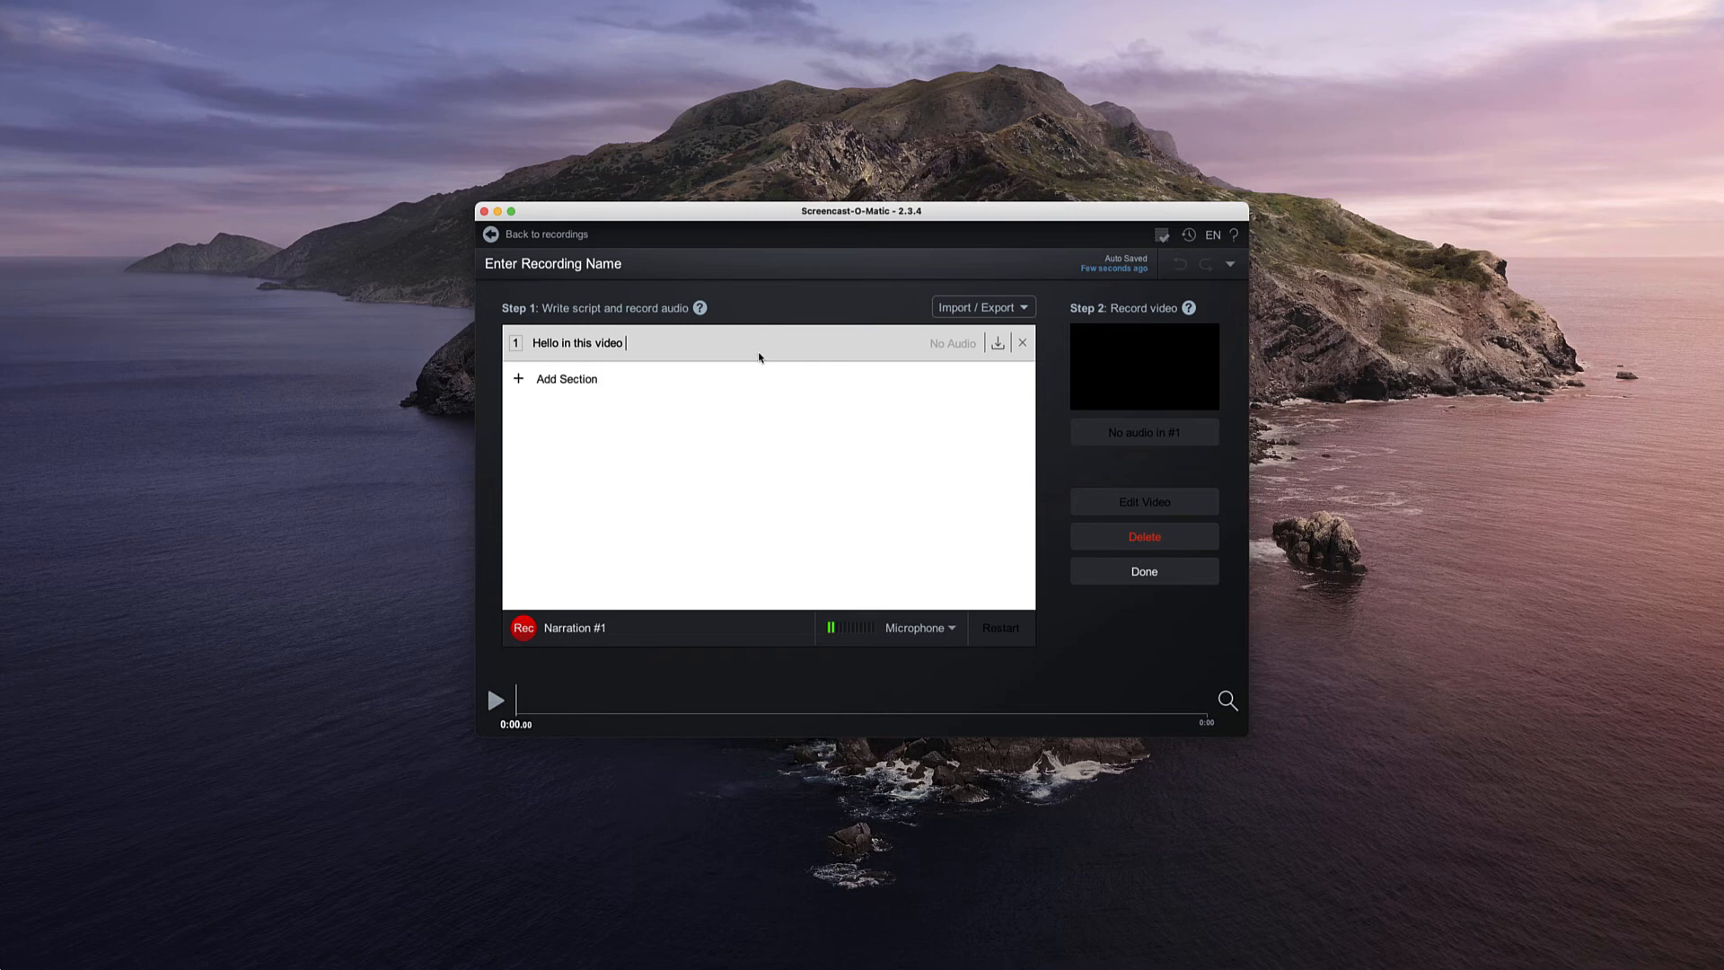
left_click(555, 379)
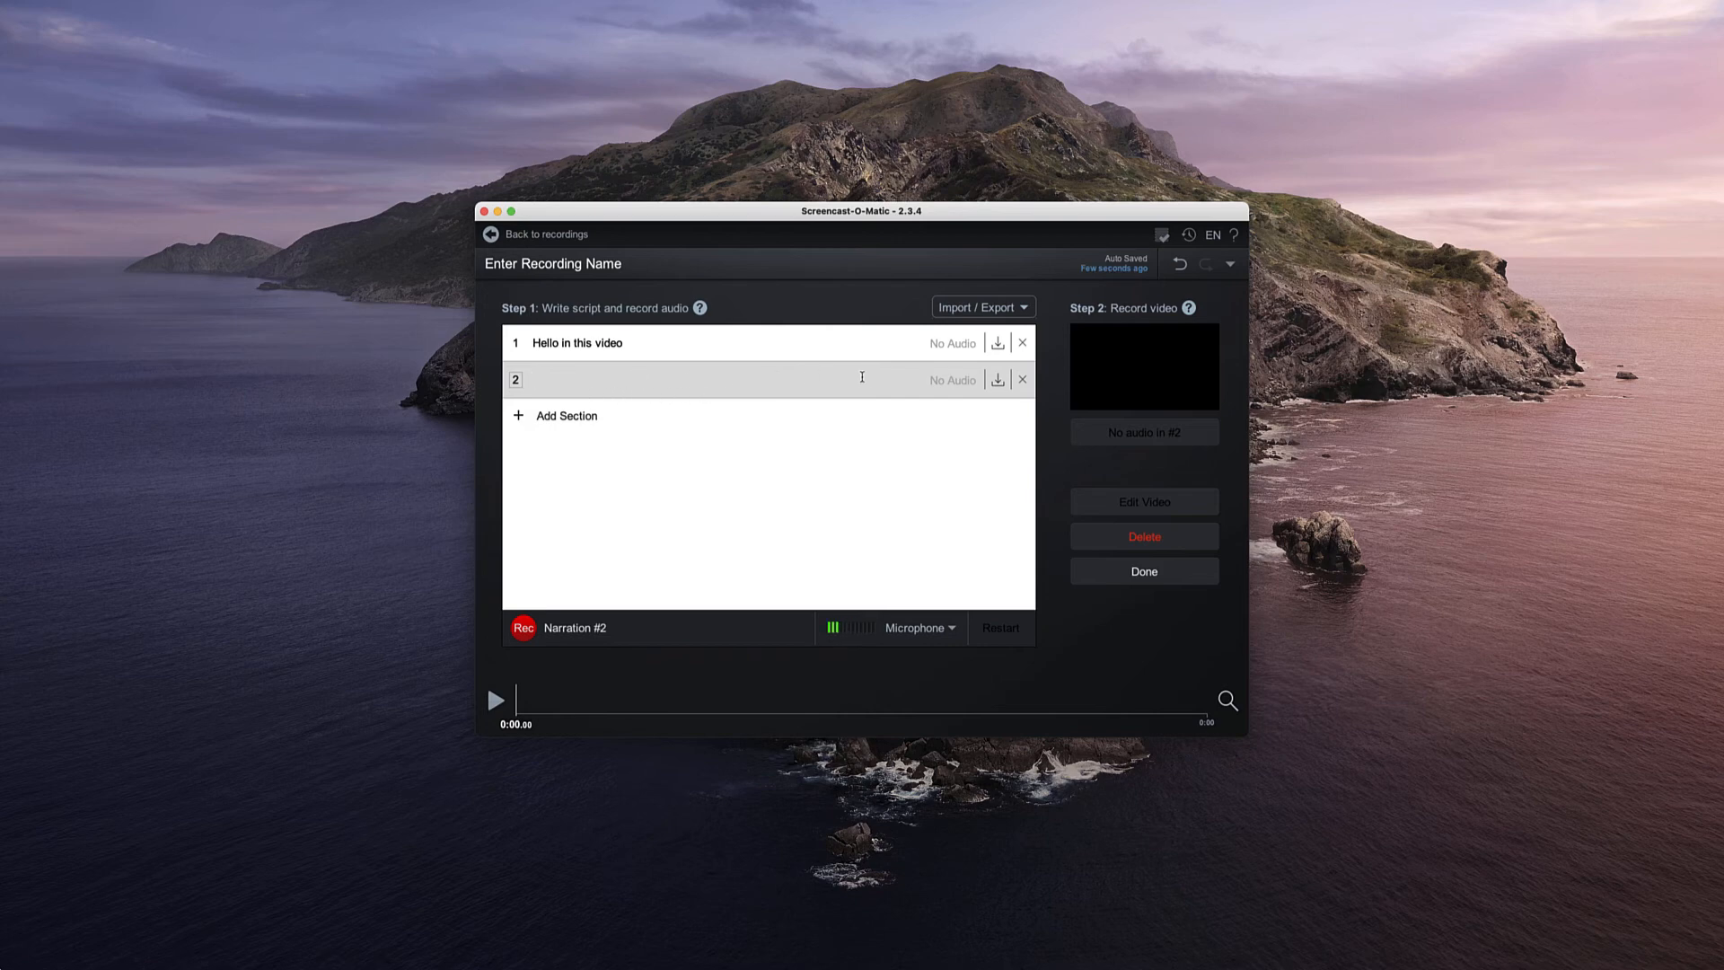
mouse_move(895, 393)
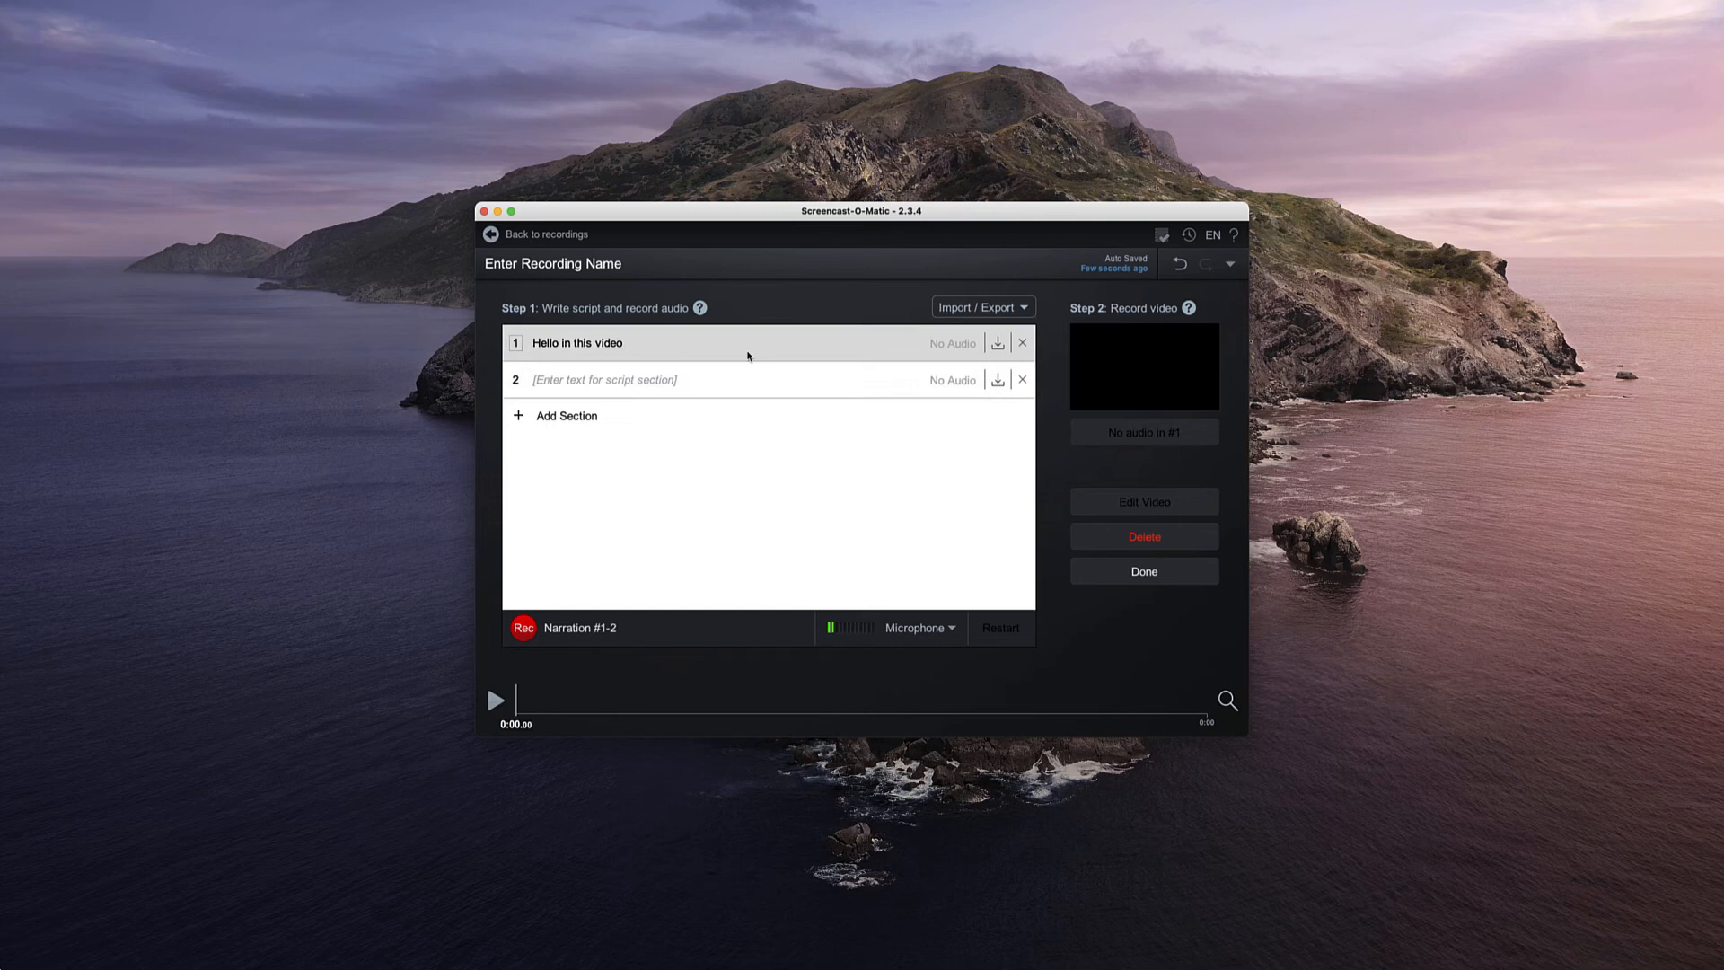
- Record roughly two seconds of narration speaking the first line, 'Hello in this video'
left_click(522, 629)
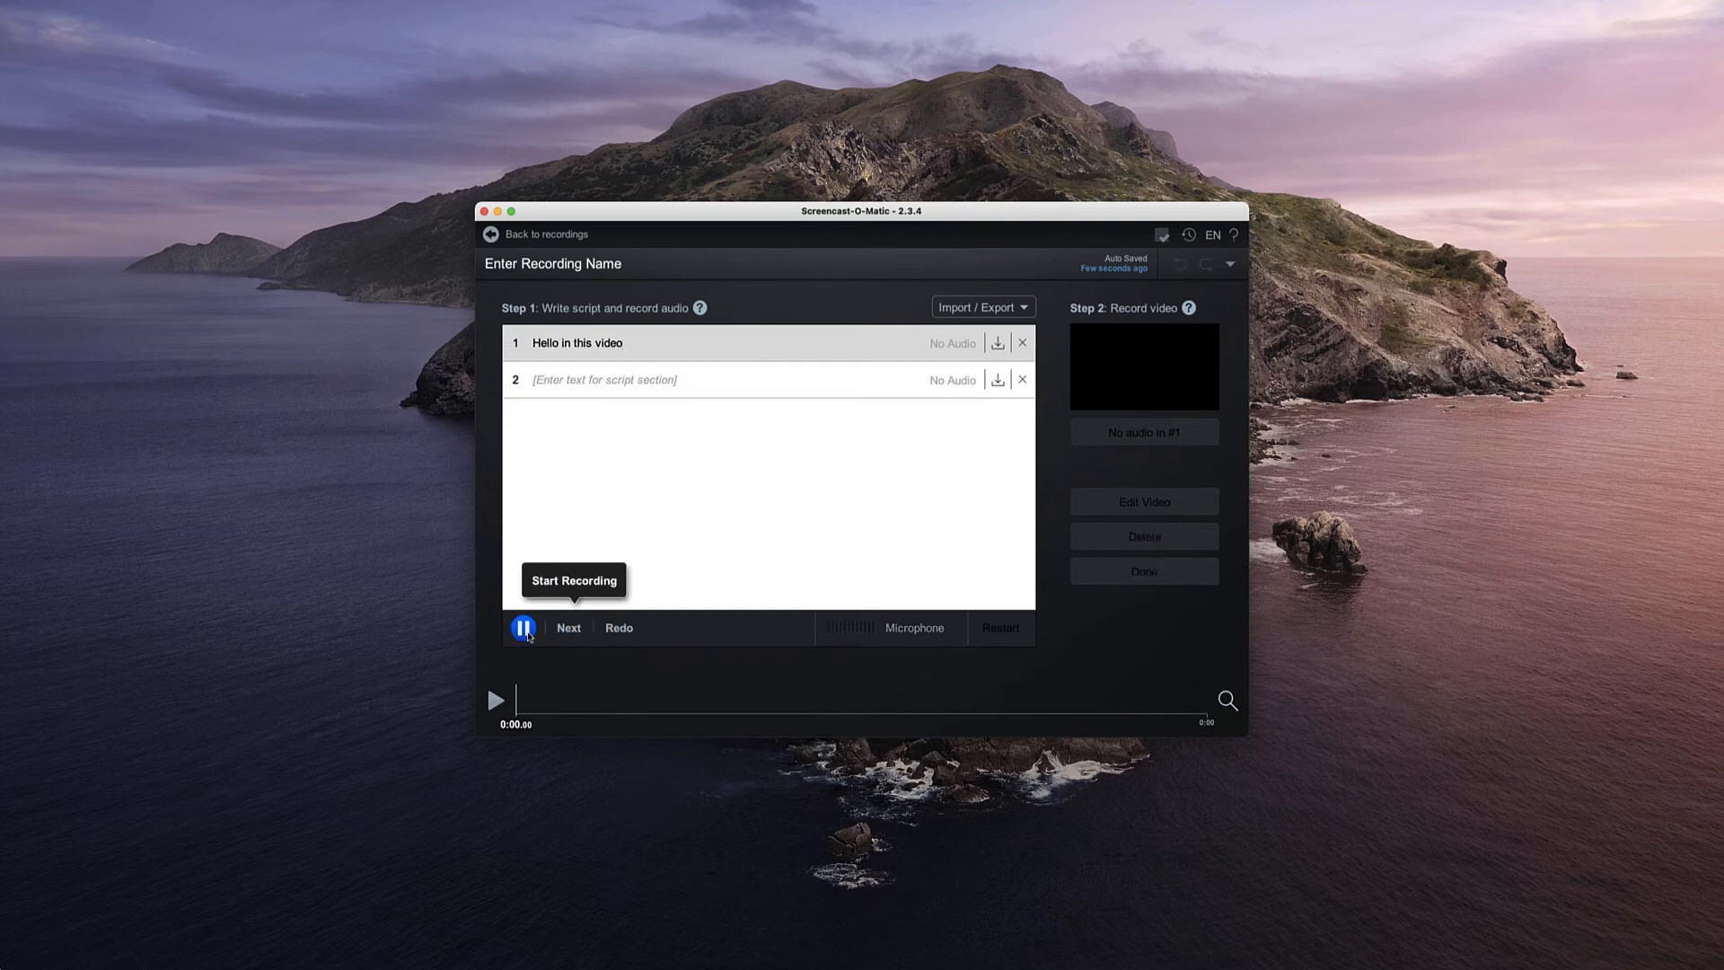
left_click(523, 629)
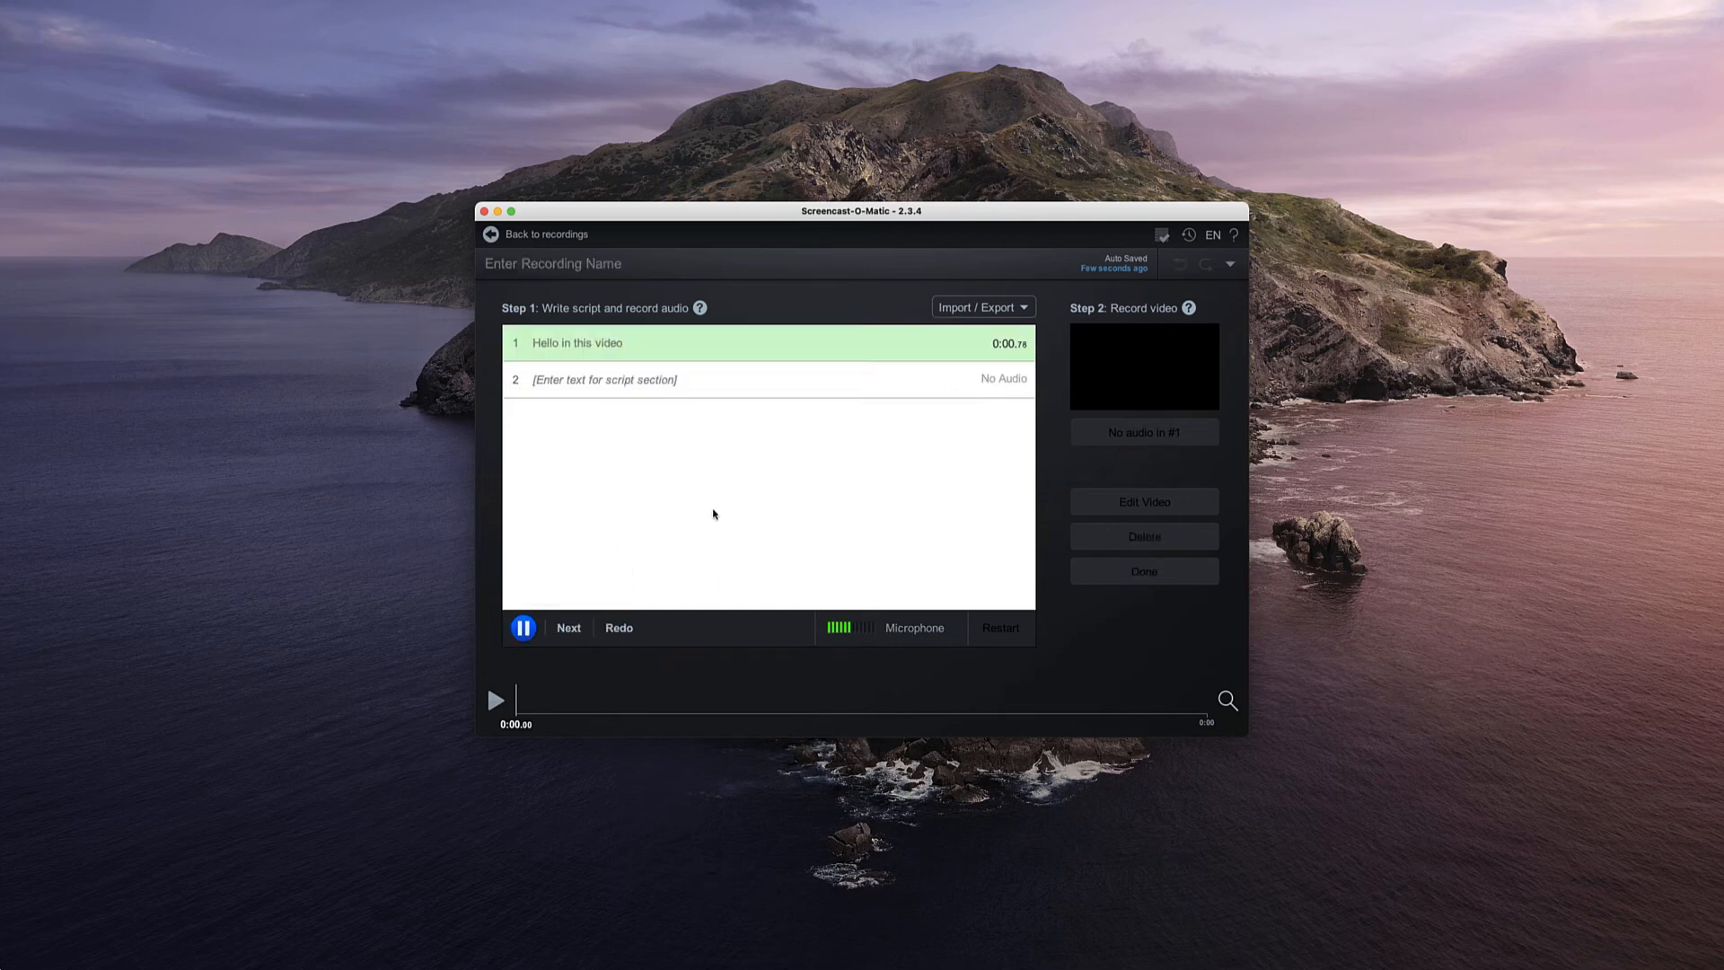
left_click(522, 628)
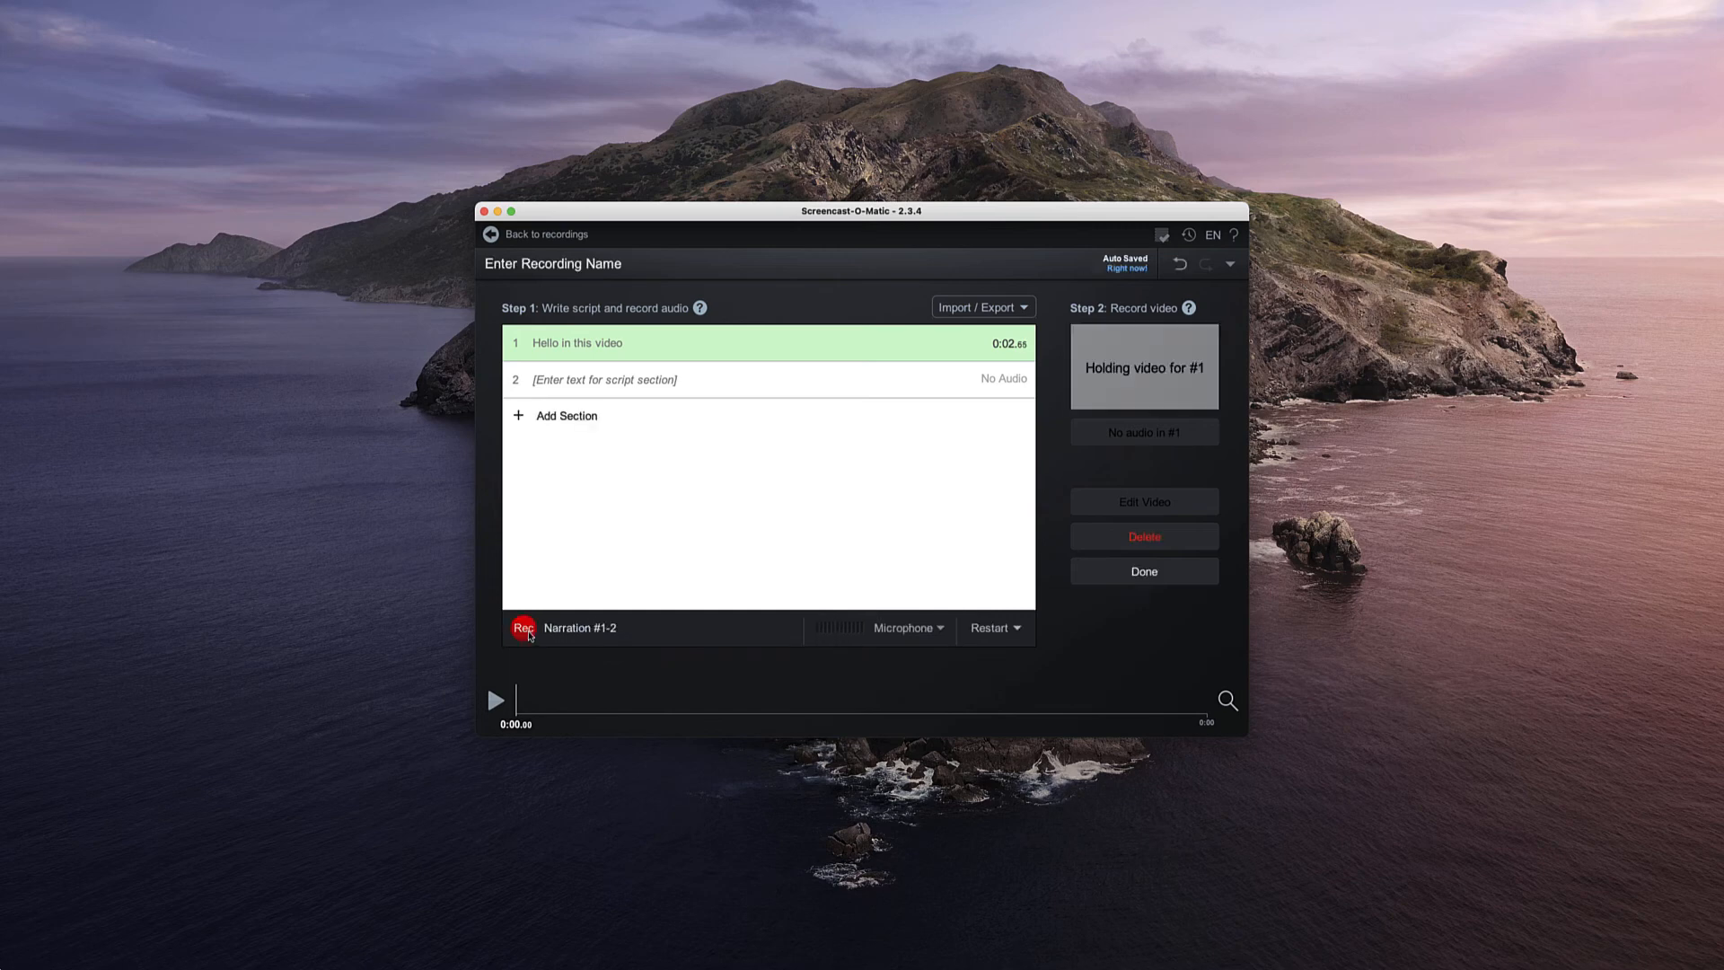
left_click(523, 629)
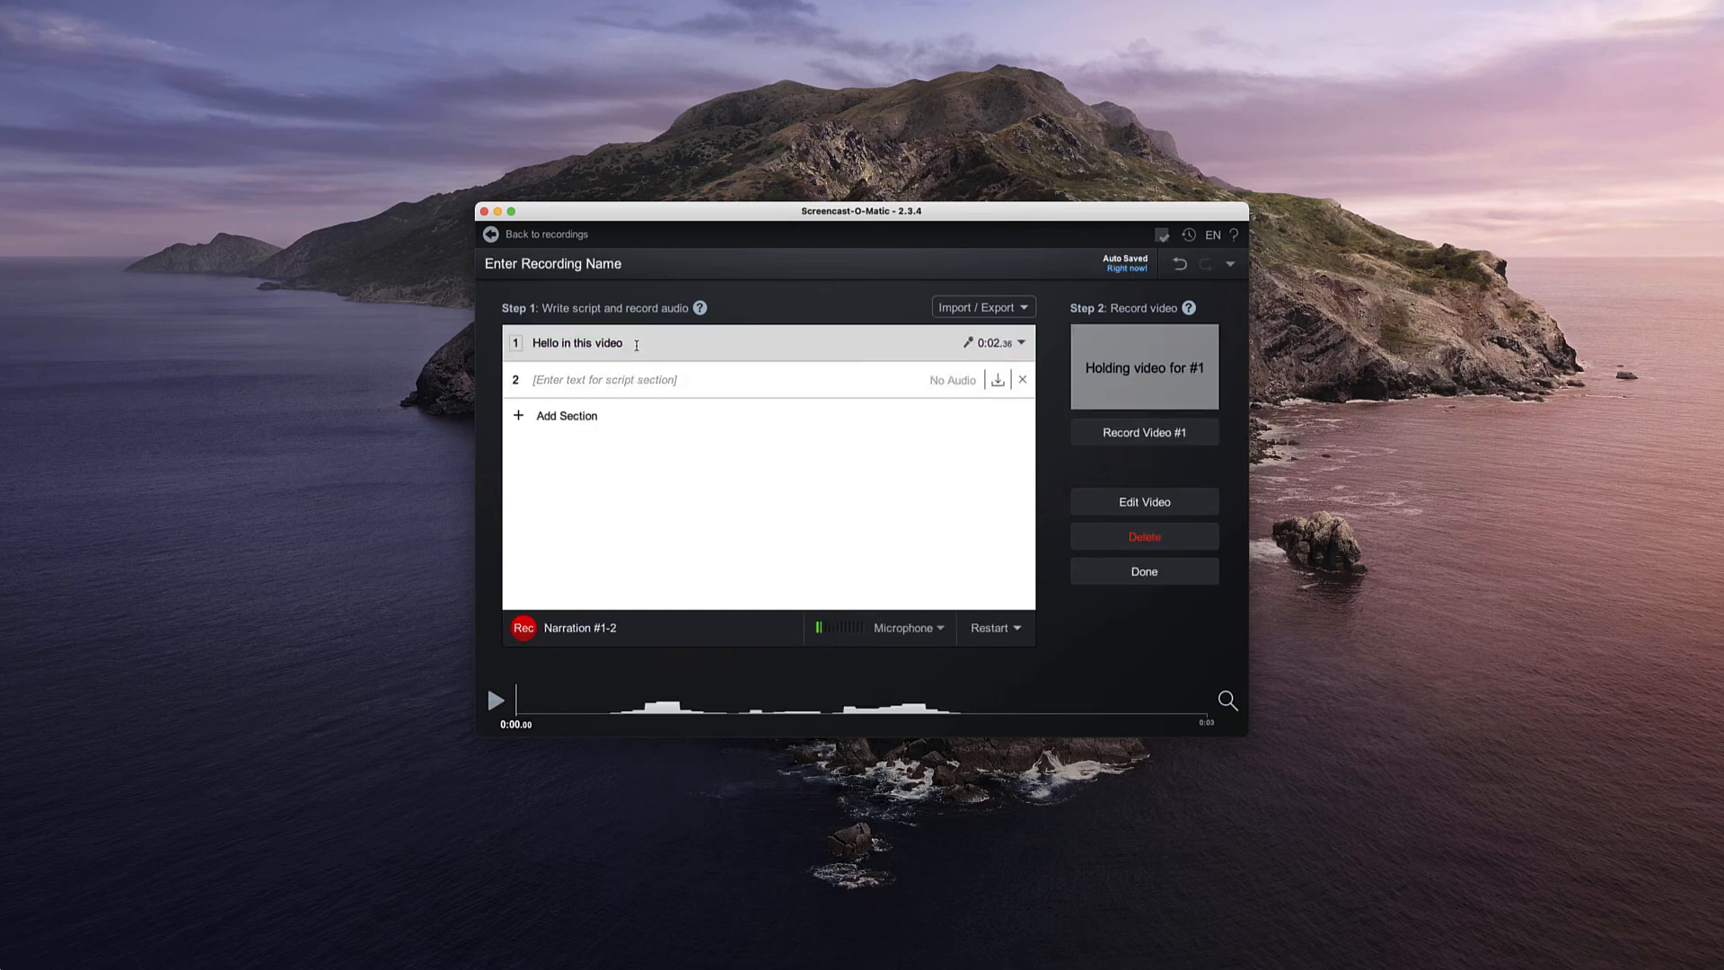